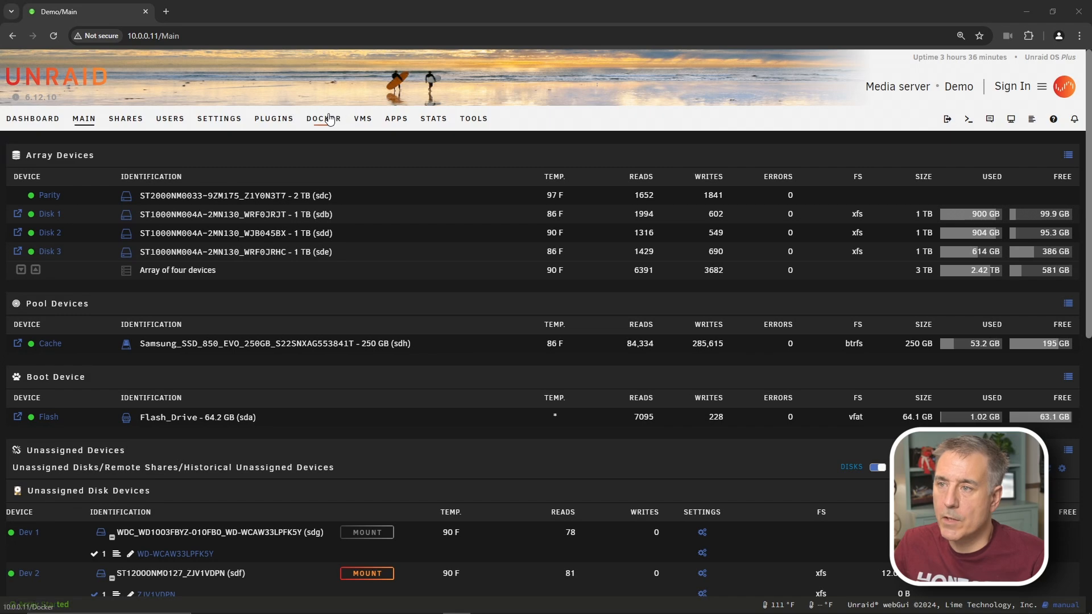
Open both Readarr containers' WebUIs from the Docker list and land on the audiobook instance.
{"action": "left_click", "coordinate": [323, 118]}
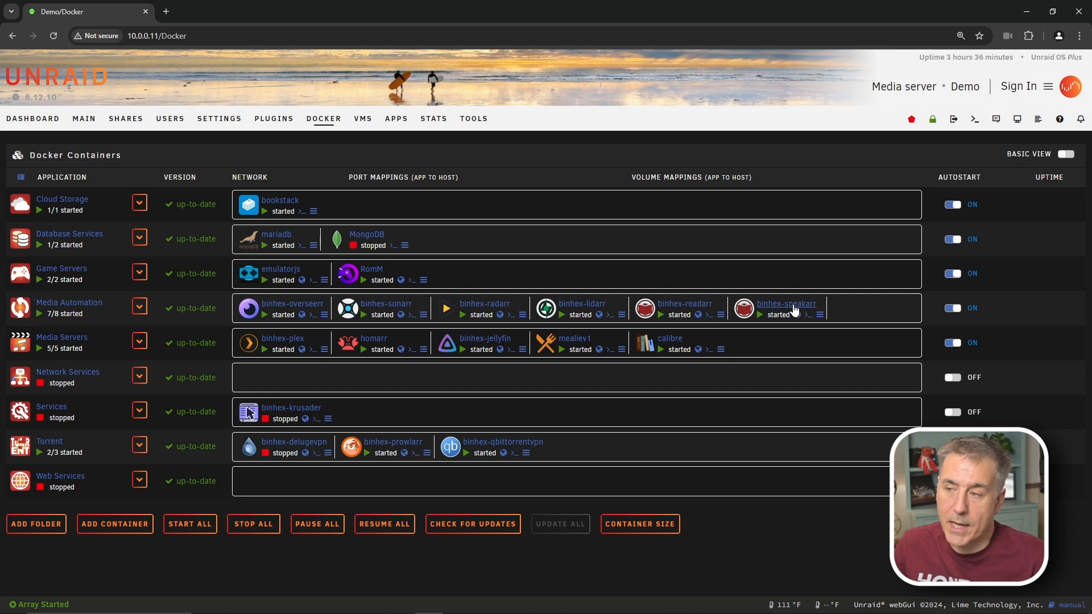
{"action": "mouse_move", "coordinate": [781, 305]}
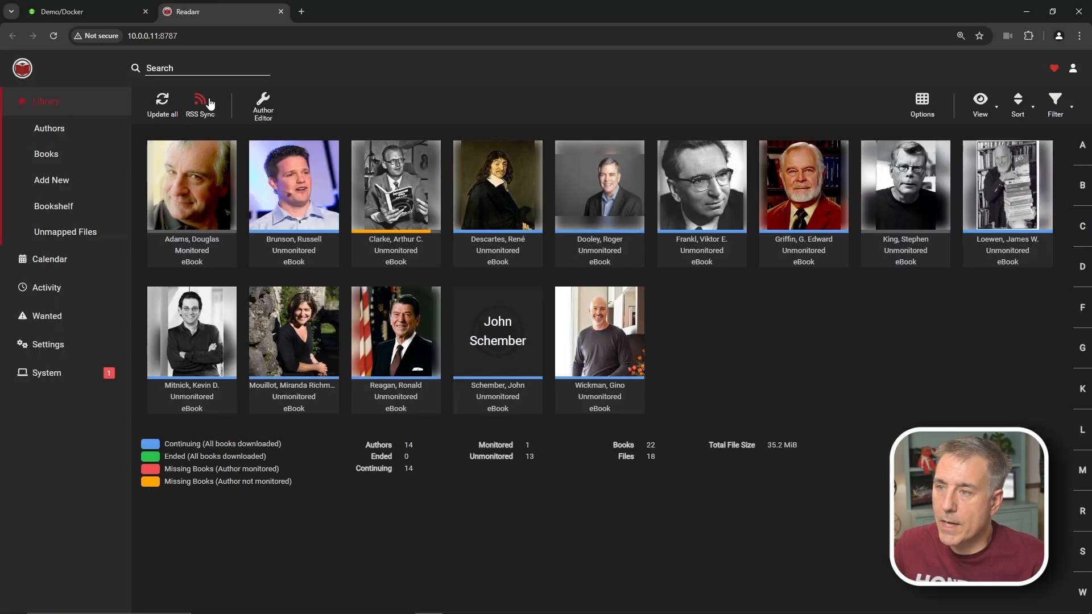
{"action": "left_click", "coordinate": [63, 11]}
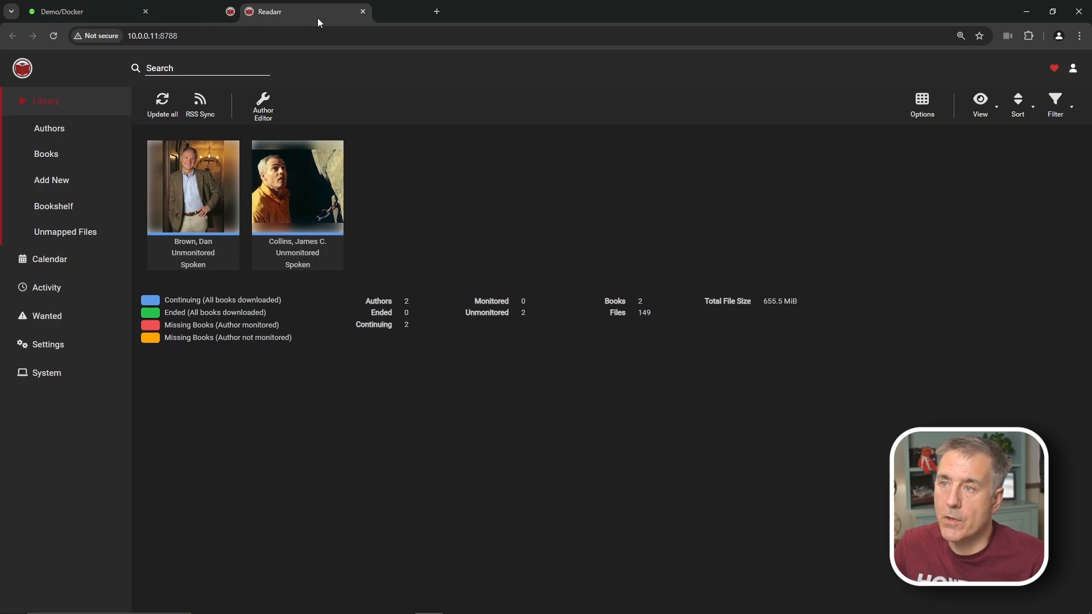
{"action": "left_click", "coordinate": [436, 11]}
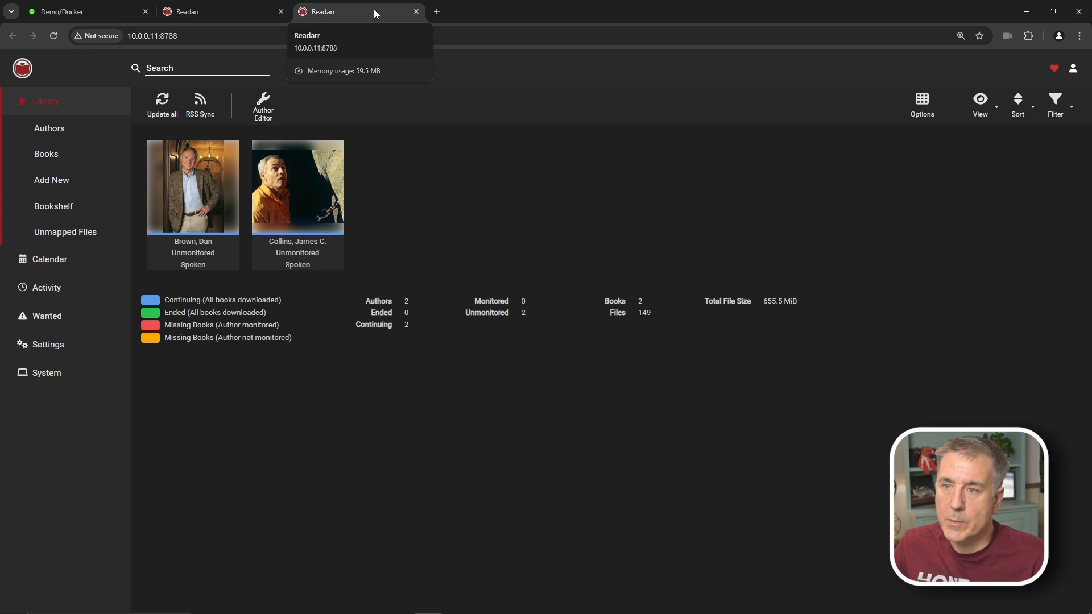
{"action": "mouse_move", "coordinate": [48, 343]}
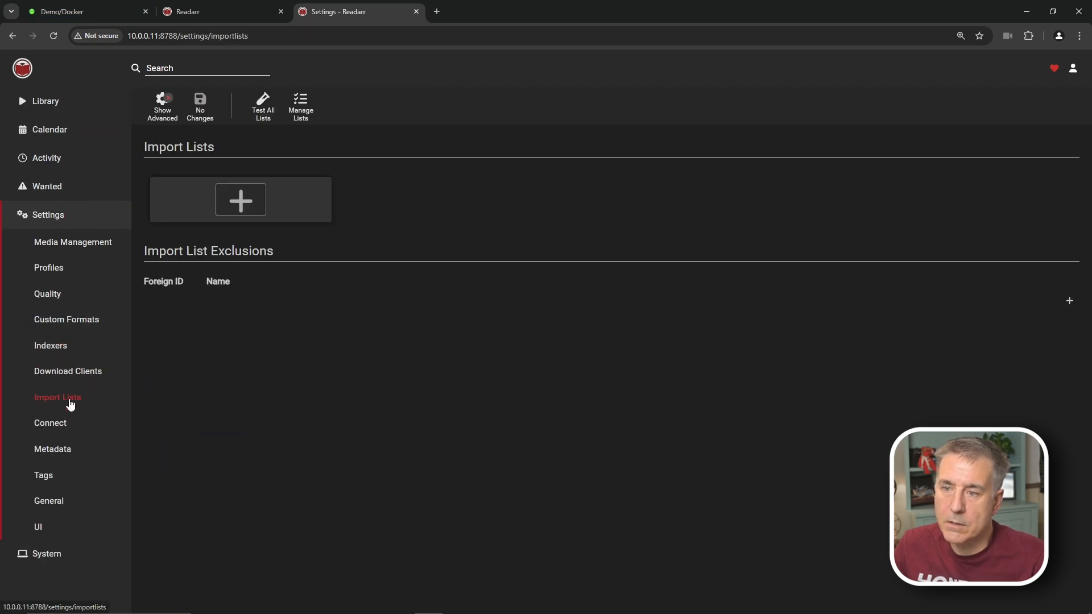
Add a Readarr-sourced import list monitoring Specific Book, with existing-book monitoring and new-item search enabled.
{"action": "left_click", "coordinate": [240, 200]}
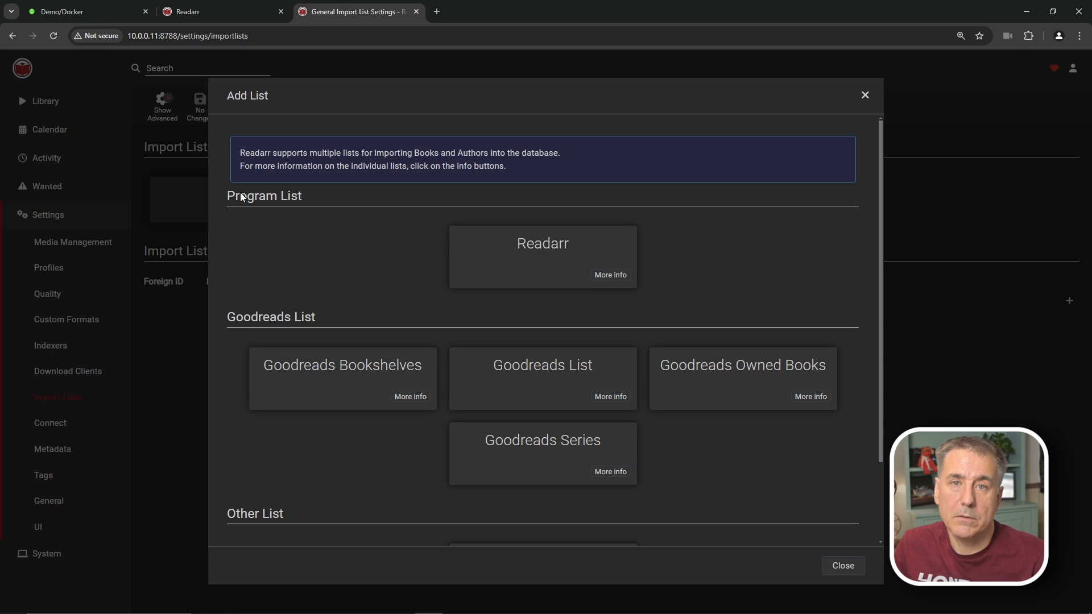
{"action": "left_click", "coordinate": [542, 256]}
{"action": "type", "text": "Readarr Import"}
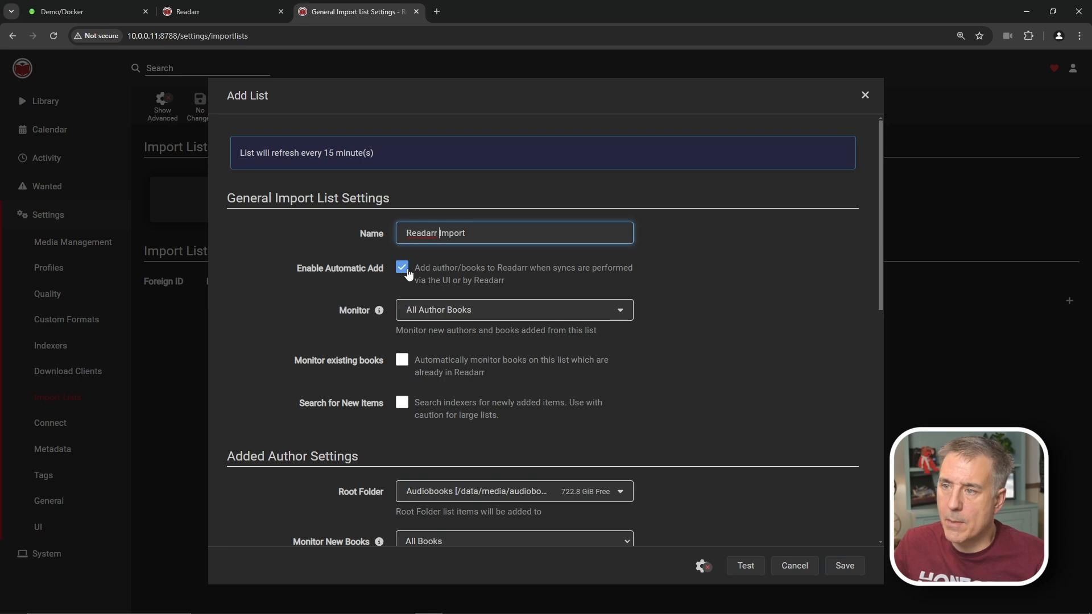
{"action": "mouse_move", "coordinate": [419, 280]}
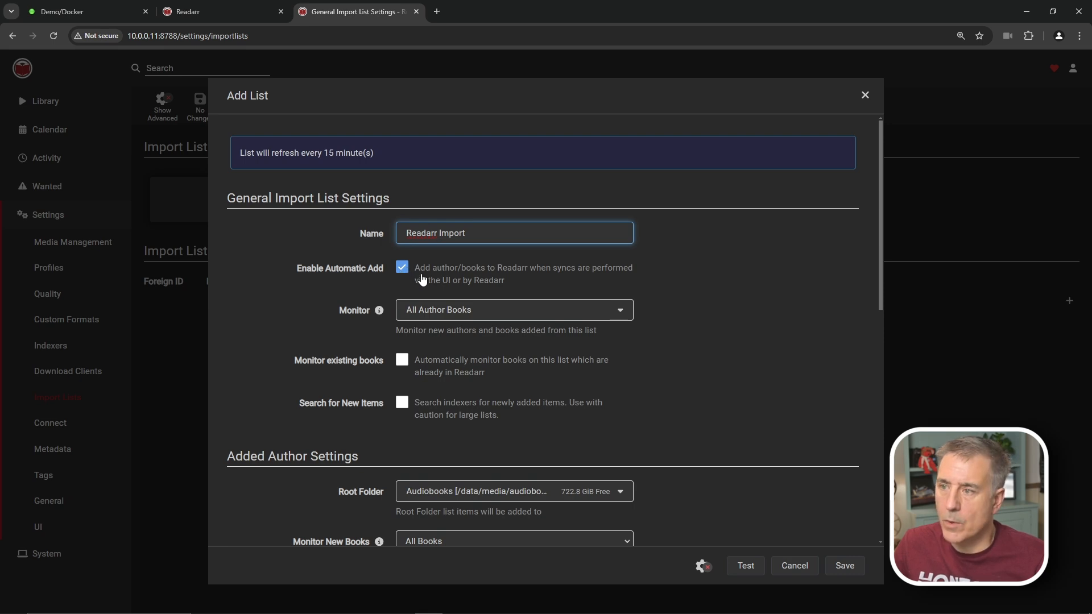
{"action": "mouse_move", "coordinate": [473, 324]}
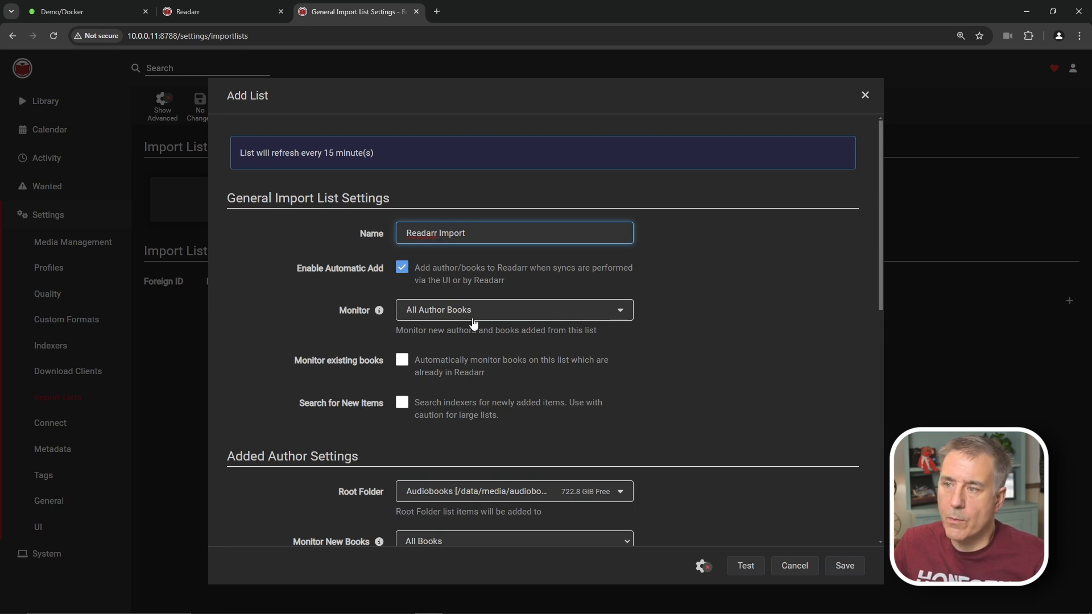
{"action": "left_click", "coordinate": [513, 309]}
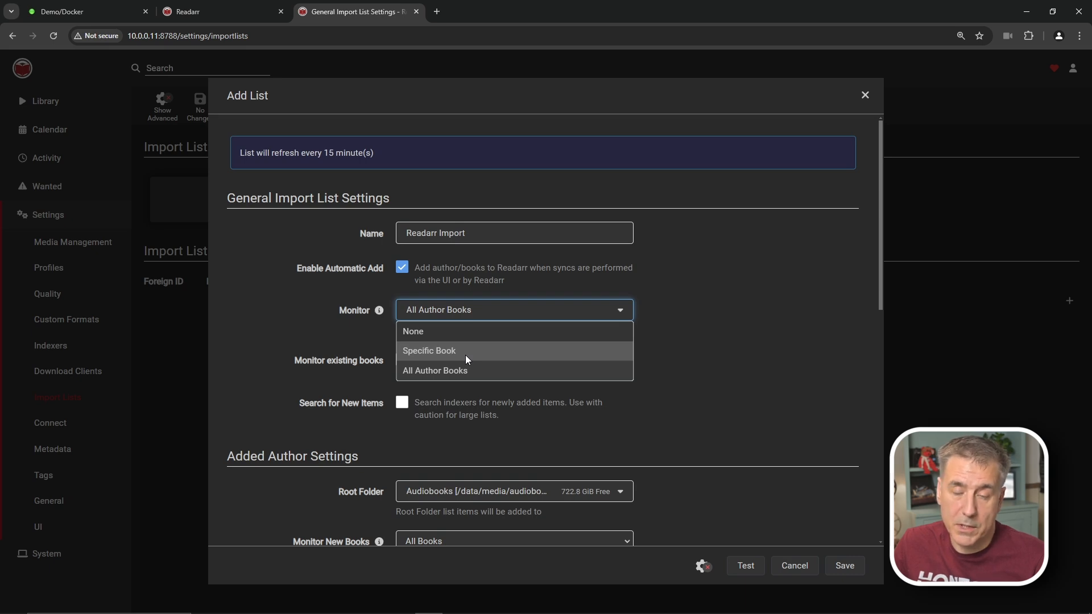
{"action": "mouse_move", "coordinate": [459, 367]}
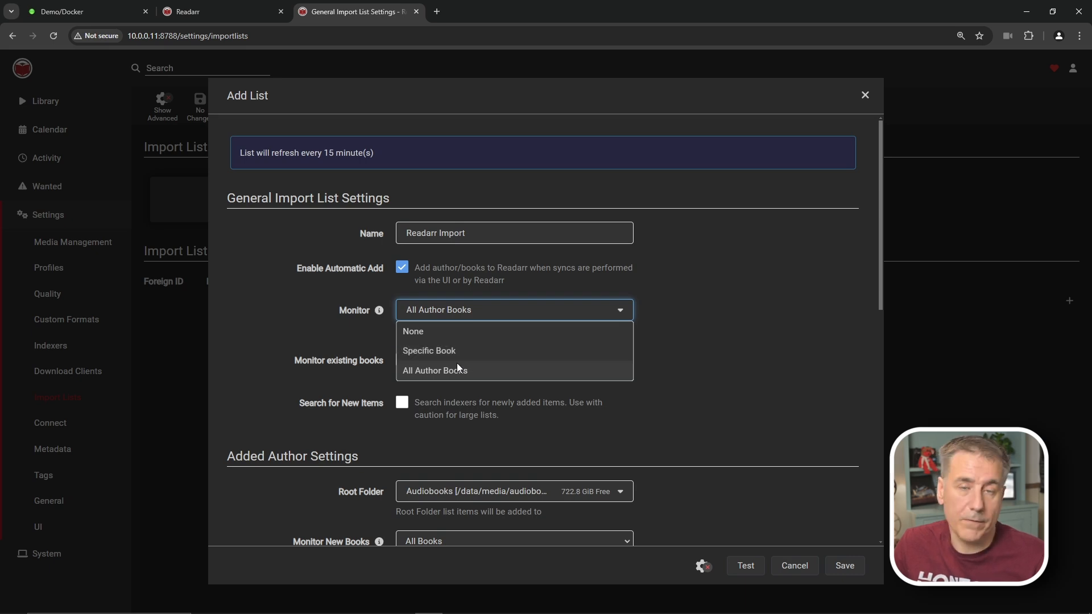
{"action": "left_click", "coordinate": [429, 350]}
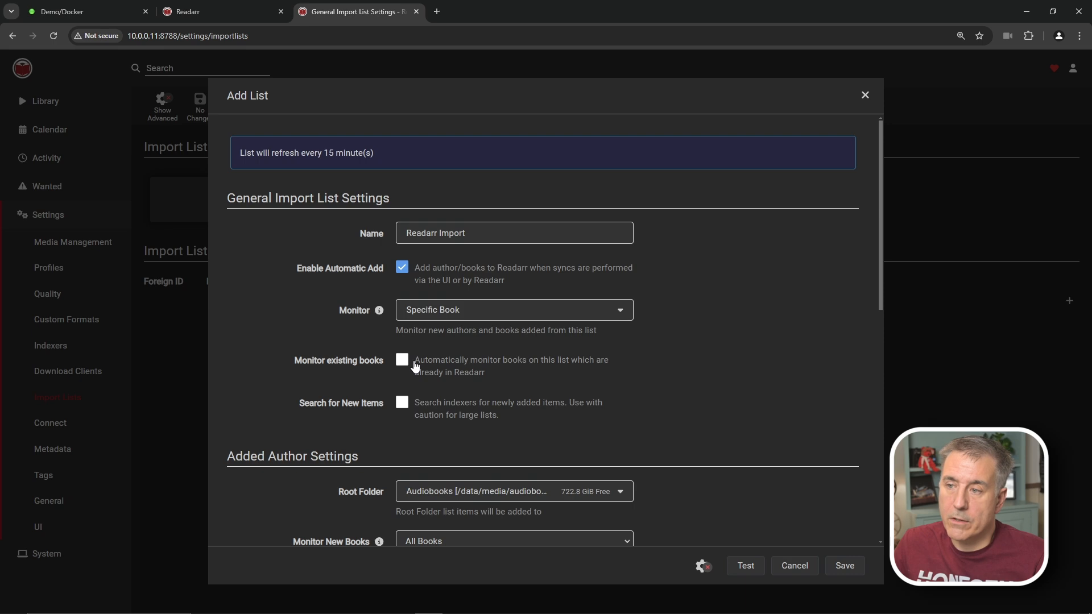
{"action": "left_click", "coordinate": [402, 359]}
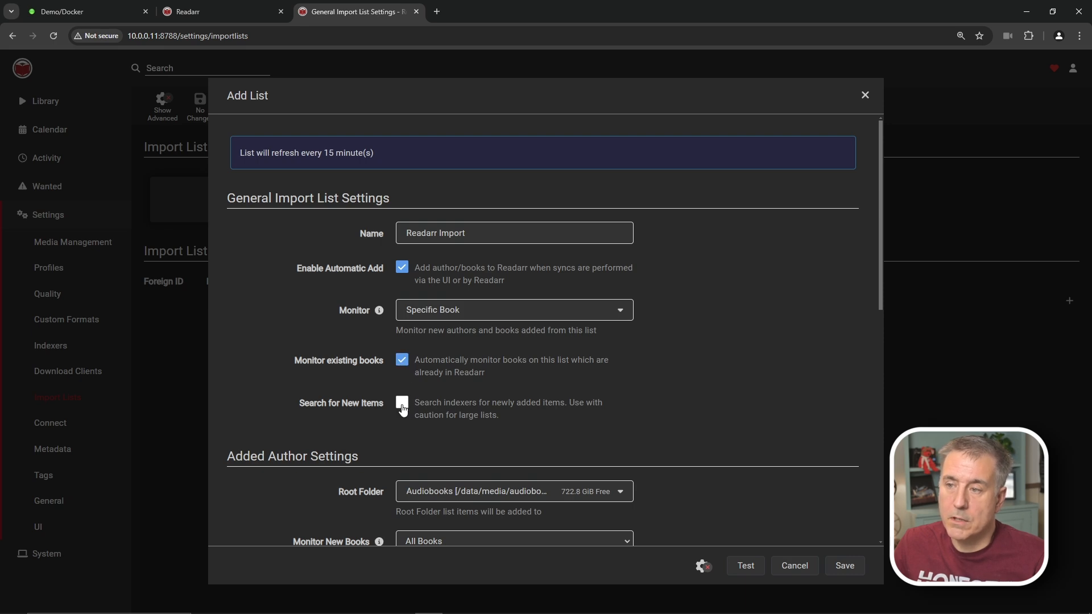
{"action": "left_click", "coordinate": [401, 404]}
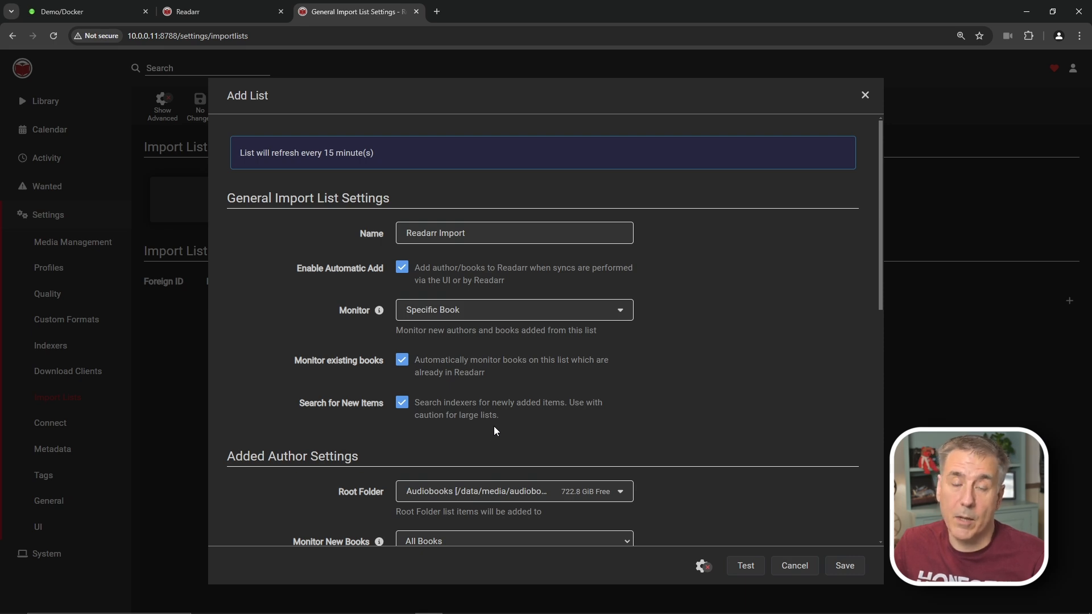
Keep the Audiobooks root folder, set Monitor New Books to None and Metadata Profile to None.
{"action": "scroll", "scroll_direction": "down", "scroll_amount": 3}
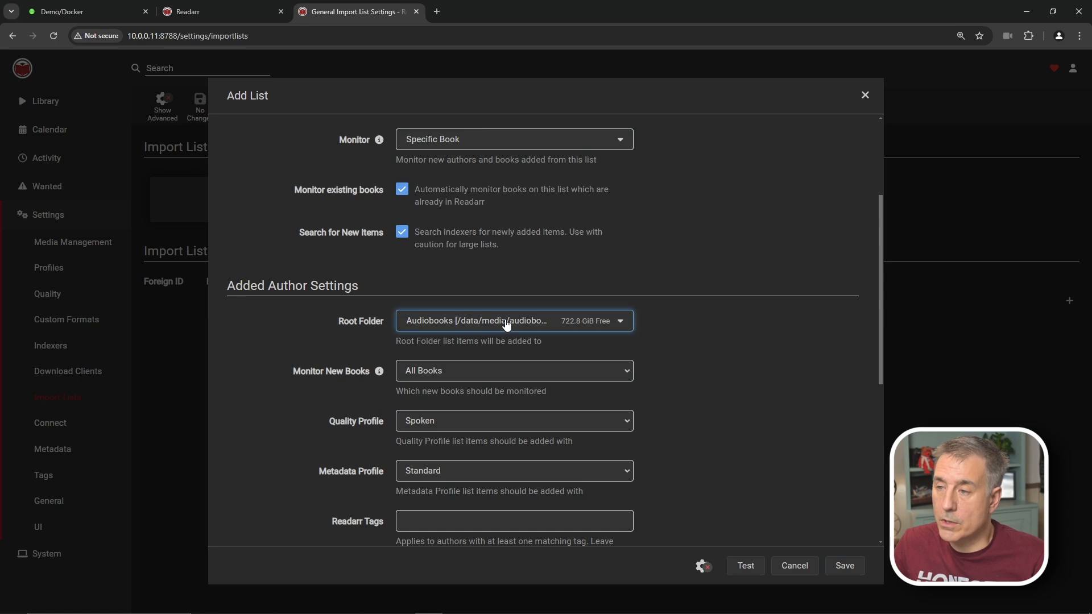
{"action": "left_click", "coordinate": [513, 321]}
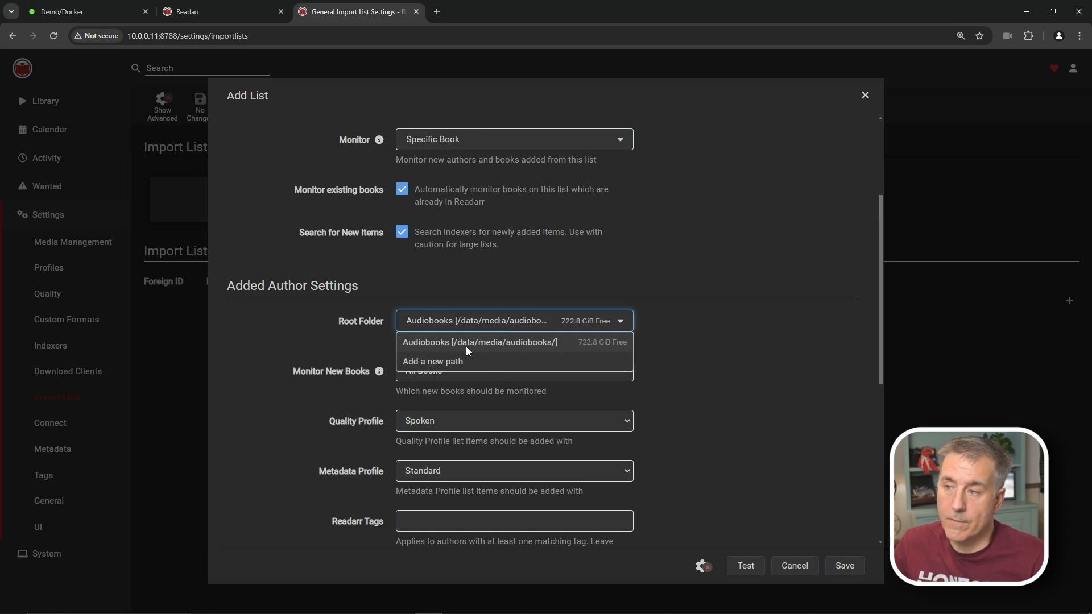
{"action": "left_click", "coordinate": [478, 342]}
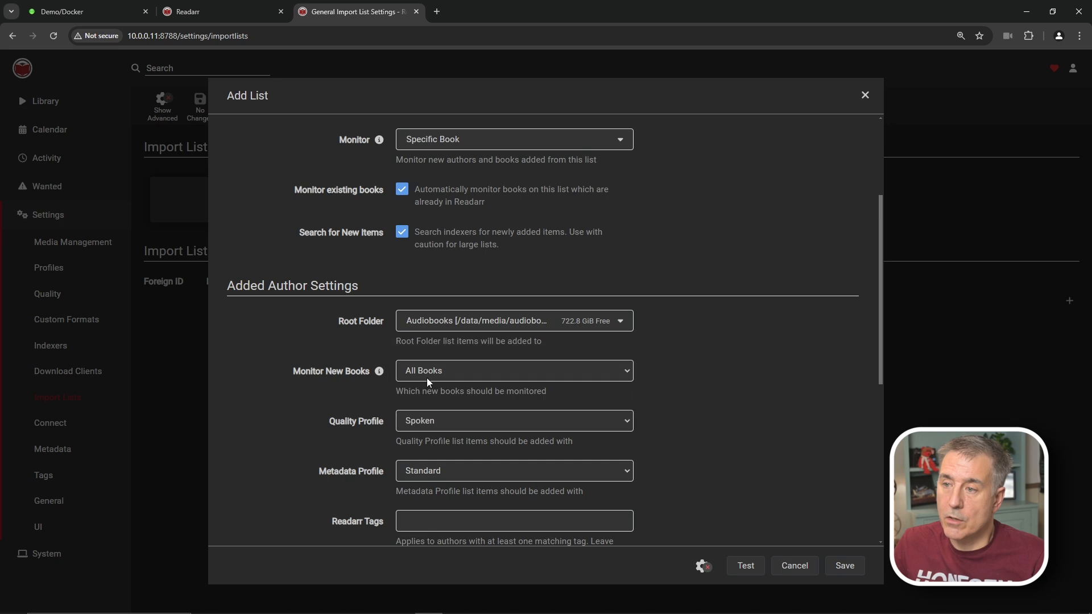
{"action": "mouse_move", "coordinate": [485, 376]}
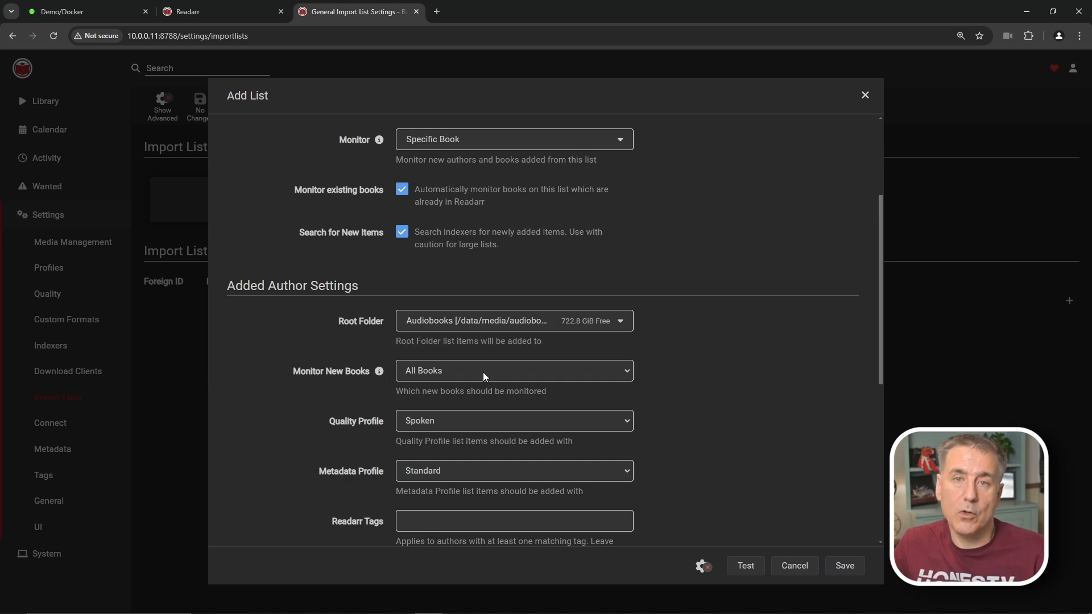
{"action": "left_click", "coordinate": [513, 371]}
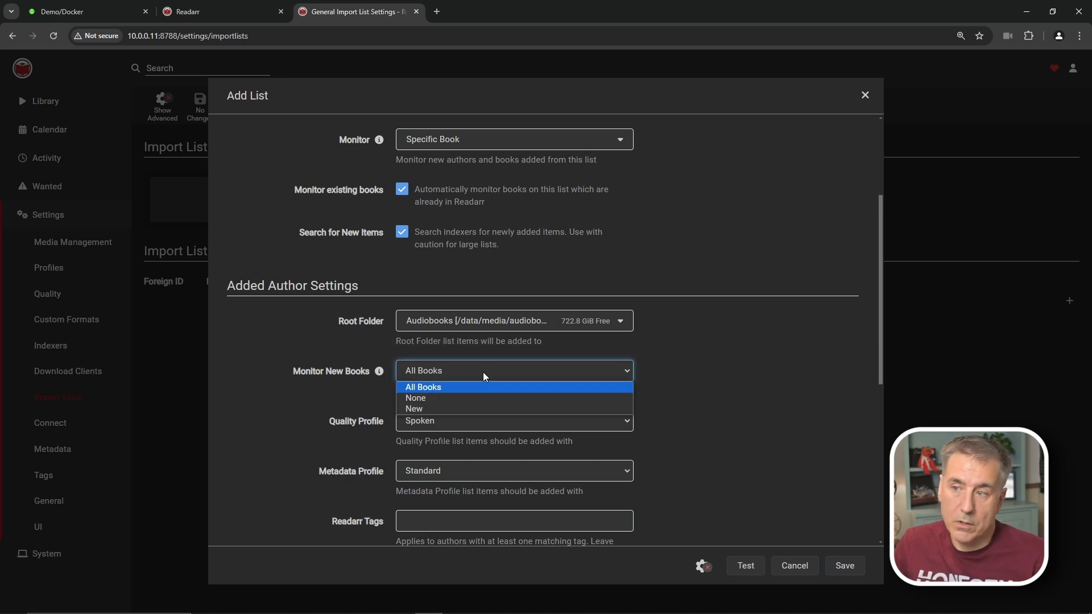
{"action": "left_click", "coordinate": [415, 398]}
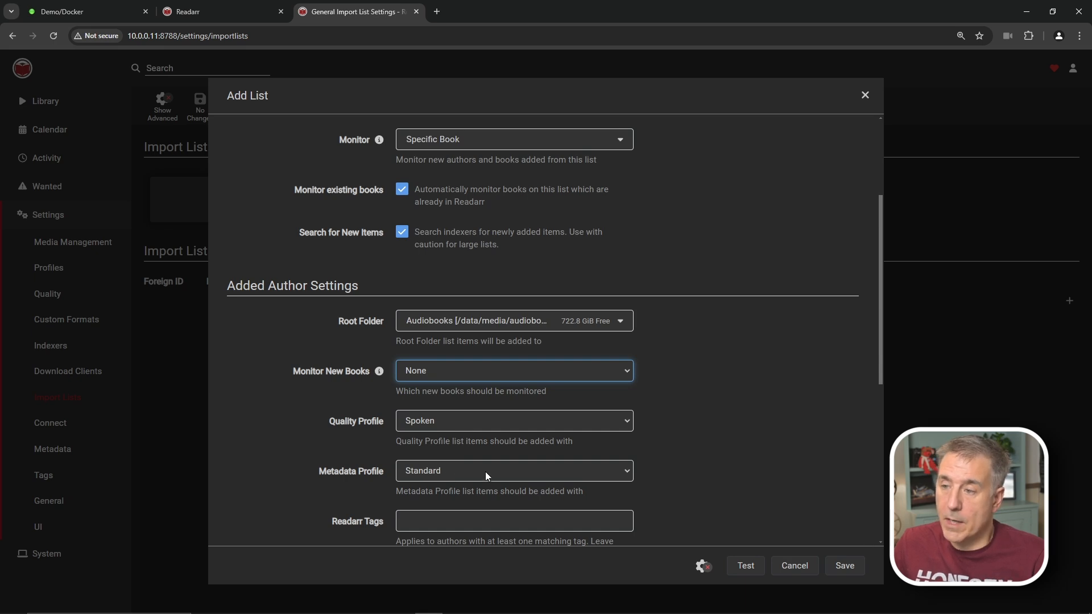
{"action": "left_click", "coordinate": [513, 470]}
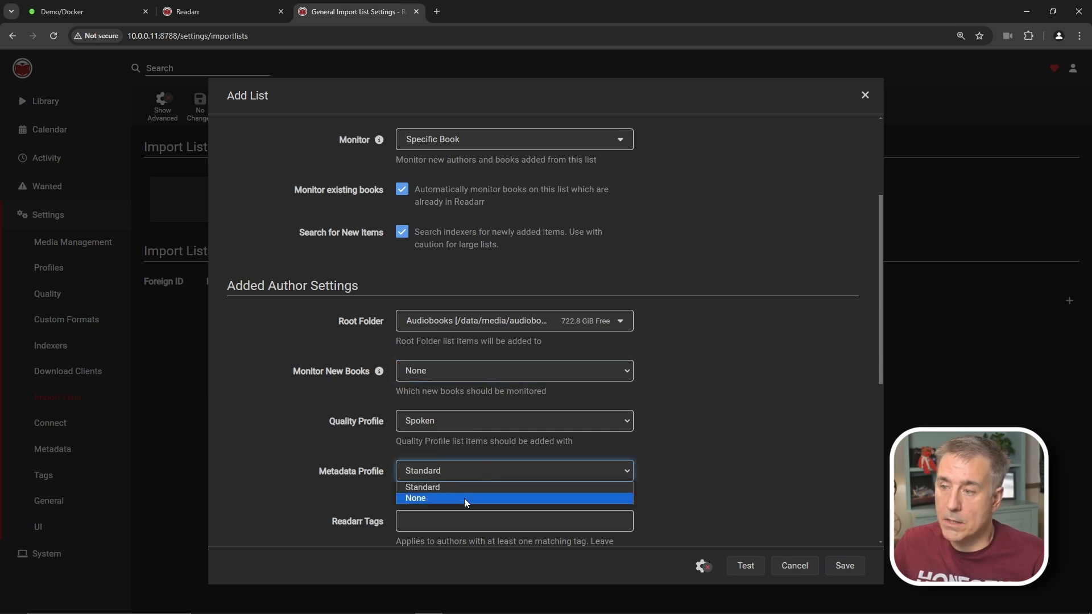
{"action": "left_click", "coordinate": [415, 498]}
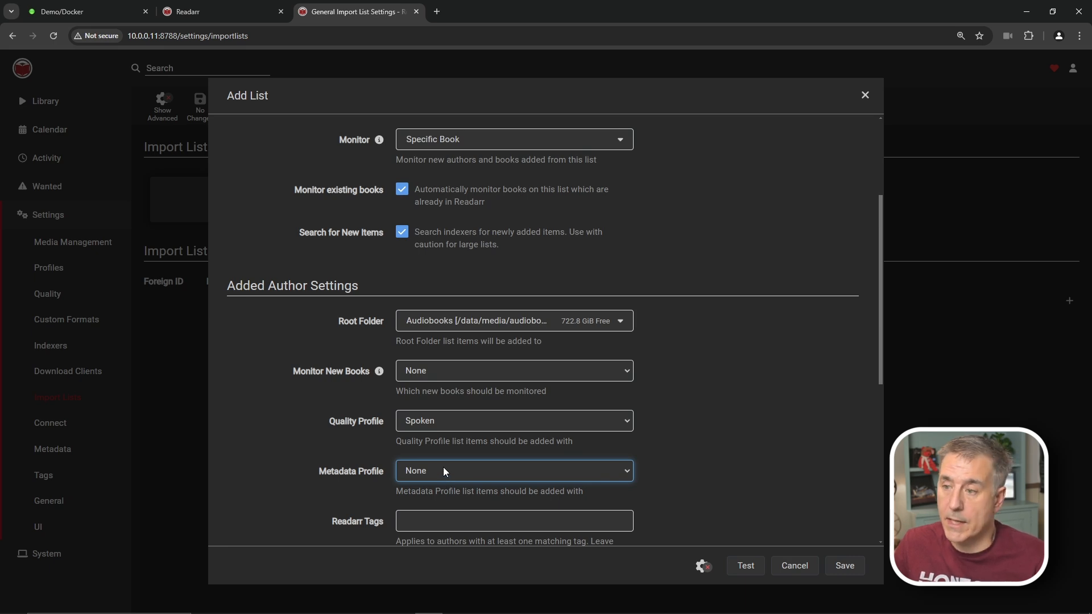
{"action": "scroll", "scroll_direction": "down", "scroll_amount": 3}
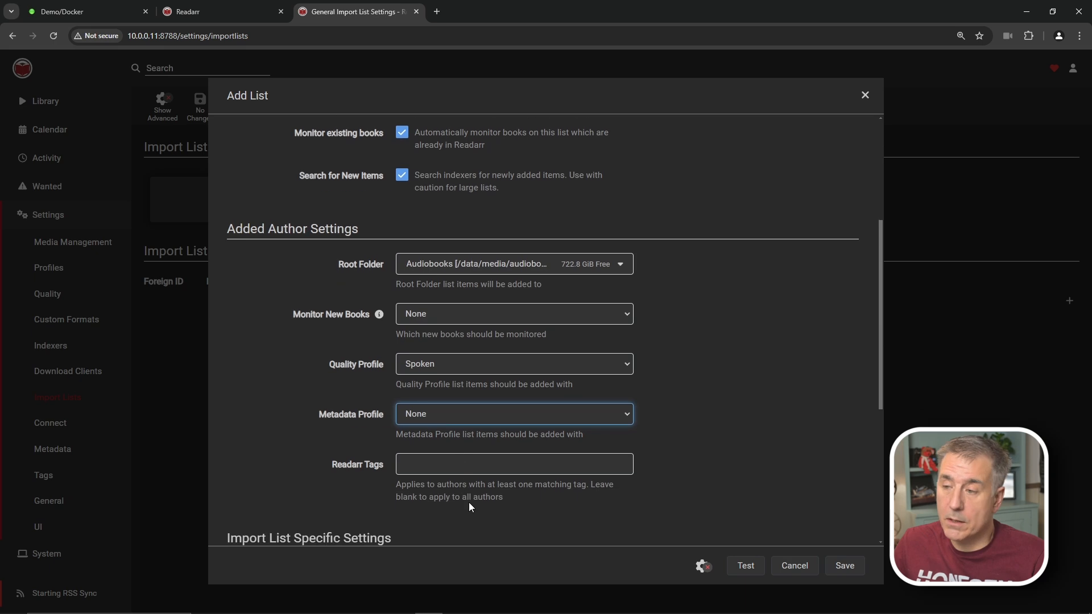
{"action": "scroll", "scroll_direction": "down", "scroll_amount": 3}
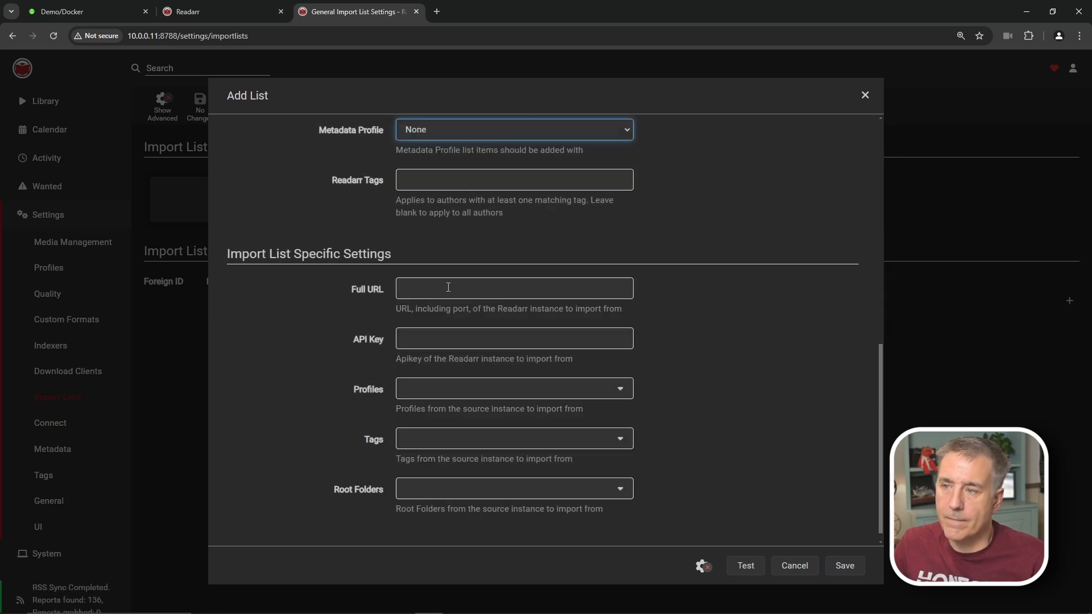
{"action": "left_click", "coordinate": [513, 287]}
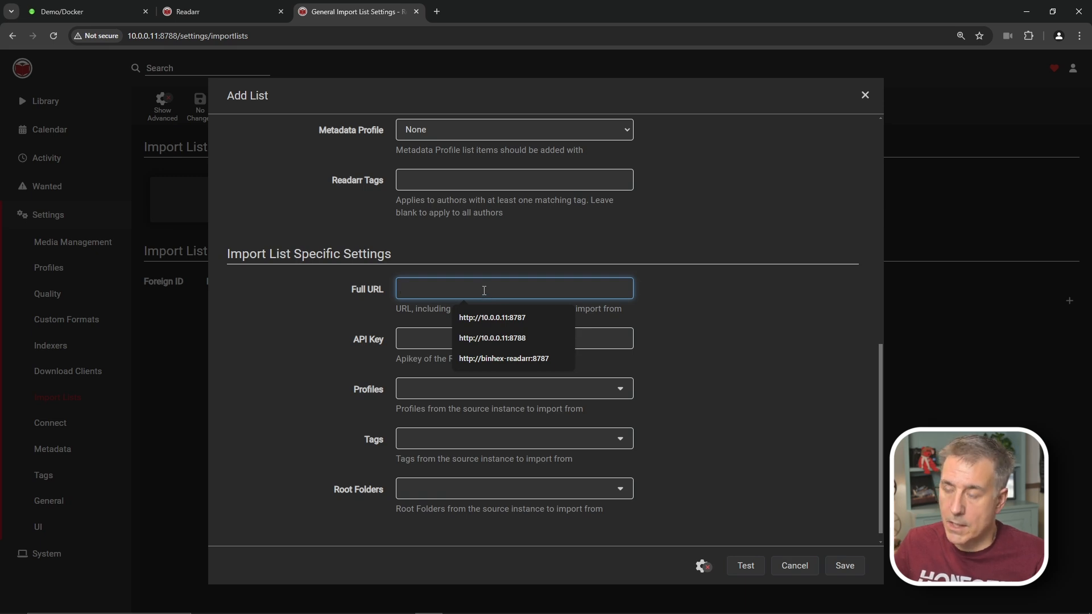
{"action": "type", "text": "http://"}
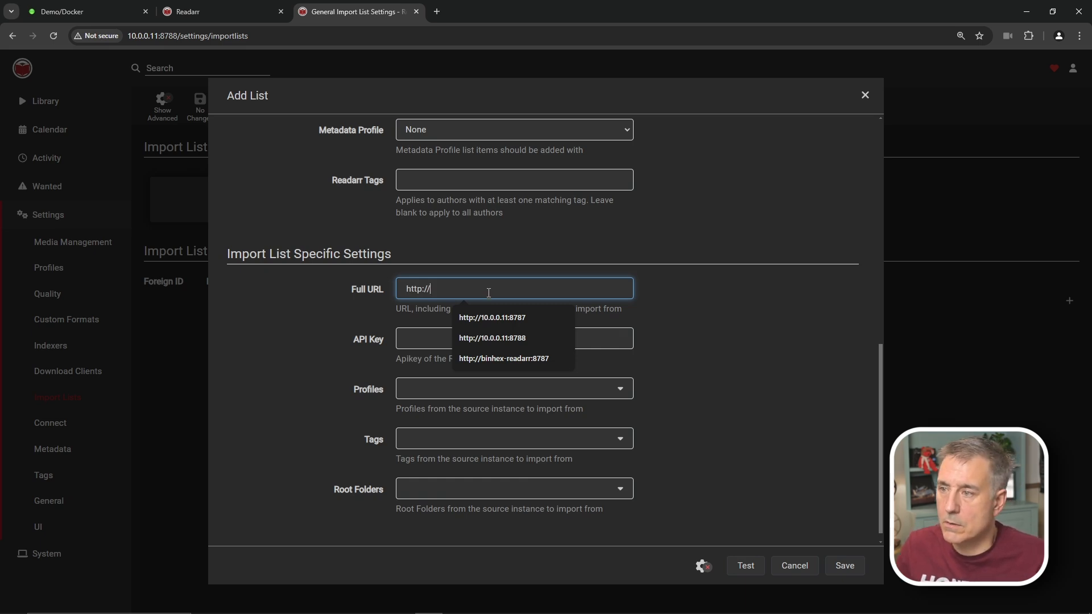
{"action": "type", "text": "10.0.0.11:"}
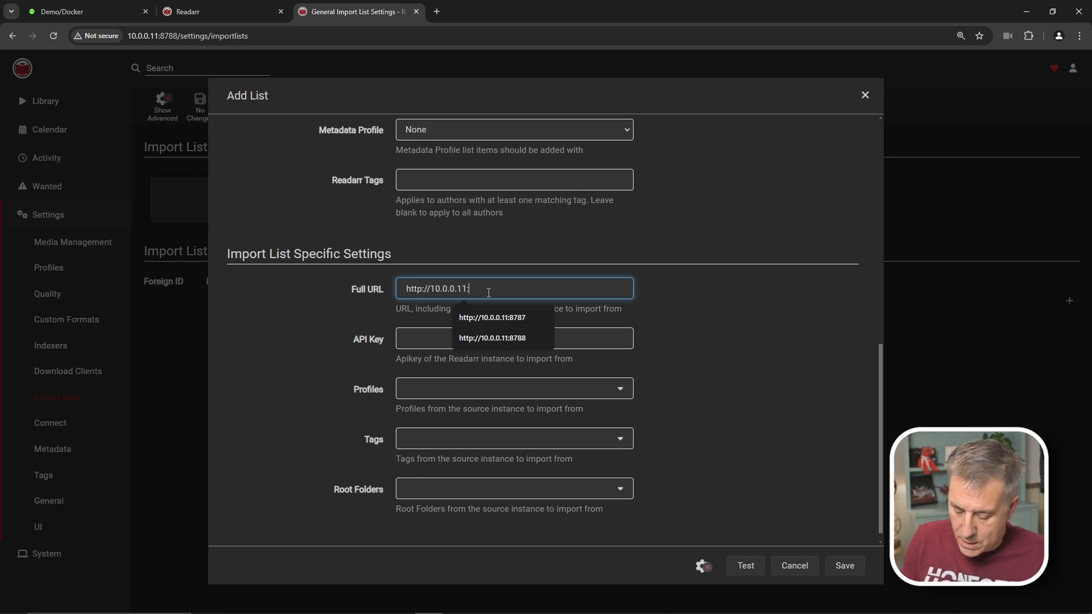
{"action": "left_click", "coordinate": [491, 318]}
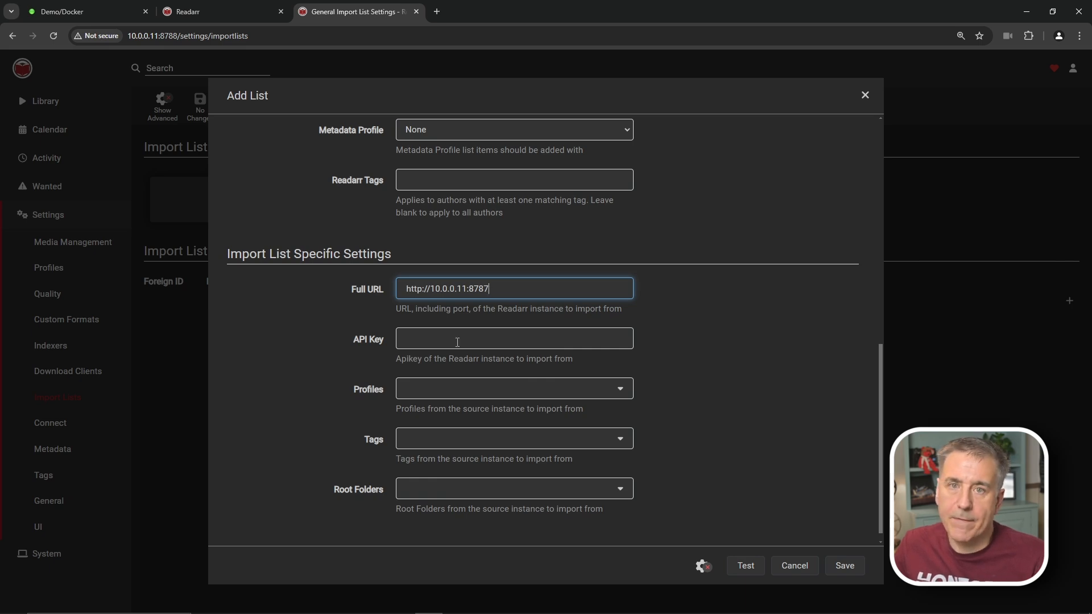
{"action": "left_click", "coordinate": [220, 11]}
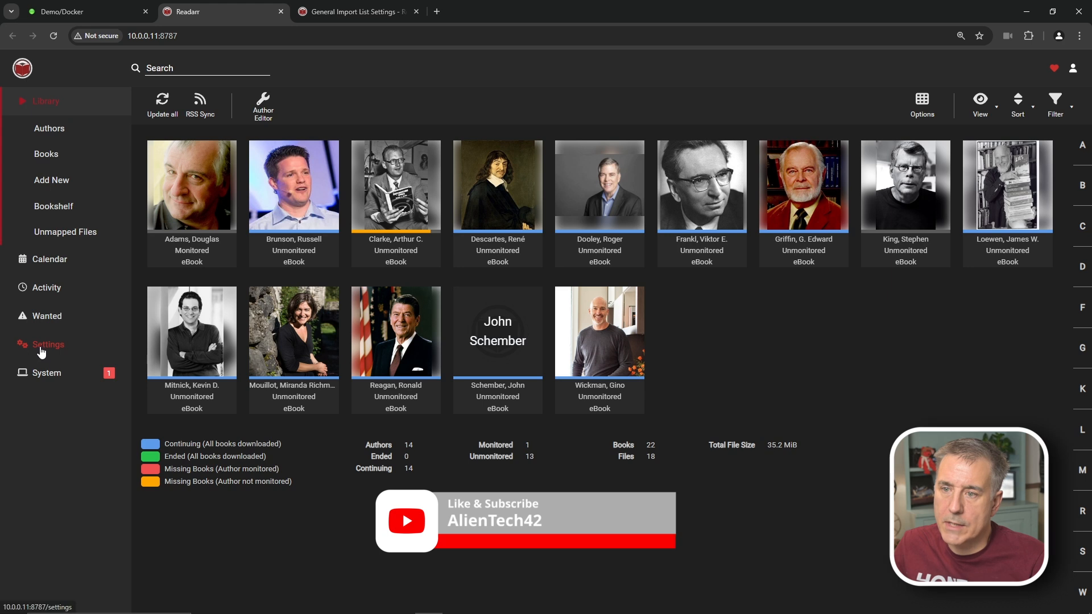
Copy the ebook instance's API key from Settings > General under Security.
{"action": "left_click", "coordinate": [48, 343]}
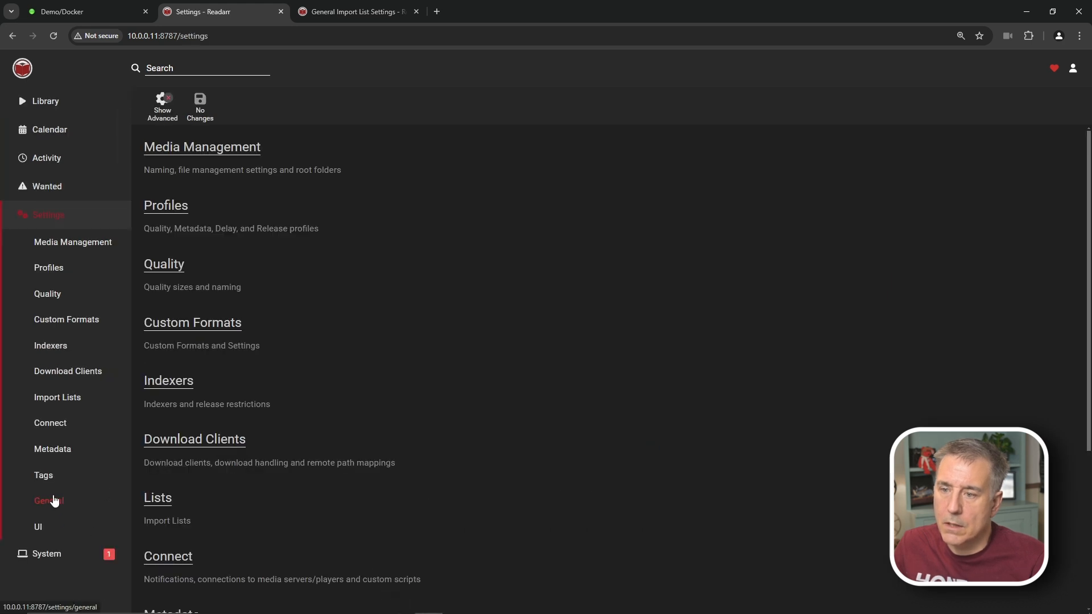
{"action": "left_click", "coordinate": [48, 501]}
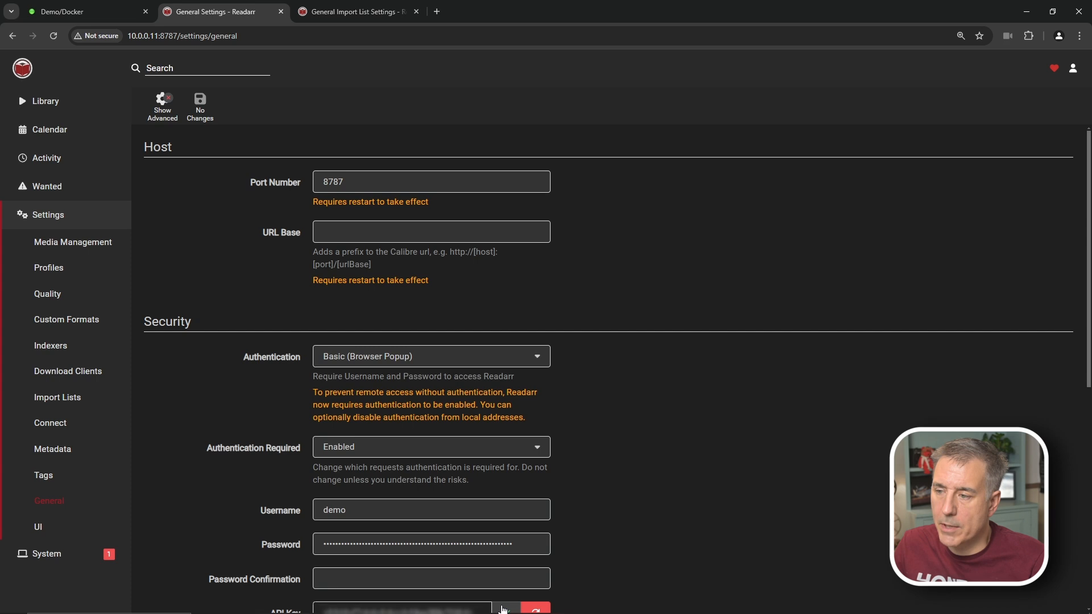
{"action": "left_click", "coordinate": [351, 12]}
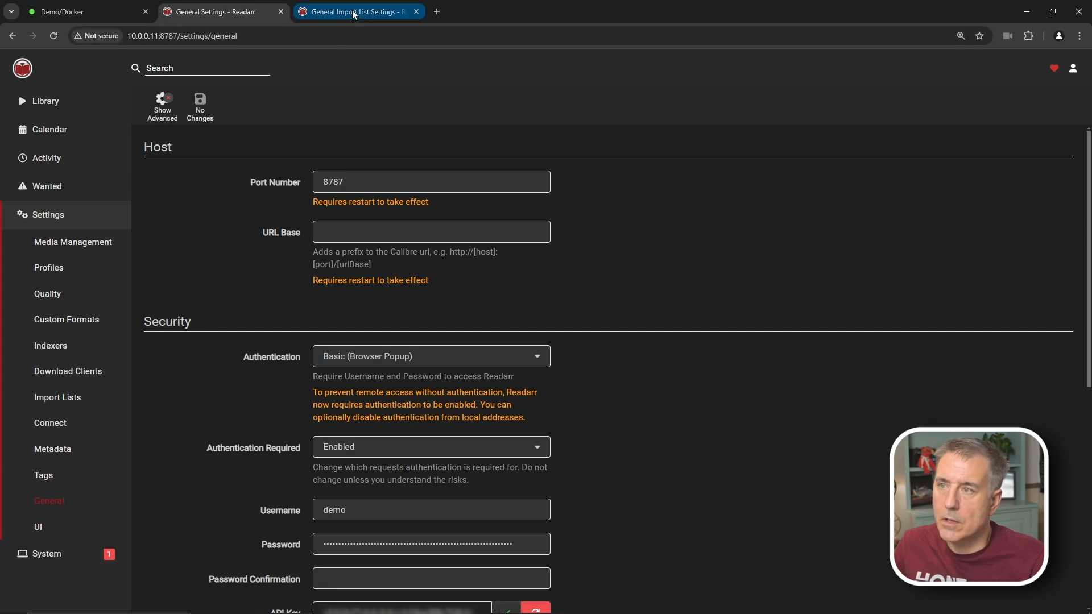
Paste the API key, choose the eBook profile and /data/media/ebooks/ root folder, and test the connection.
{"action": "left_click", "coordinate": [356, 11]}
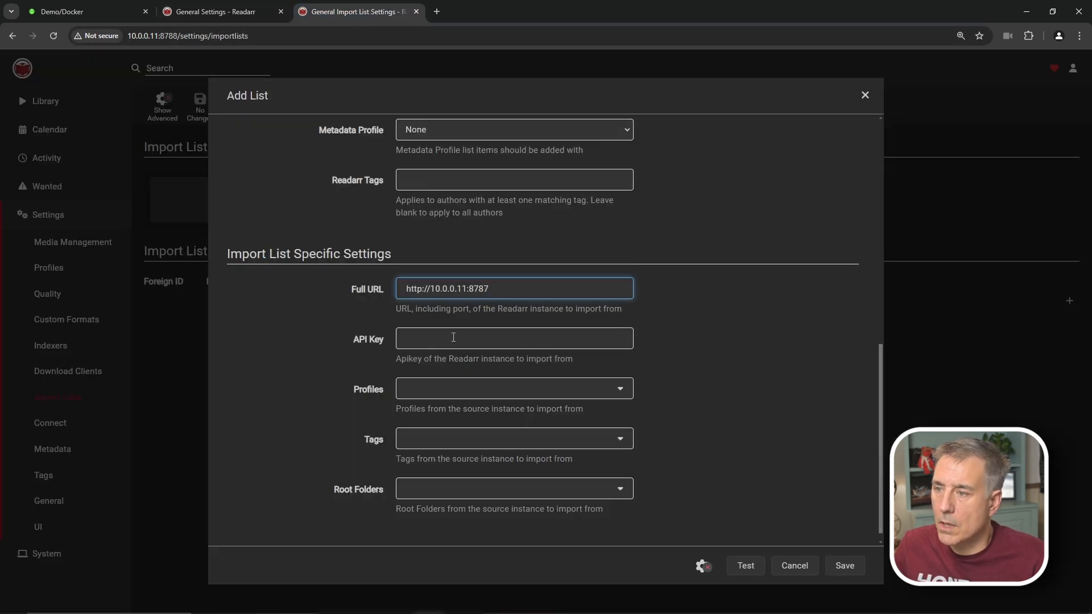
{"action": "left_click", "coordinate": [514, 339]}
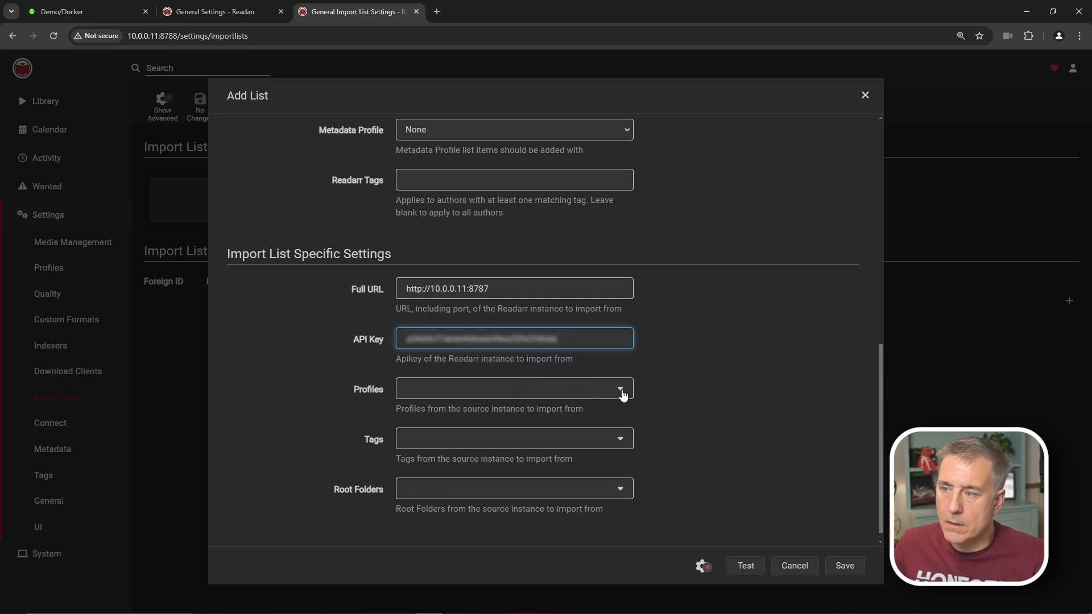
{"action": "mouse_move", "coordinate": [615, 398]}
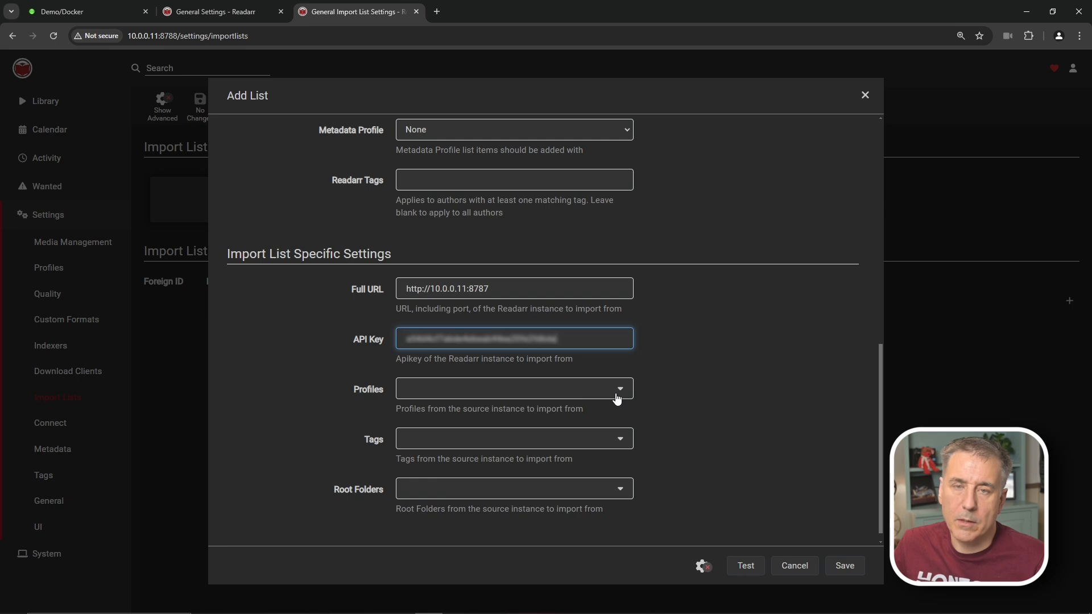
{"action": "left_click", "coordinate": [513, 389]}
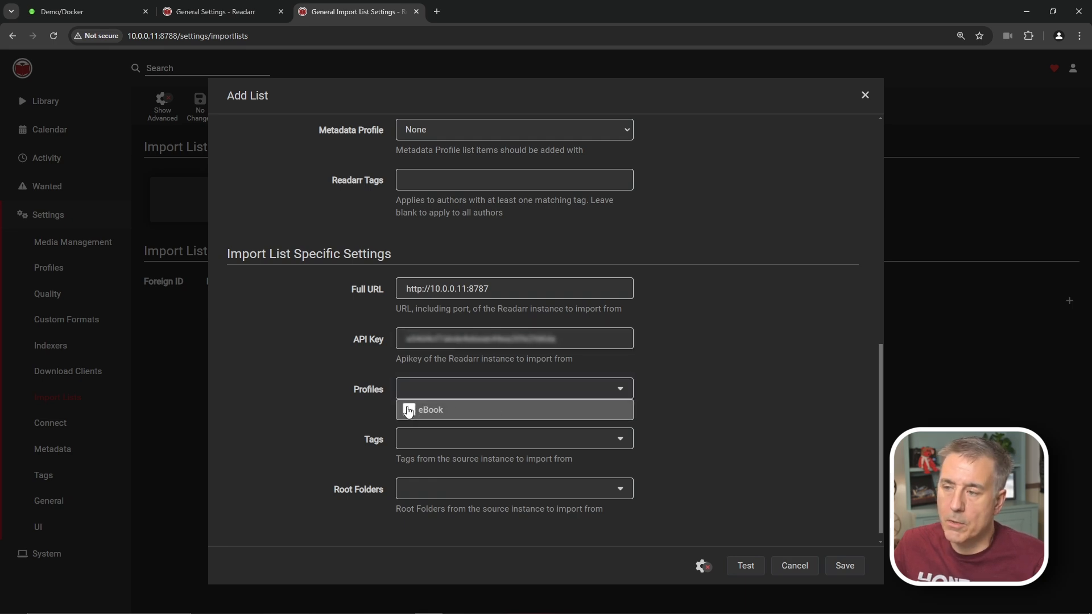
{"action": "left_click", "coordinate": [430, 409]}
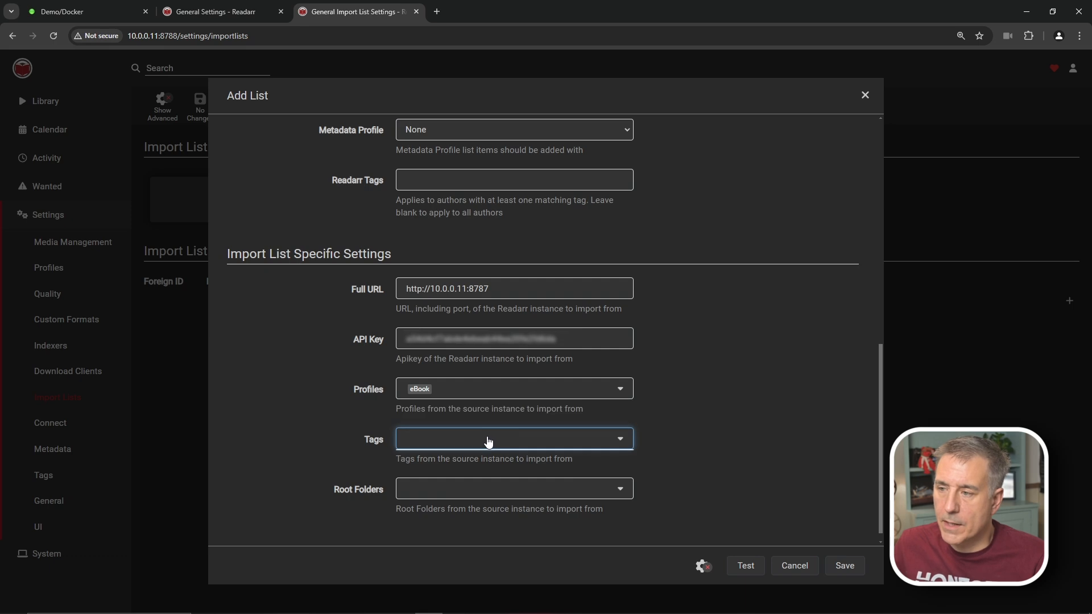
{"action": "mouse_move", "coordinate": [623, 446]}
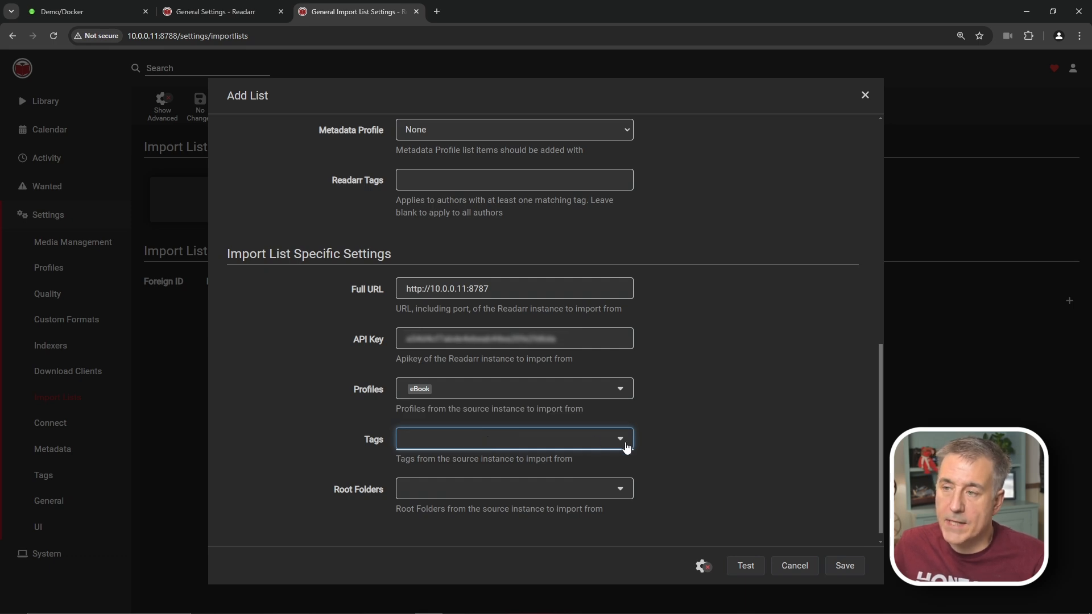
{"action": "mouse_move", "coordinate": [600, 433]}
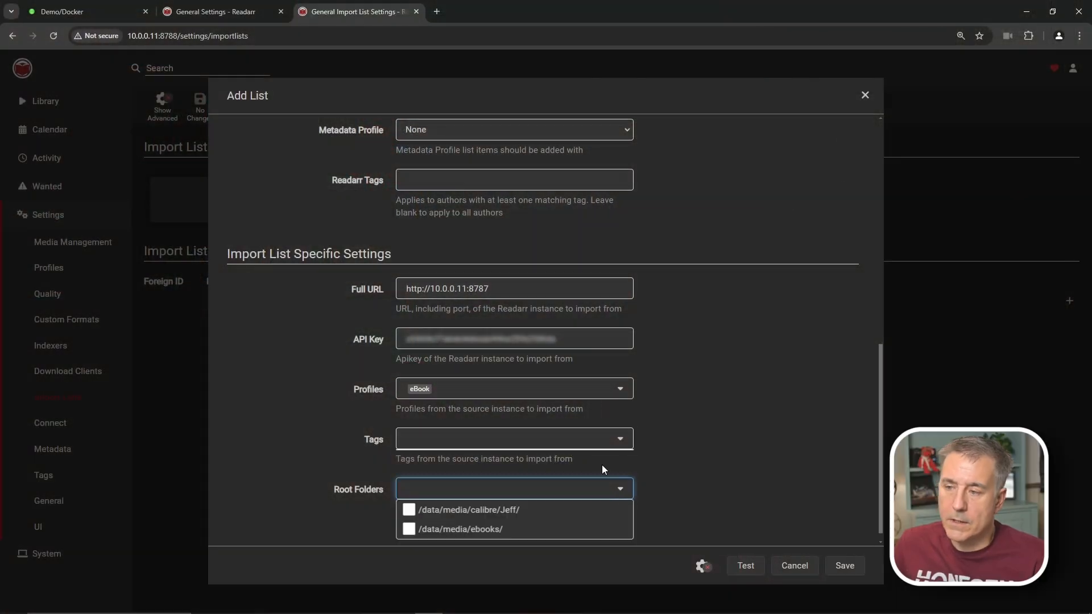
{"action": "mouse_move", "coordinate": [600, 466]}
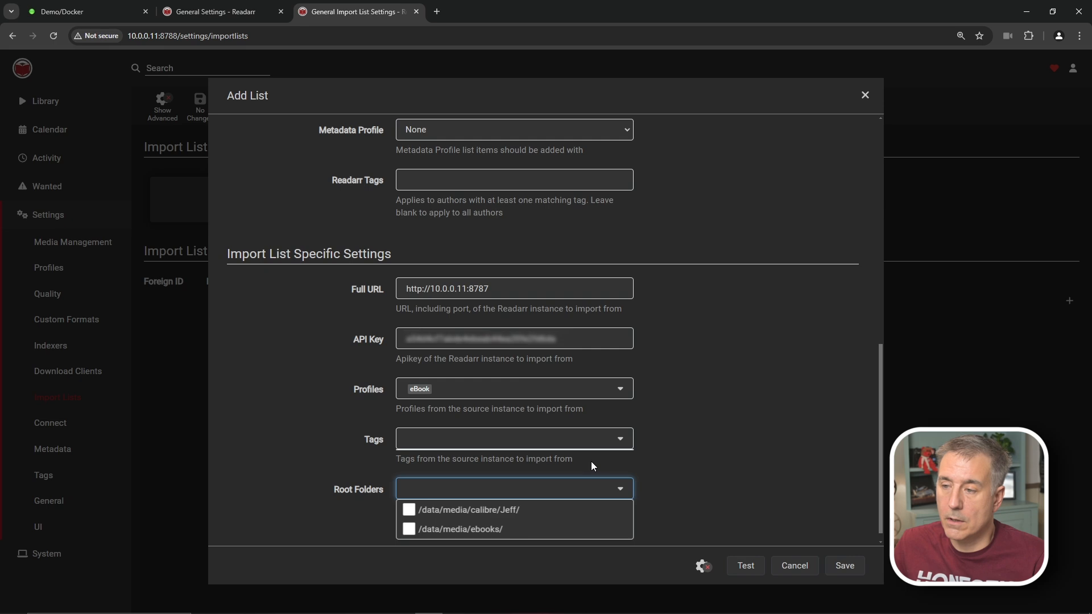
{"action": "mouse_move", "coordinate": [517, 510]}
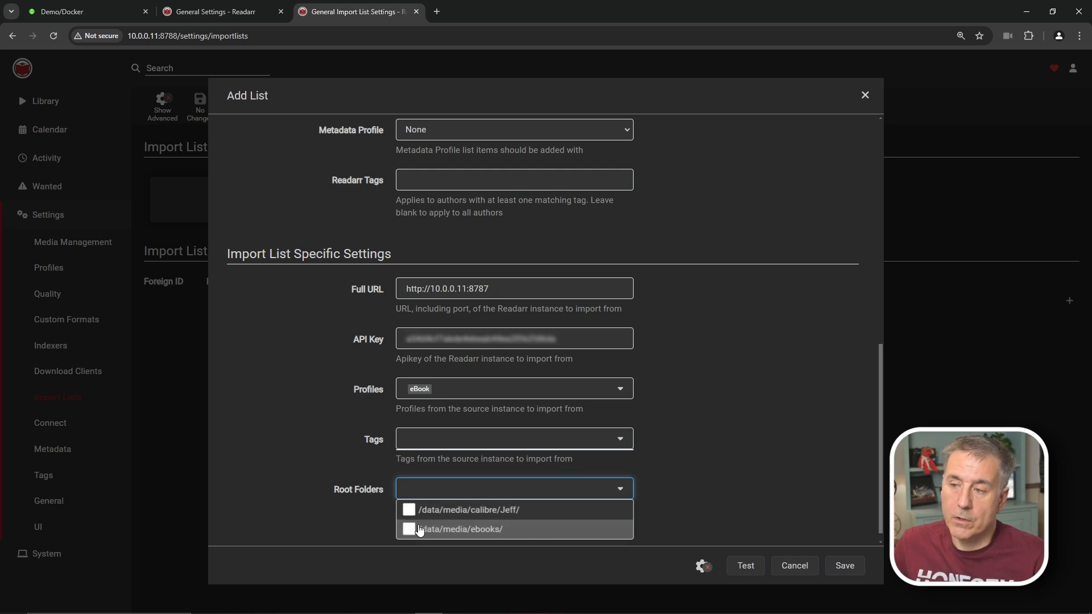
{"action": "left_click", "coordinate": [408, 529]}
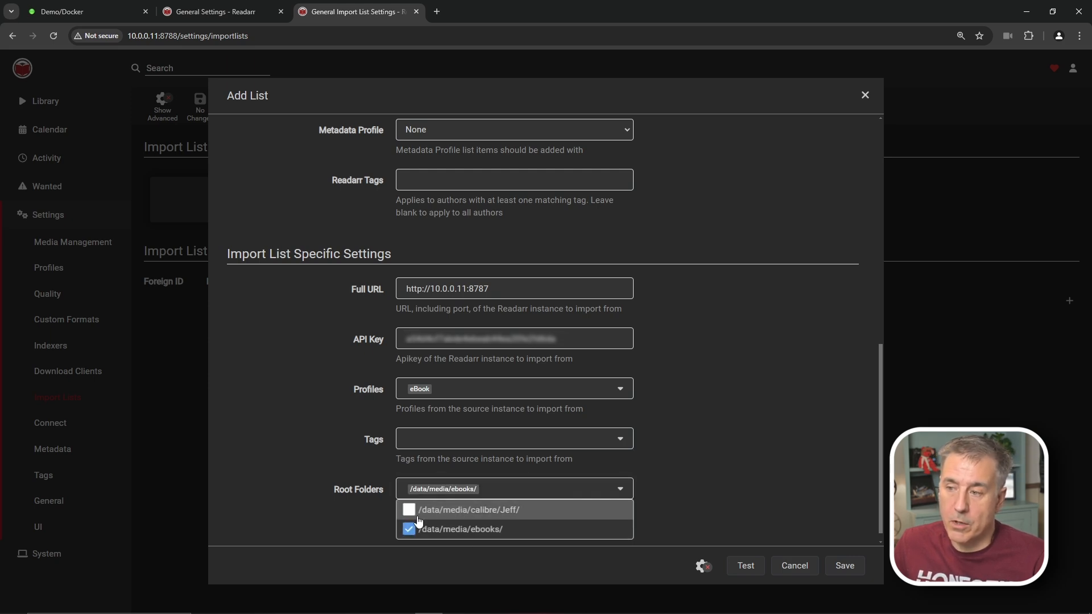
{"action": "left_click", "coordinate": [408, 509]}
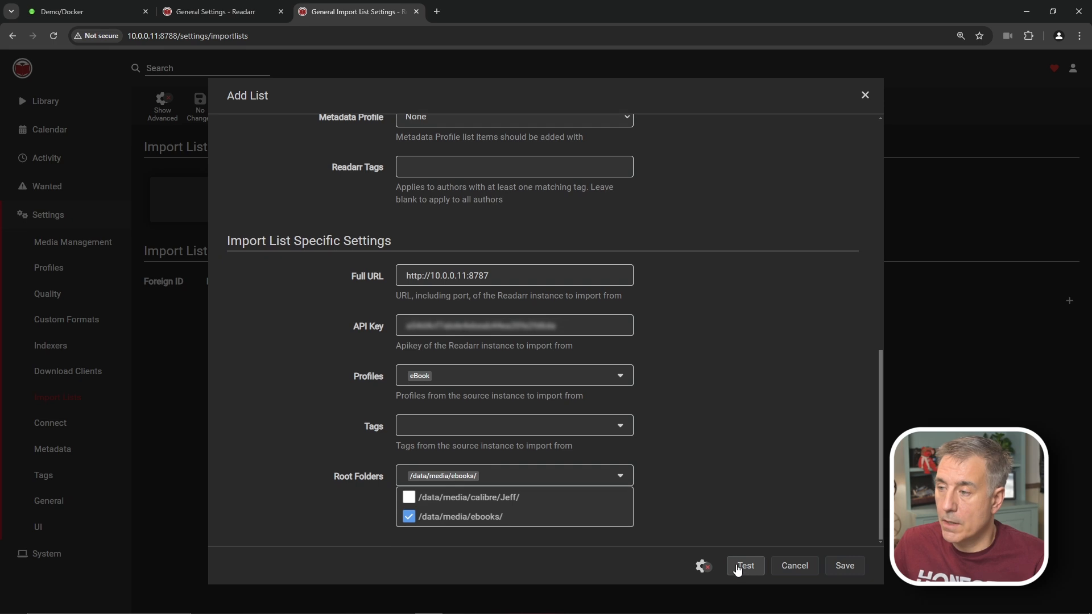
{"action": "left_click", "coordinate": [744, 565]}
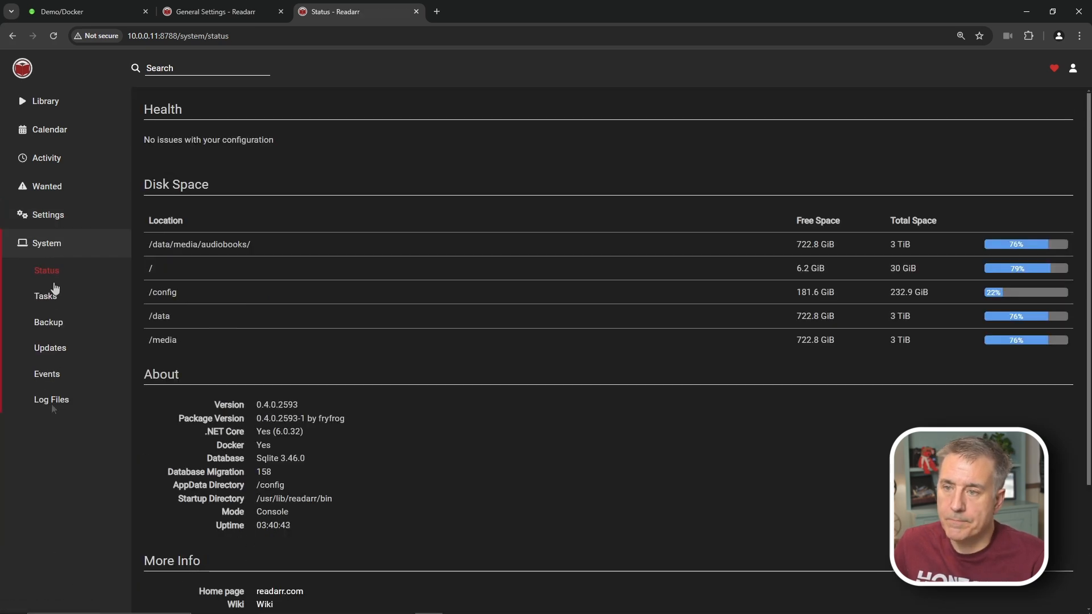
Check the Import List Sync row under System > Tasks, which runs every five minutes.
{"action": "left_click", "coordinate": [46, 296]}
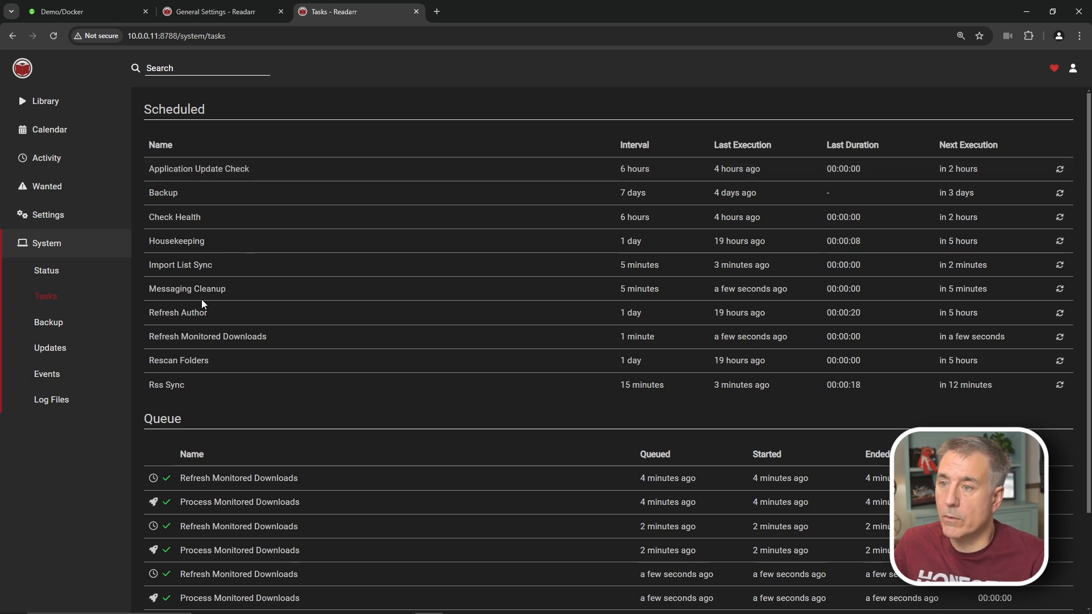
{"action": "mouse_move", "coordinate": [161, 265]}
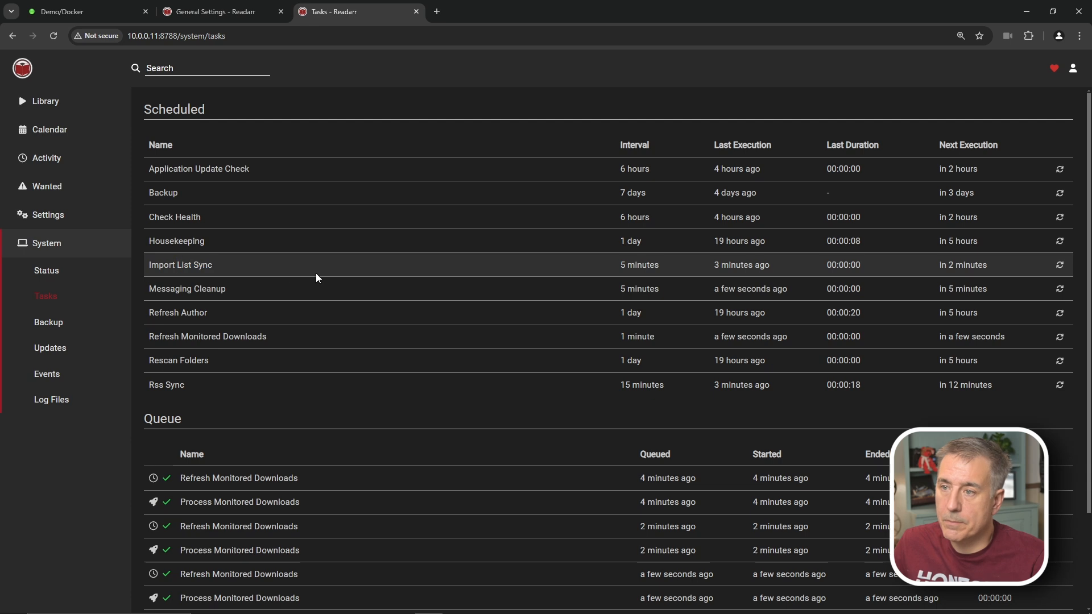
{"action": "double_click", "coordinate": [638, 265]}
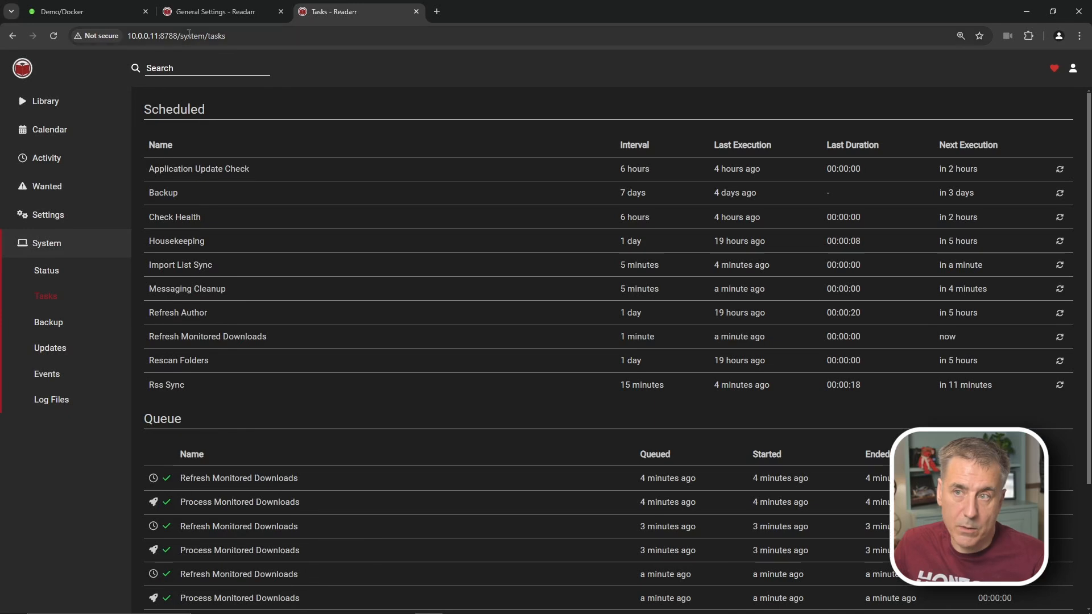
Switch to the ebook instance, look at Add New, and return to its author library.
{"action": "left_click", "coordinate": [216, 12]}
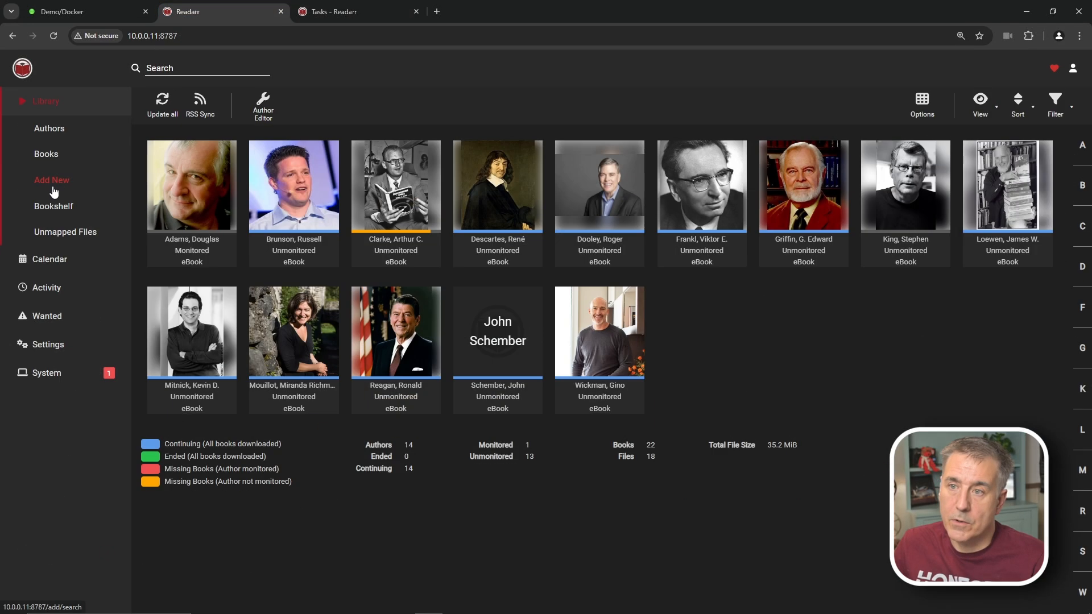
{"action": "left_click", "coordinate": [51, 180]}
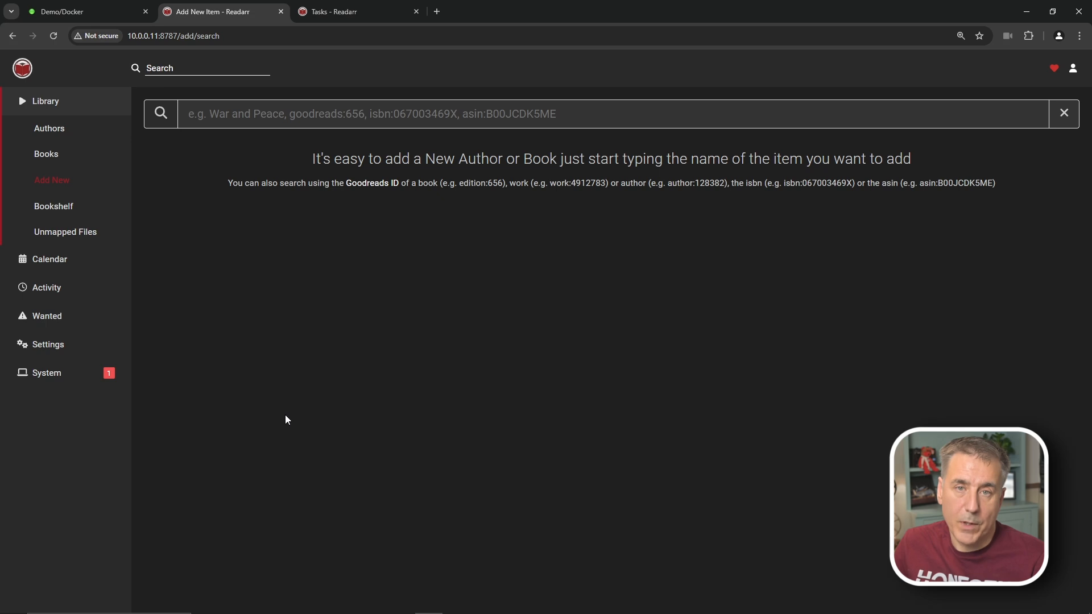
{"action": "mouse_move", "coordinate": [360, 428]}
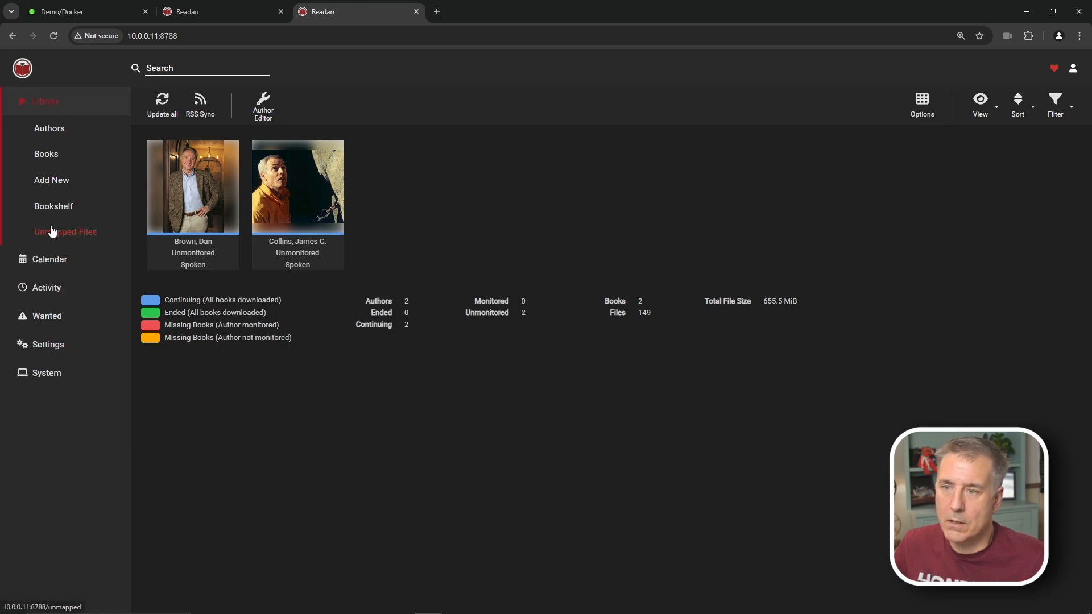
{"action": "left_click", "coordinate": [48, 344]}
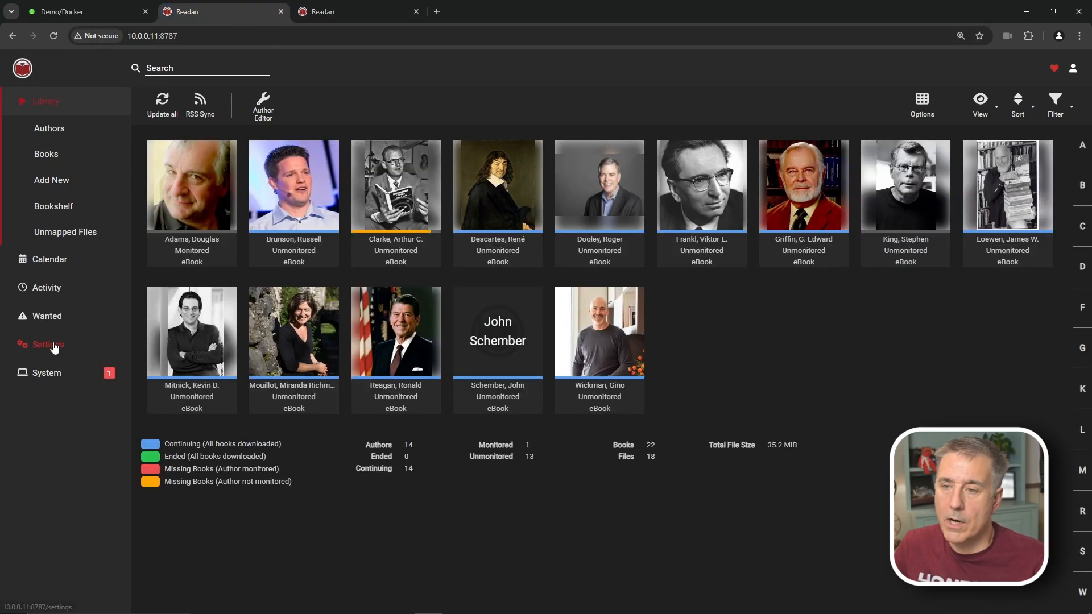
Clone the eBook quality profile under Settings > Profiles and name it 'eBook - Clone'.
{"action": "left_click", "coordinate": [48, 343]}
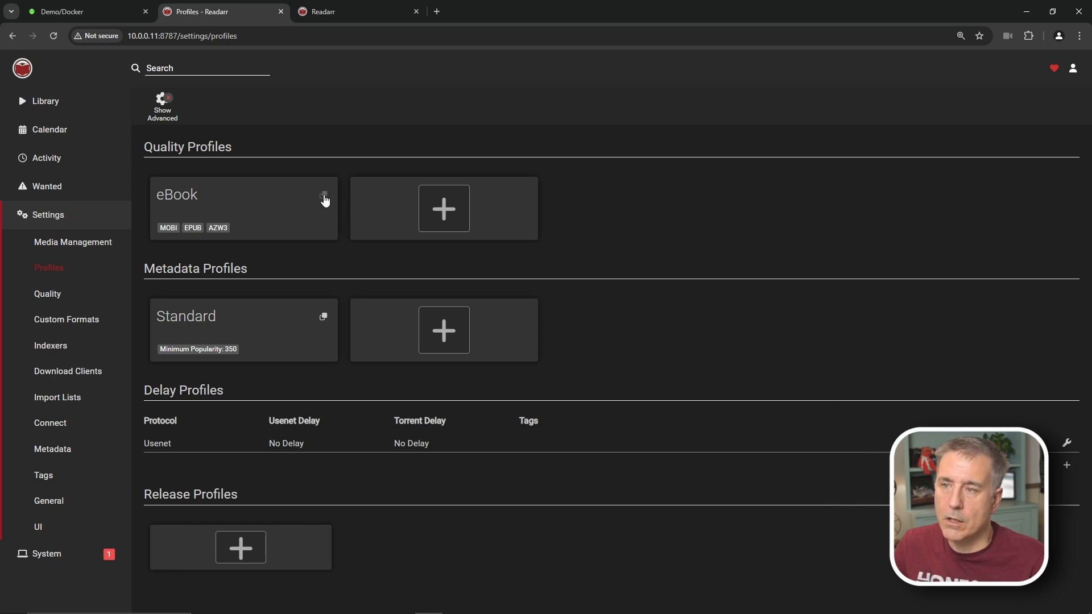
{"action": "left_click", "coordinate": [322, 197]}
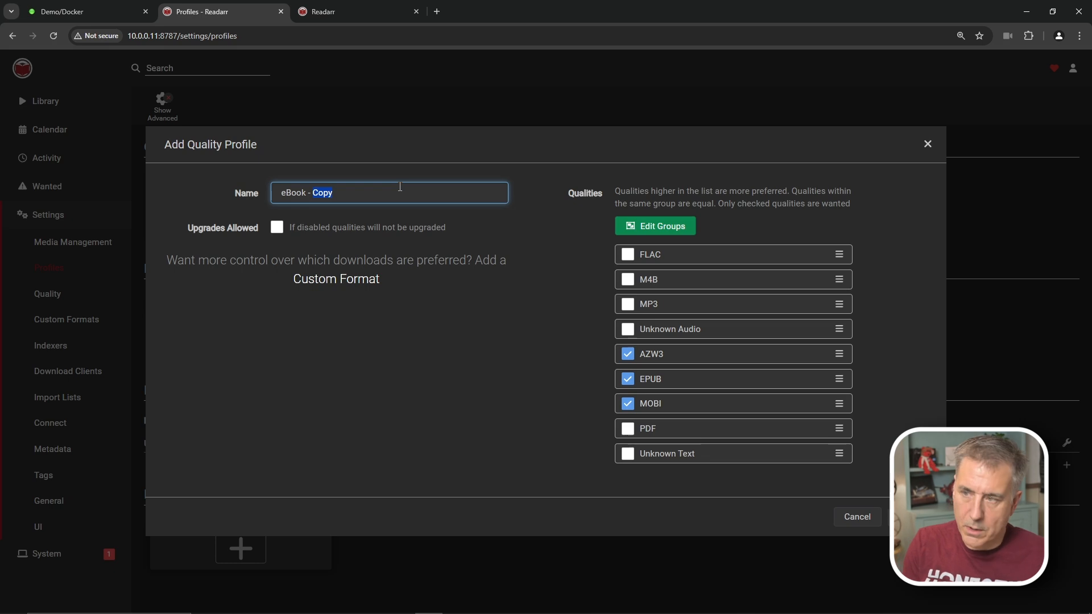
{"action": "type", "text": "Clone"}
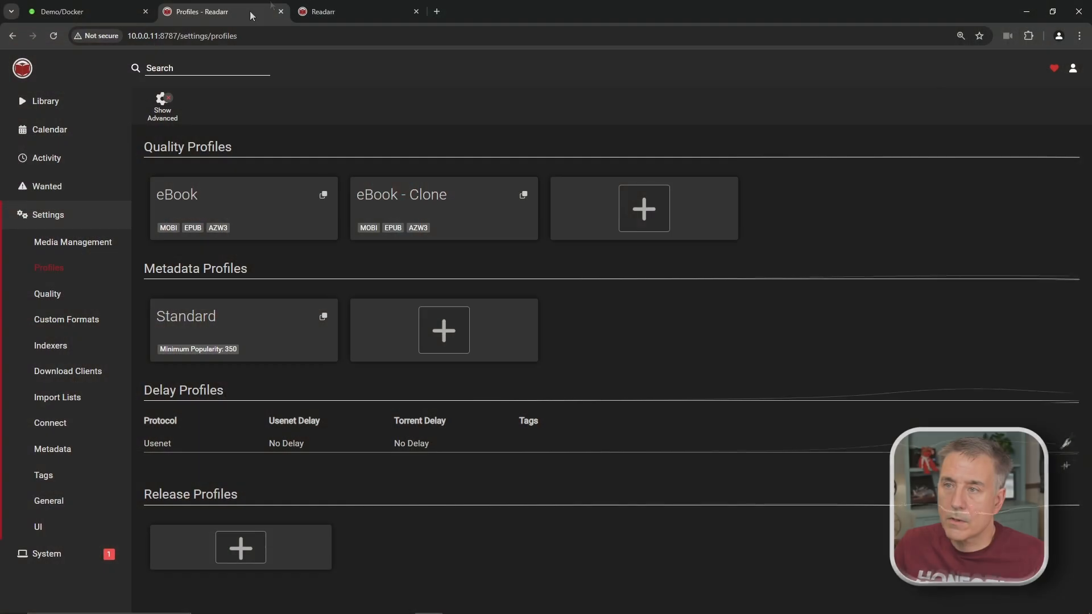
{"action": "mouse_move", "coordinate": [46, 101]}
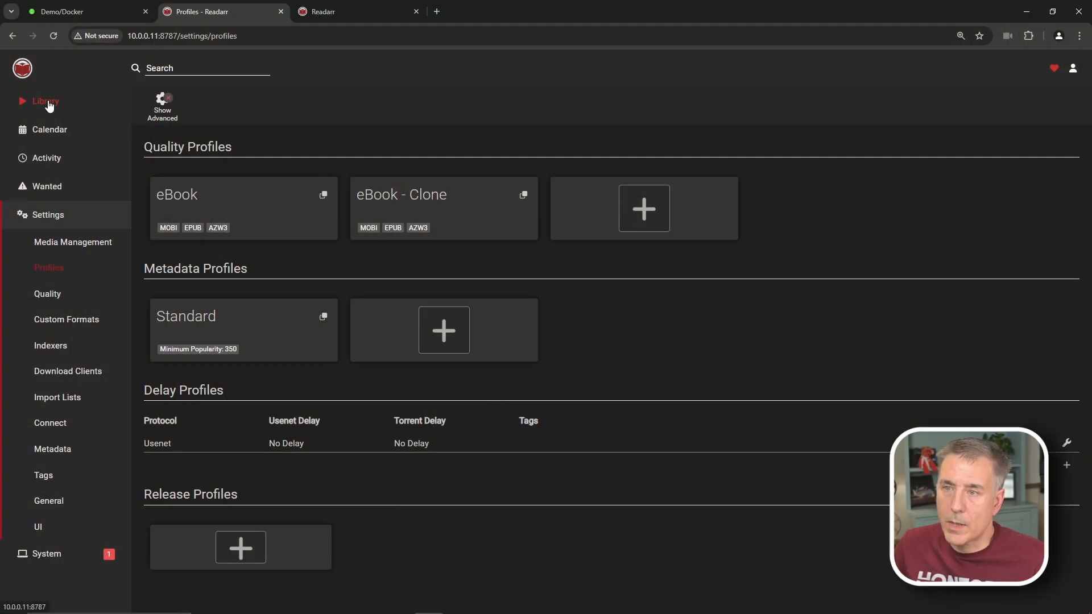
Assign a new 'speakarr' tag to author Douglas Adams from his edit dialog.
{"action": "left_click", "coordinate": [44, 101]}
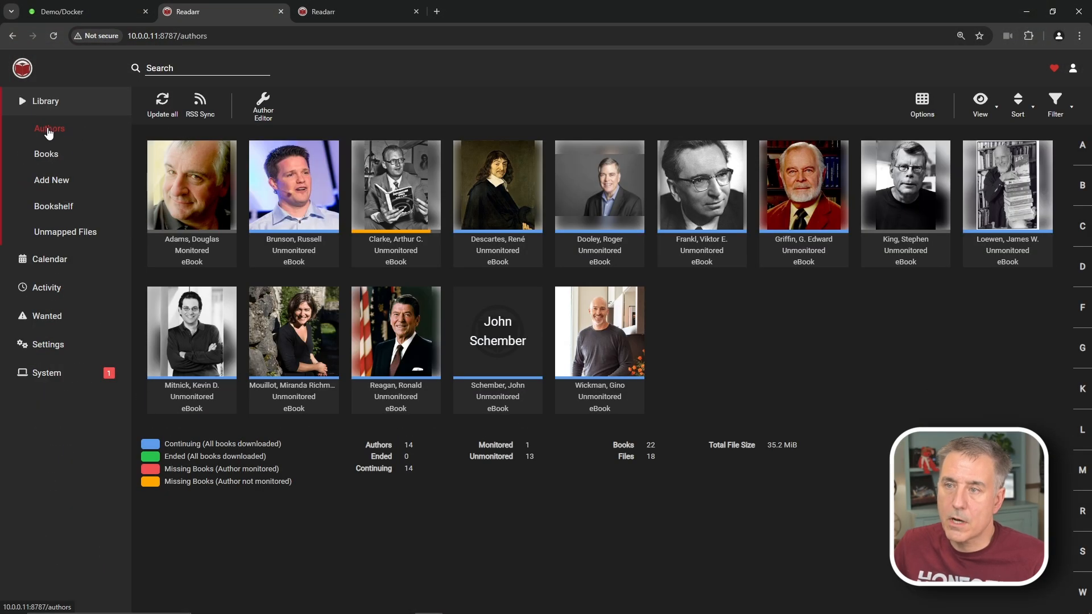
{"action": "mouse_move", "coordinate": [196, 185]}
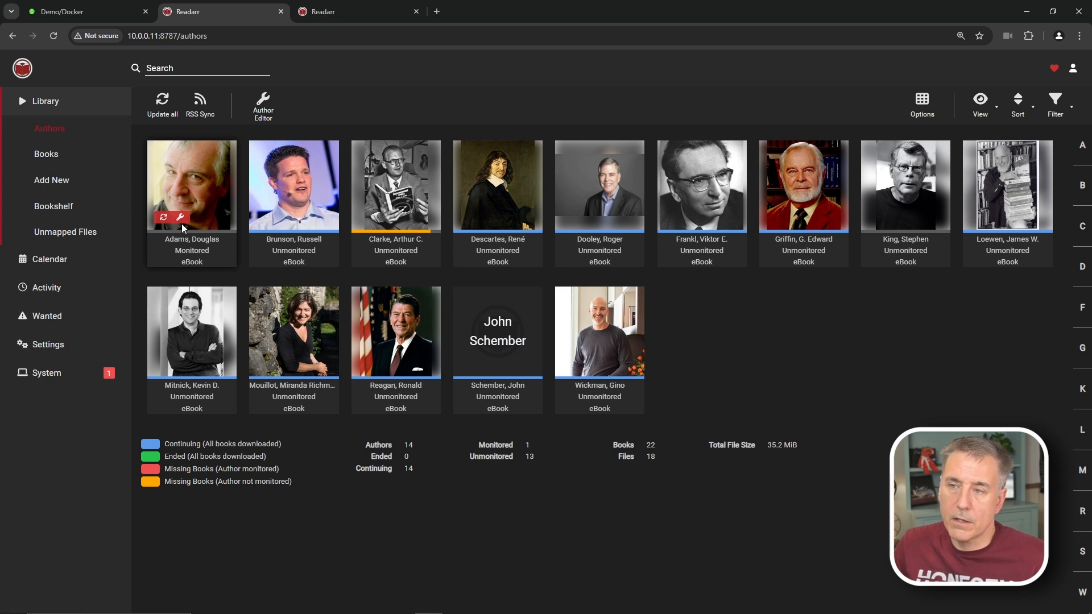
{"action": "left_click", "coordinate": [179, 217]}
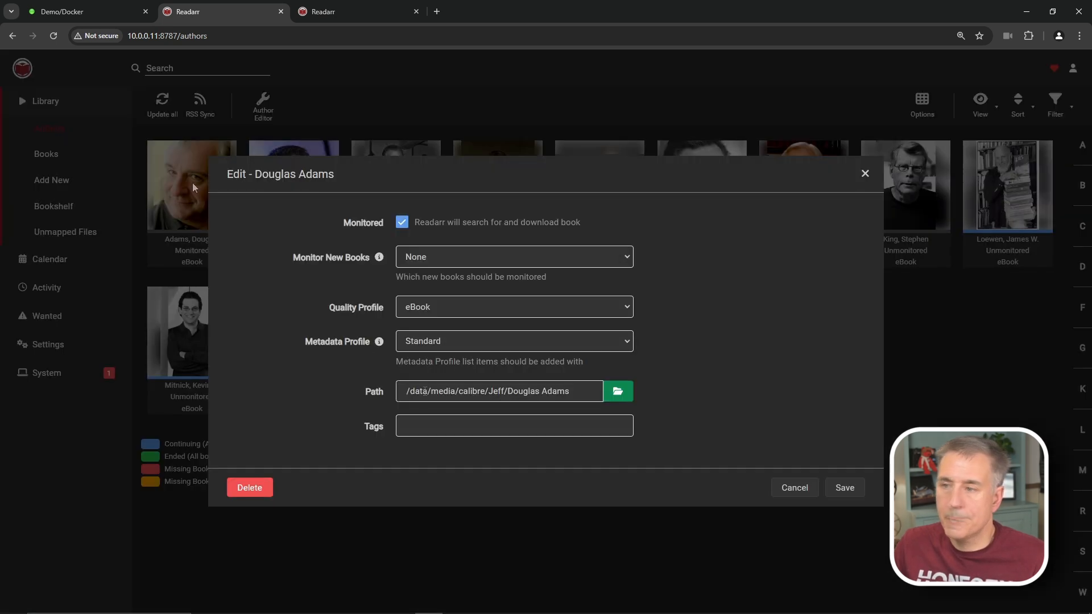
{"action": "left_click", "coordinate": [514, 425]}
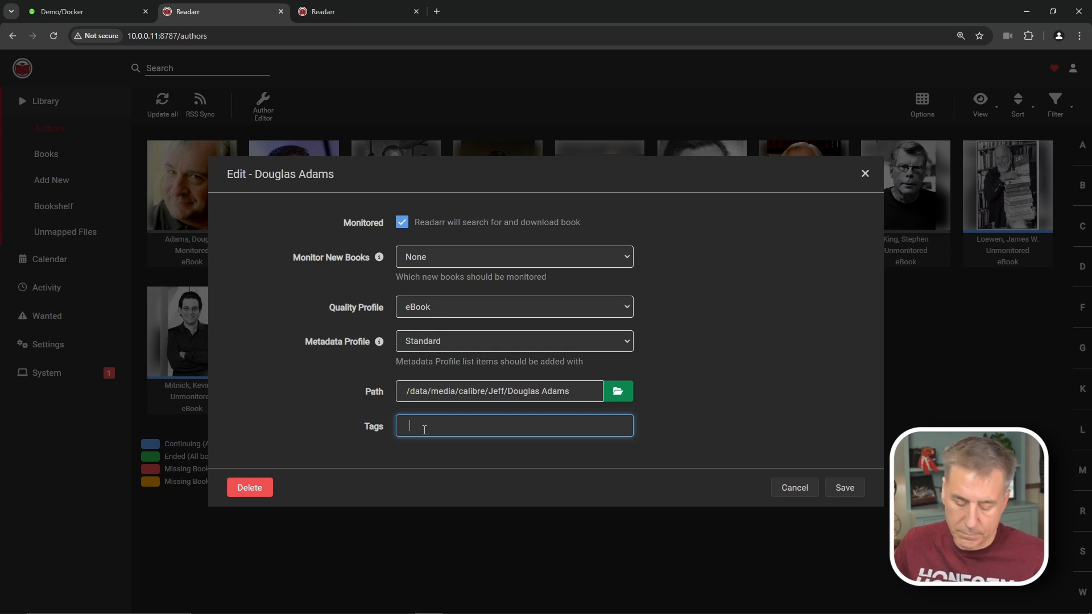
{"action": "type", "text": "speakar"}
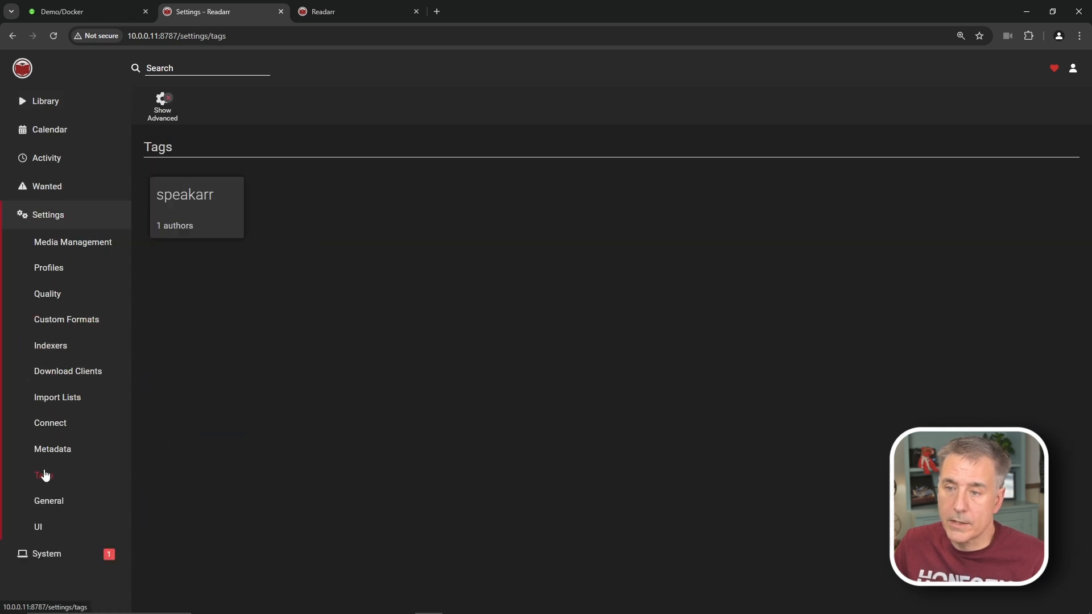
Review the speakarr tag in Settings > Tags to see which author still uses it.
{"action": "left_click", "coordinate": [43, 475]}
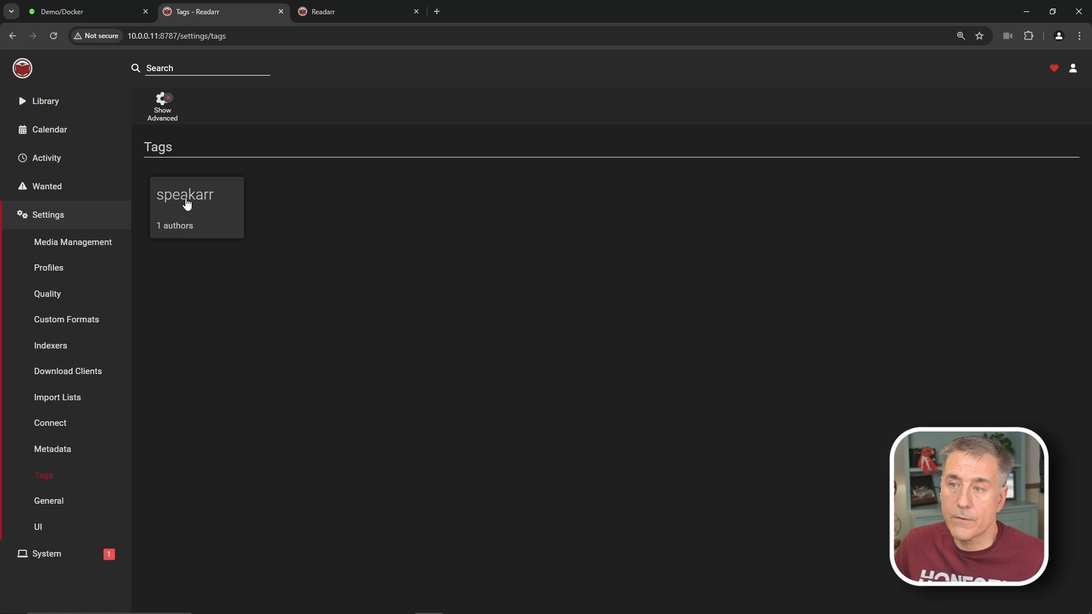
{"action": "left_click", "coordinate": [197, 206]}
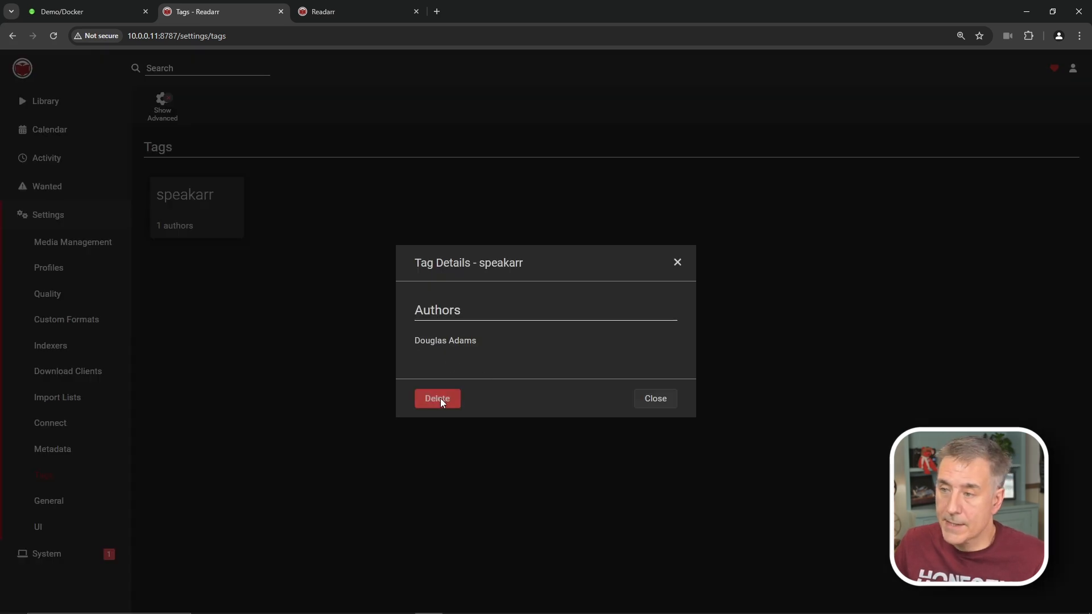
{"action": "mouse_move", "coordinate": [672, 241]}
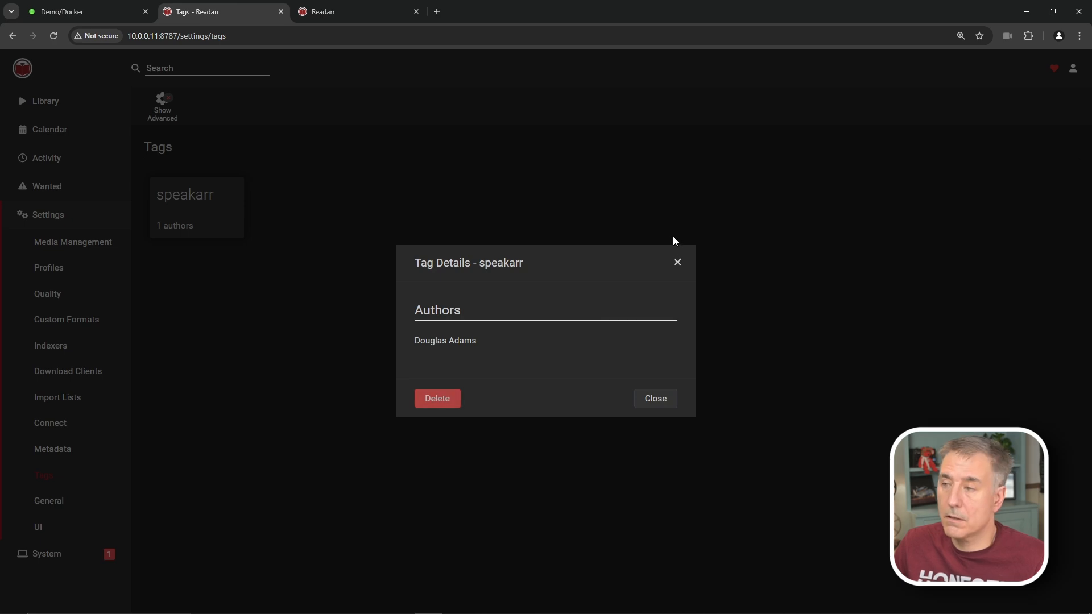
{"action": "mouse_move", "coordinate": [676, 271]}
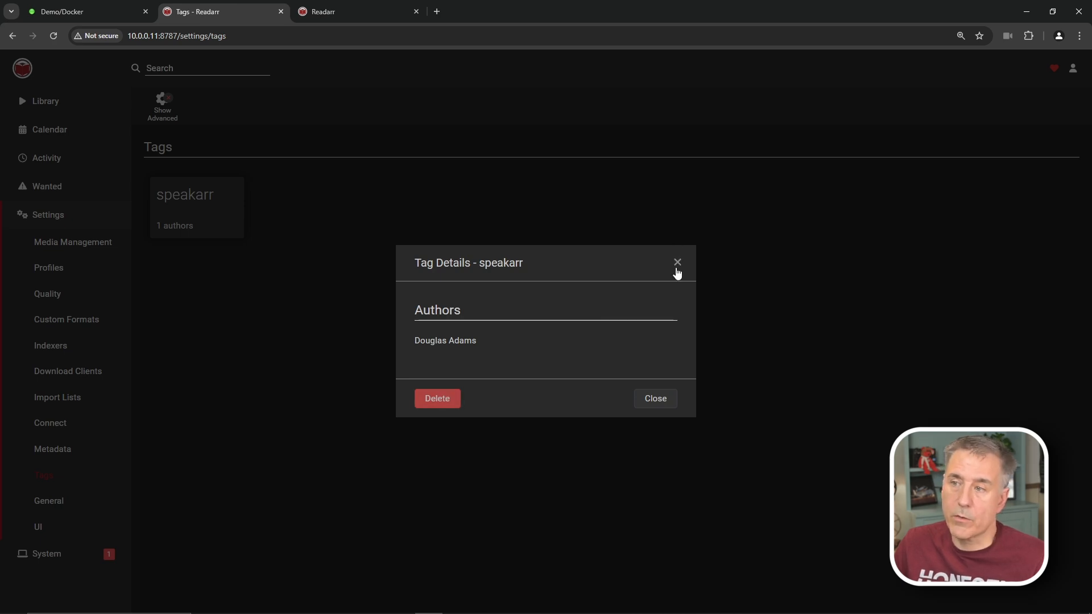
{"action": "left_click", "coordinate": [676, 262]}
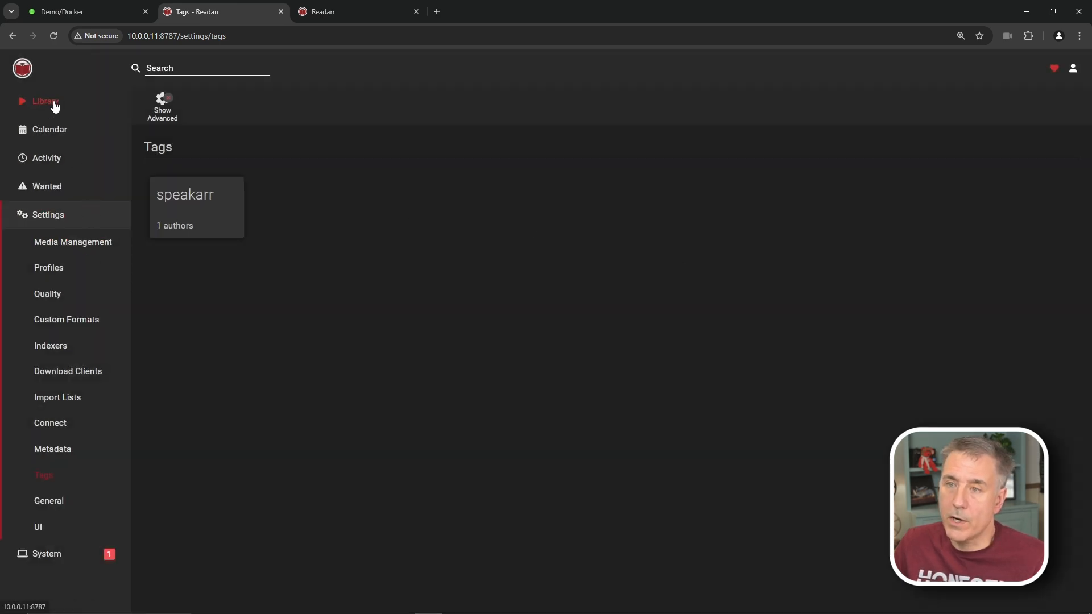
Remove the speakarr tag from its author and delete the now-unused tag.
{"action": "left_click", "coordinate": [197, 207]}
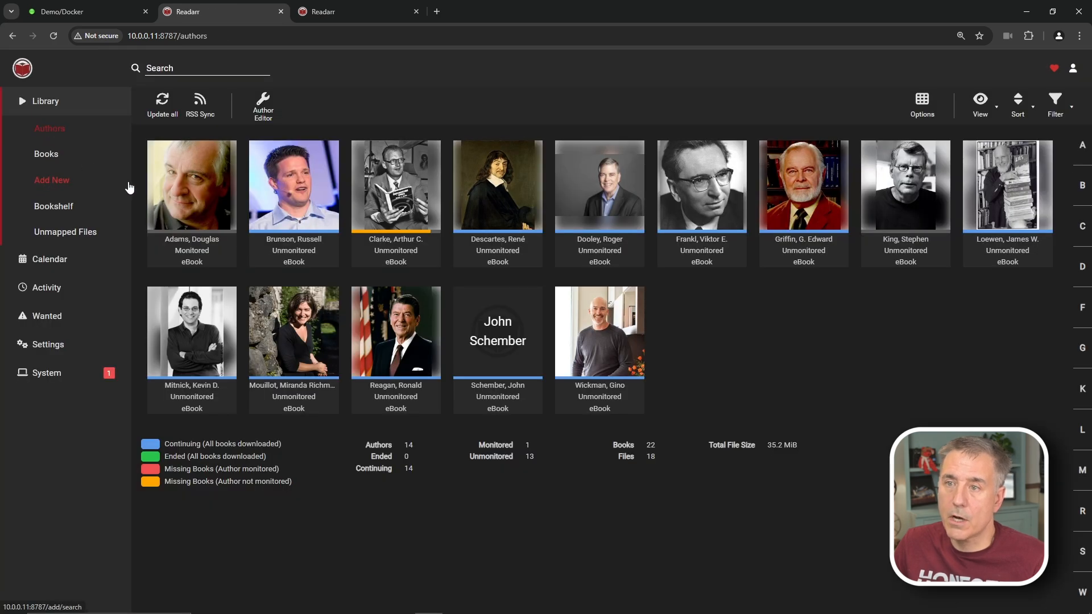
{"action": "left_click", "coordinate": [191, 185]}
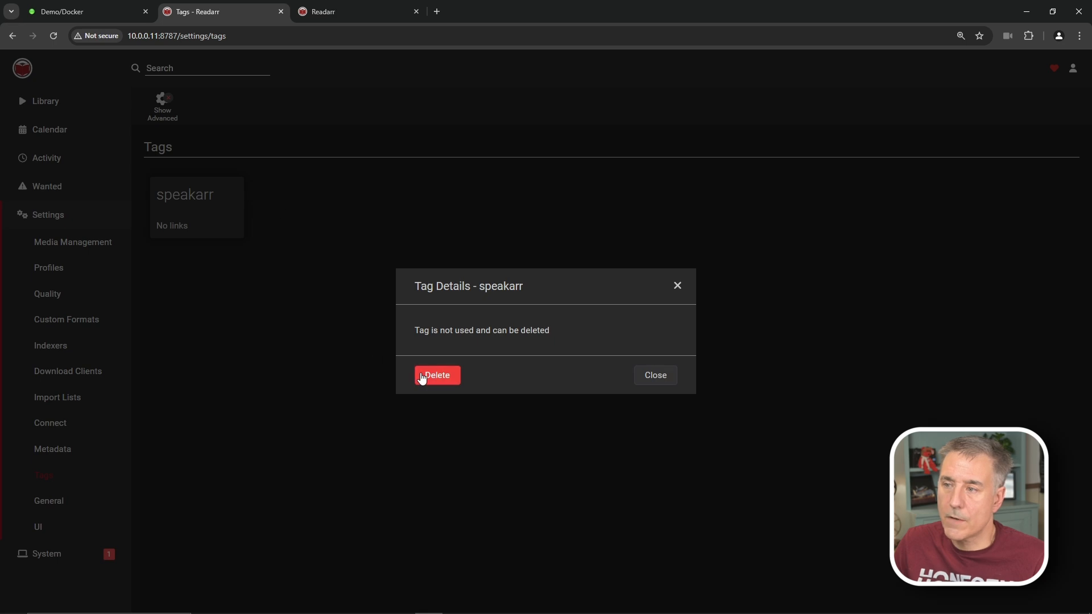
{"action": "left_click", "coordinate": [437, 375]}
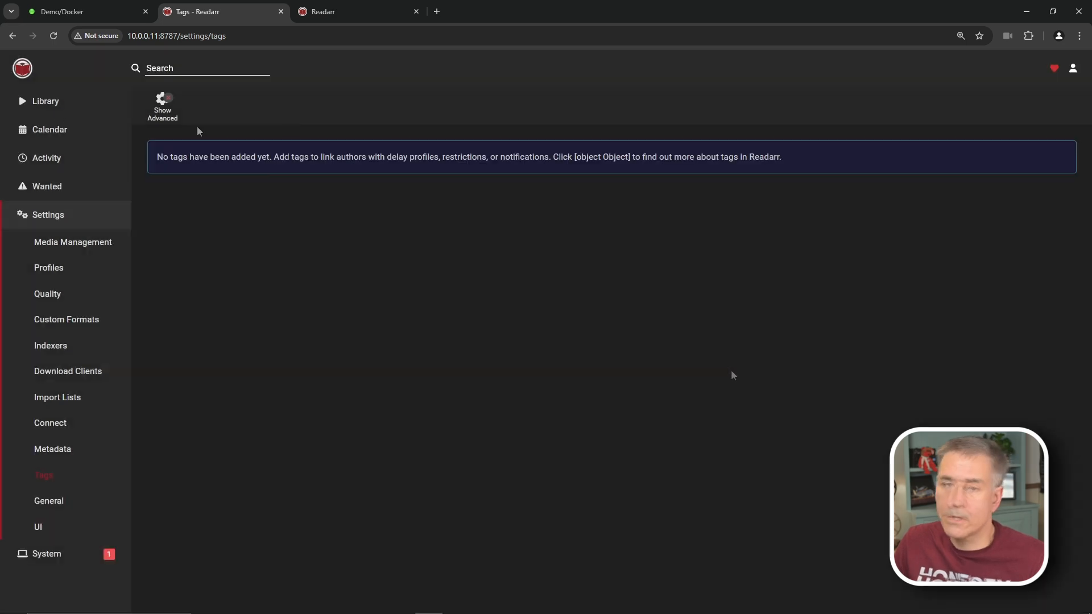
{"action": "mouse_move", "coordinate": [193, 206]}
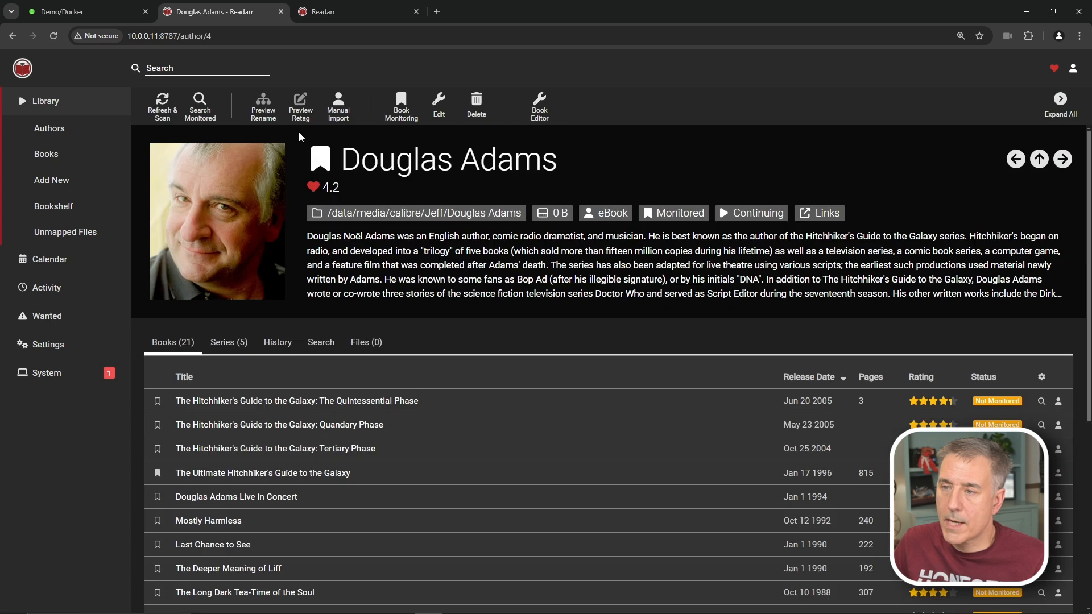
Bring up the Edit dialog from Douglas Adams' author page toolbar.
{"action": "left_click", "coordinate": [438, 106]}
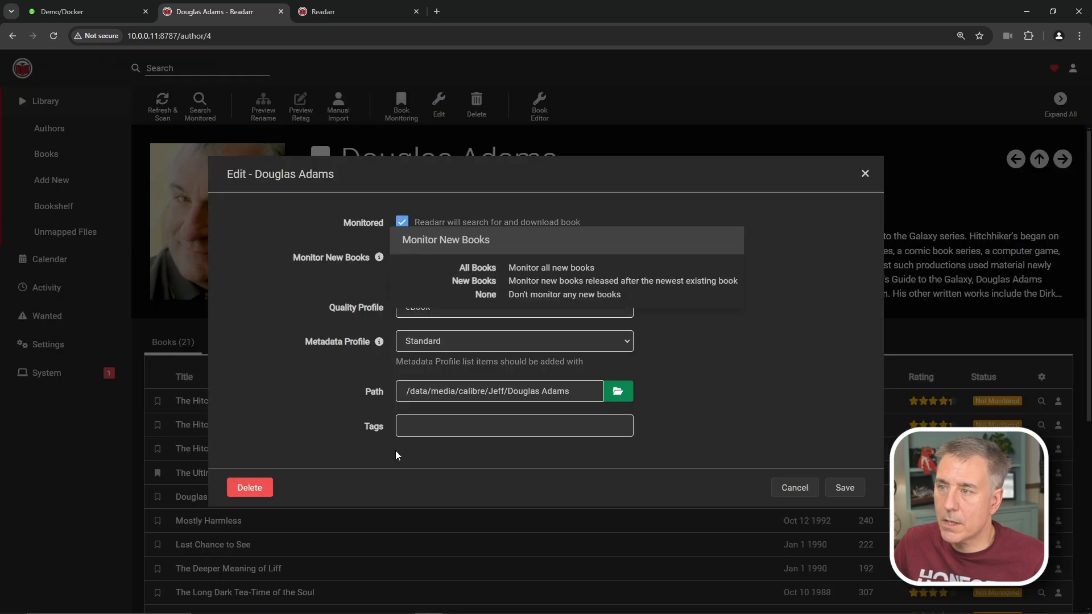
{"action": "left_click", "coordinate": [792, 488]}
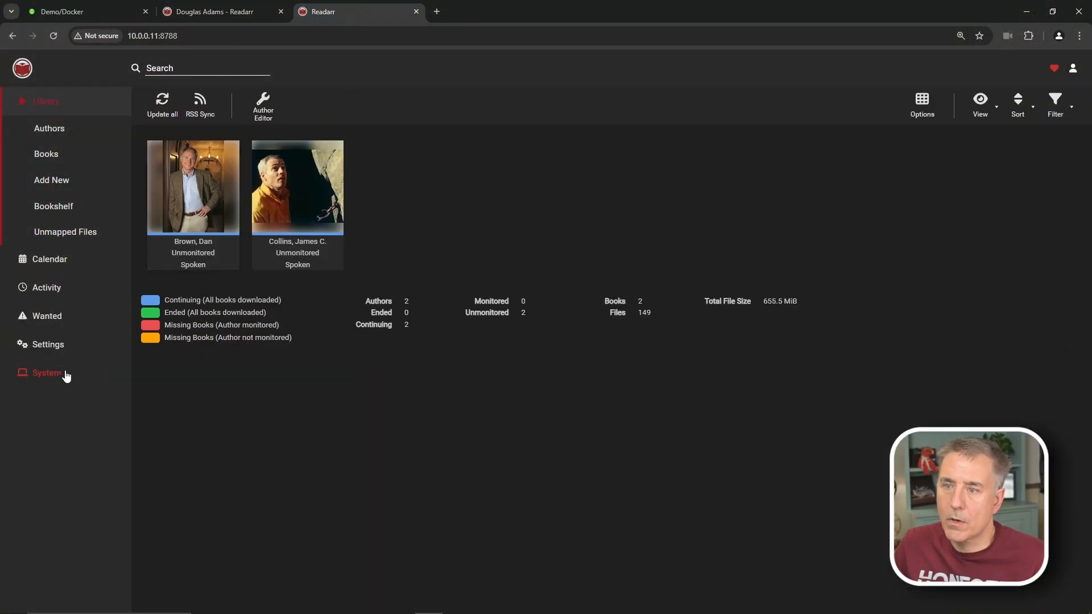
Start a new Readarr-program import list under the audiobook instance's Import Lists settings.
{"action": "left_click", "coordinate": [48, 343]}
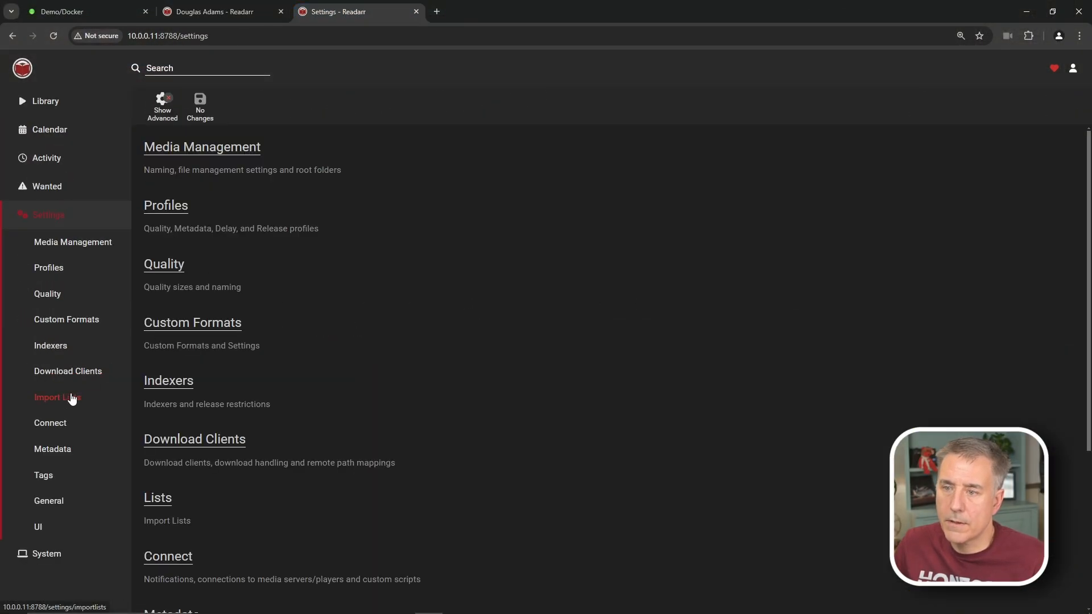
{"action": "left_click", "coordinate": [57, 397]}
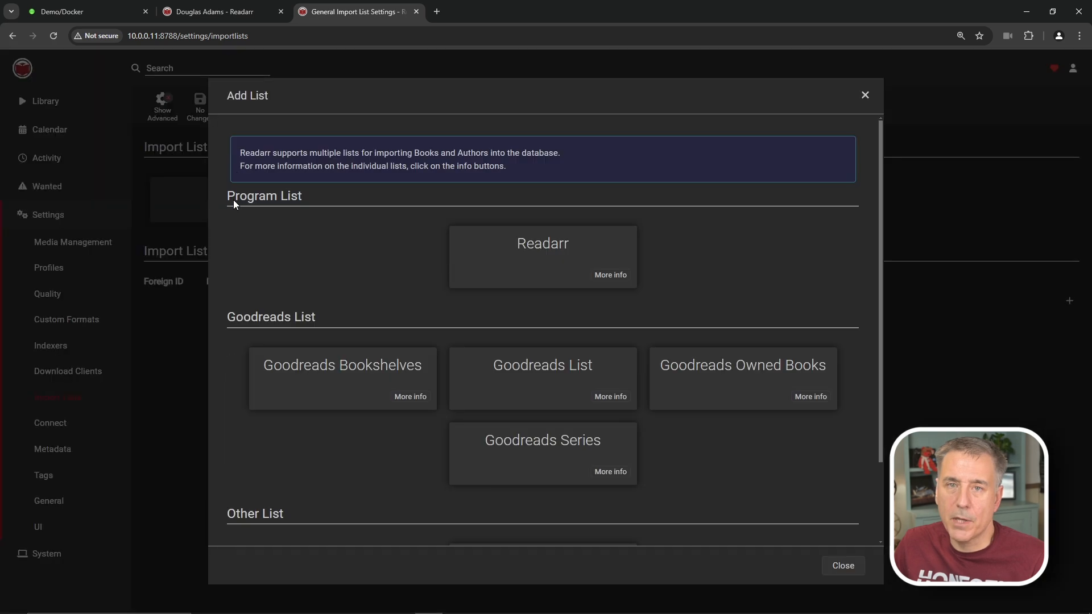
{"action": "left_click", "coordinate": [543, 256]}
{"action": "type", "text": "Readarr Import"}
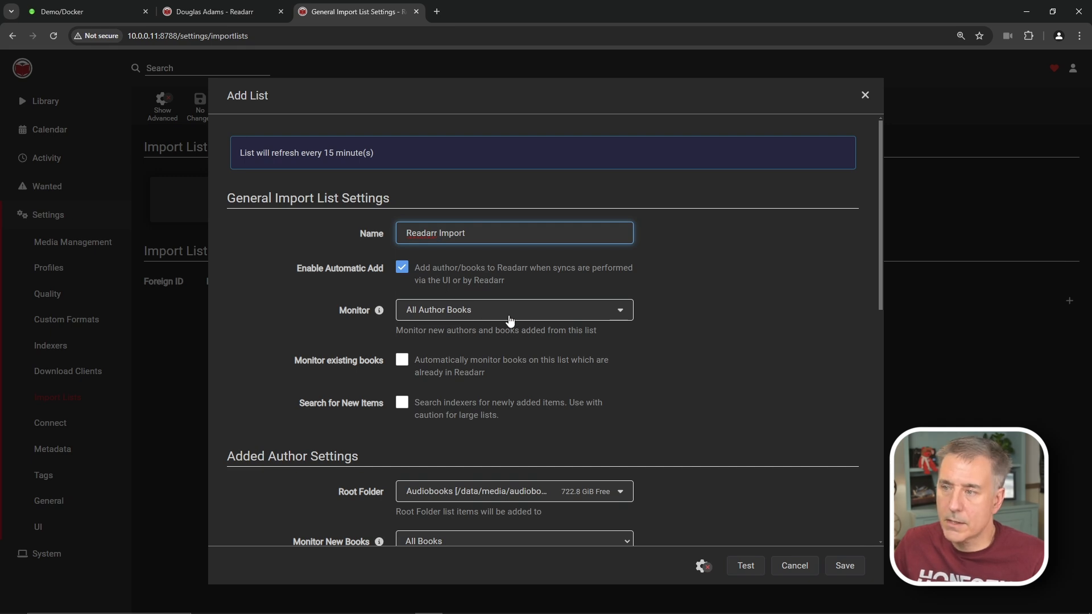
Set the list to monitor specific books and also monitor listed books already in Readarr.
{"action": "left_click", "coordinate": [513, 310]}
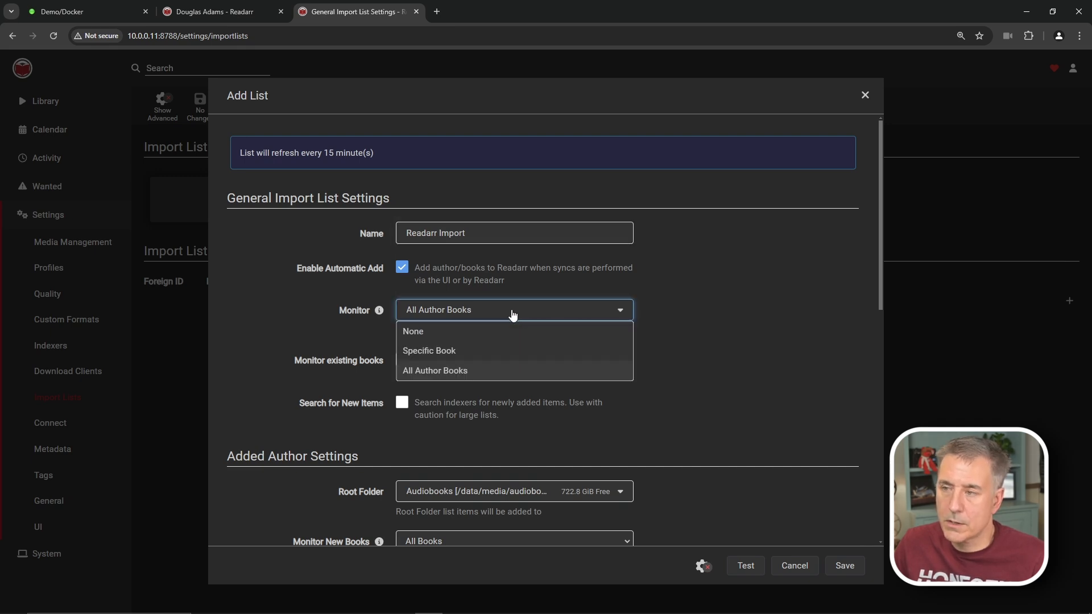
{"action": "left_click", "coordinate": [429, 350]}
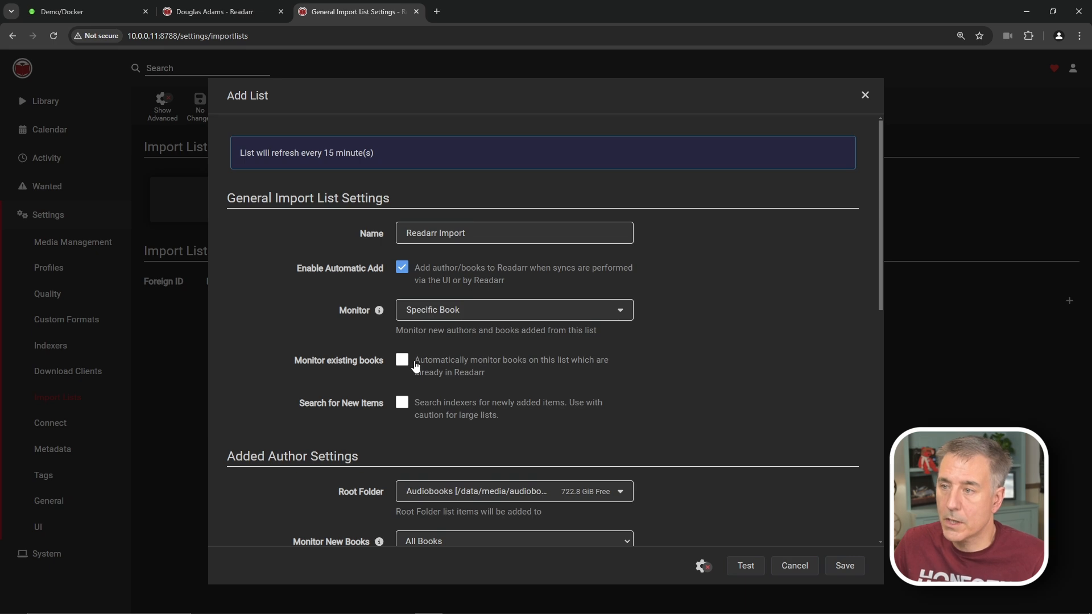
{"action": "left_click", "coordinate": [402, 359]}
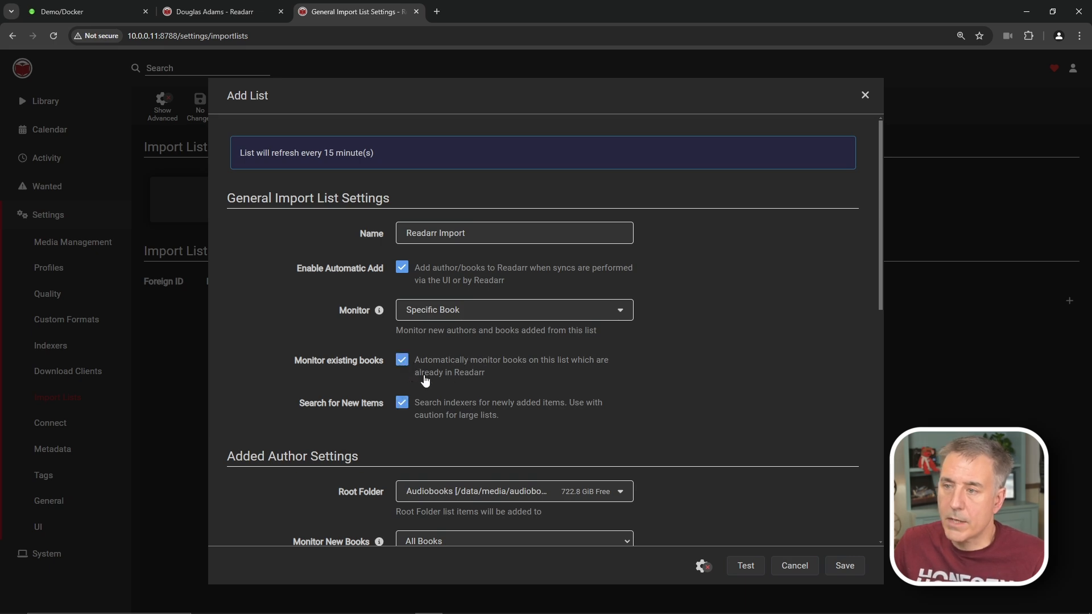
{"action": "mouse_move", "coordinate": [478, 436]}
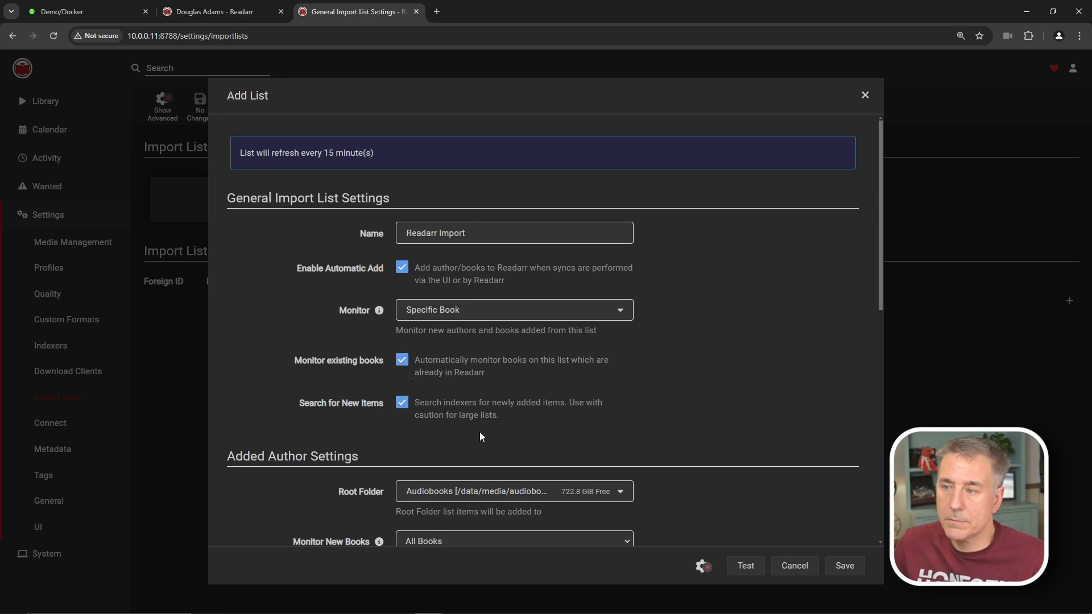
{"action": "scroll", "scroll_direction": "down", "scroll_amount": 3}
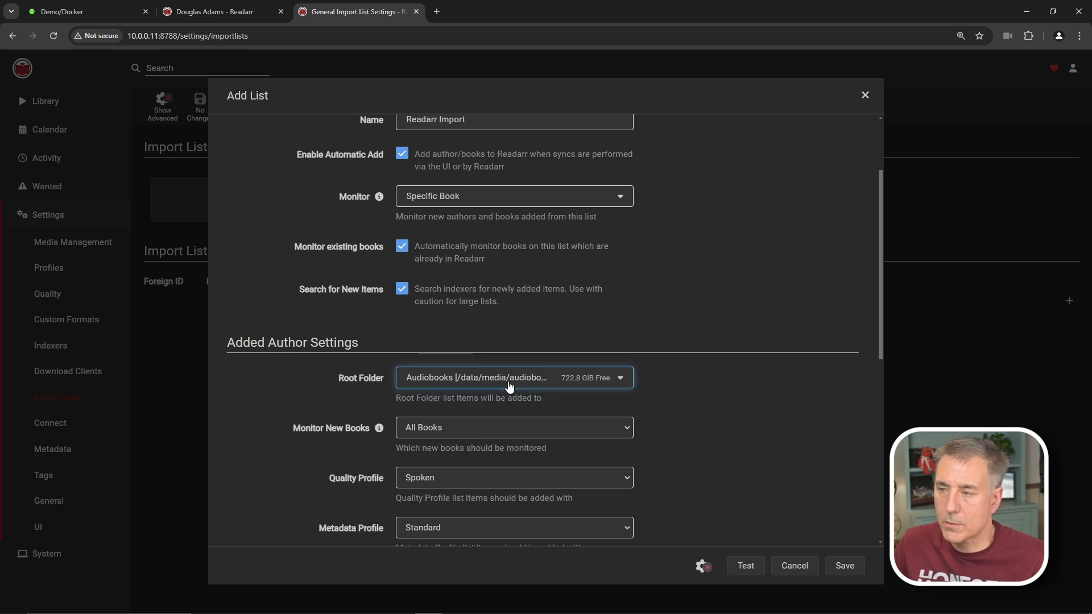
Set Monitor New Books to None and Metadata Profile to None for added authors.
{"action": "left_click", "coordinate": [514, 427]}
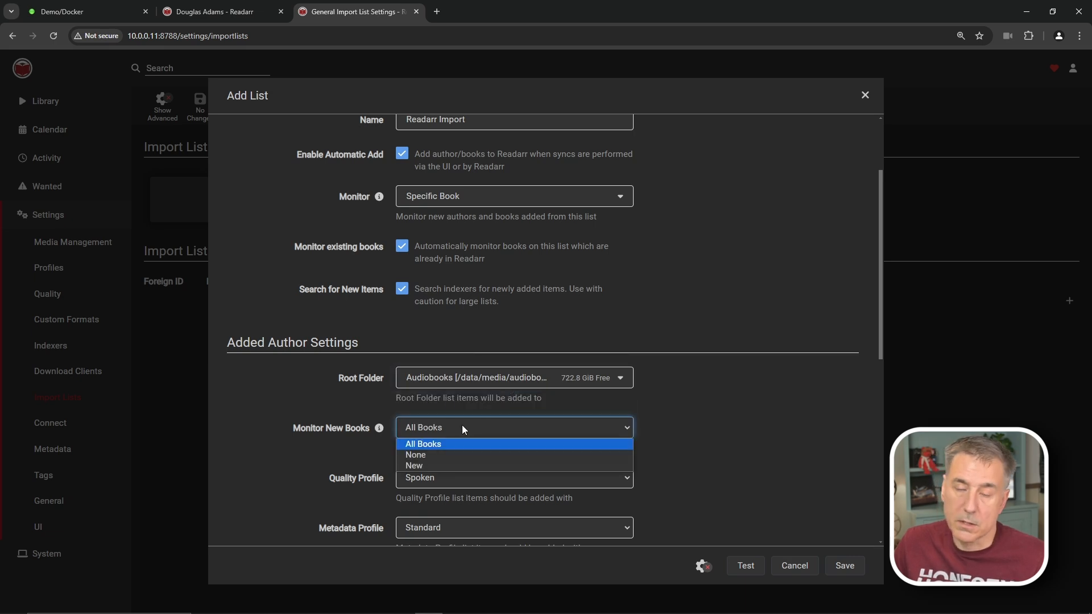
{"action": "left_click", "coordinate": [416, 455]}
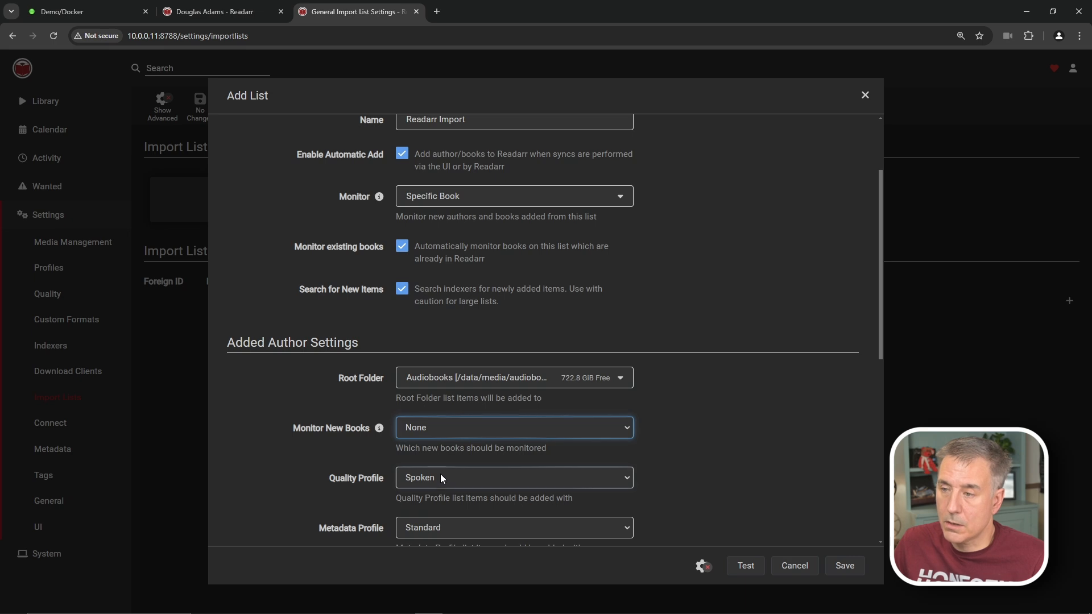
{"action": "left_click", "coordinate": [513, 526]}
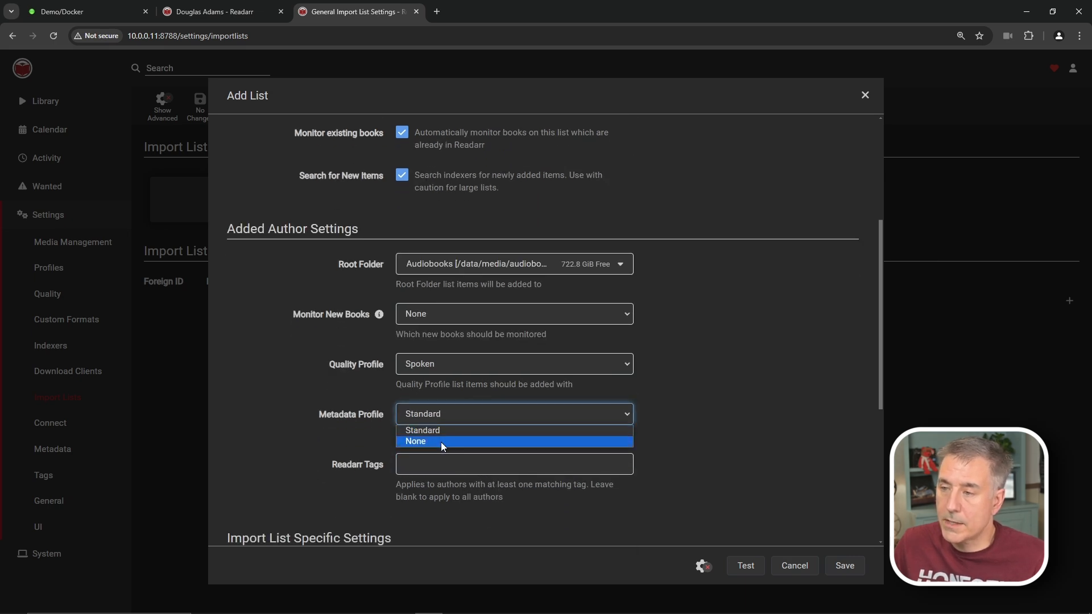
{"action": "left_click", "coordinate": [415, 441]}
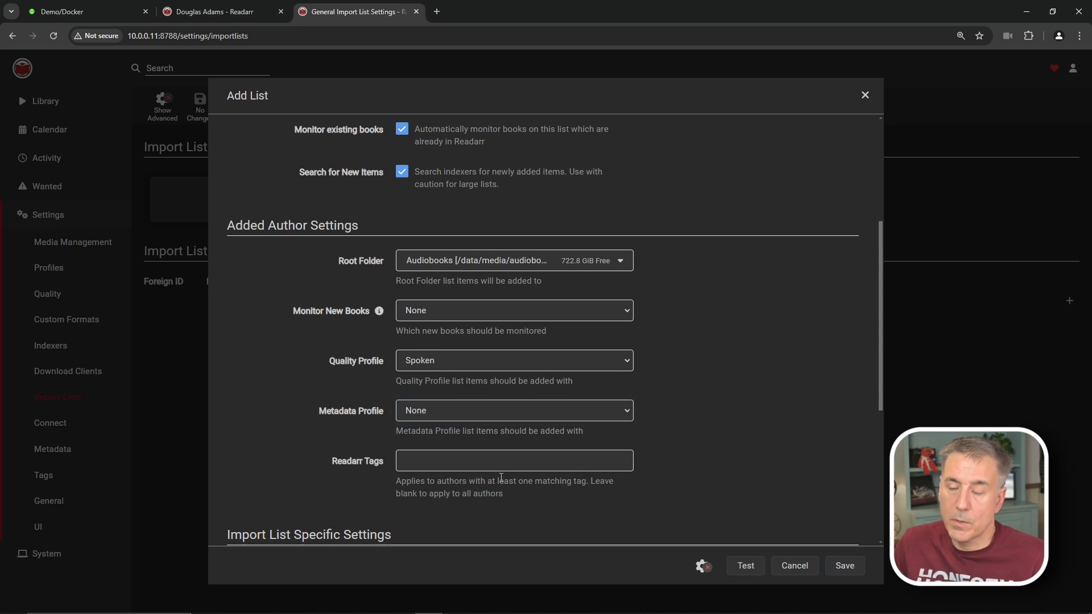
{"action": "scroll", "scroll_direction": "down", "scroll_amount": 3}
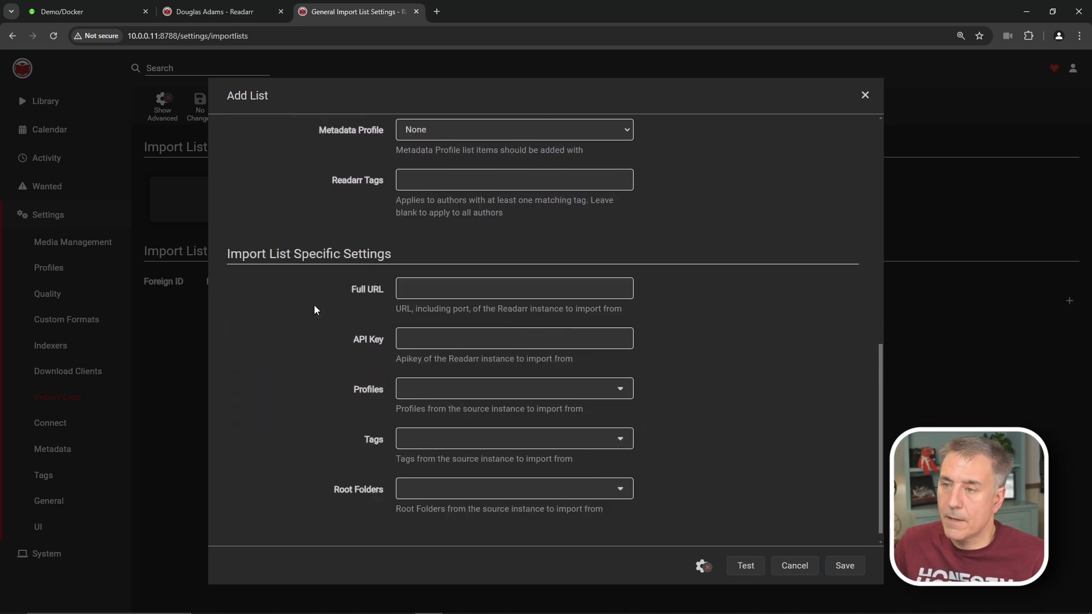
{"action": "mouse_move", "coordinate": [444, 306]}
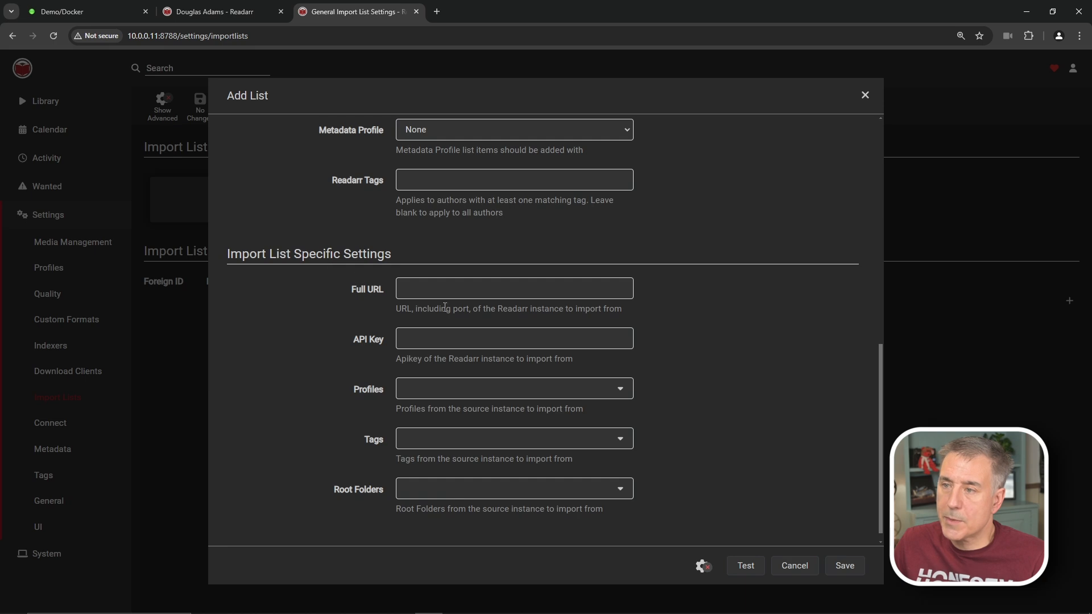
{"action": "left_click", "coordinate": [513, 288]}
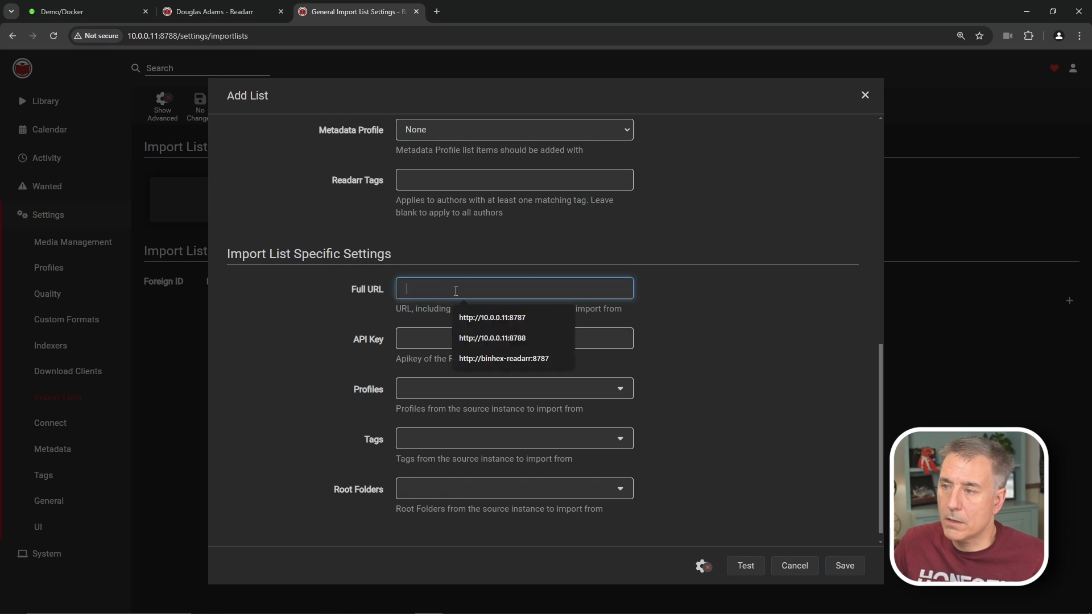
{"action": "type", "text": "http://10.0.0.11:"}
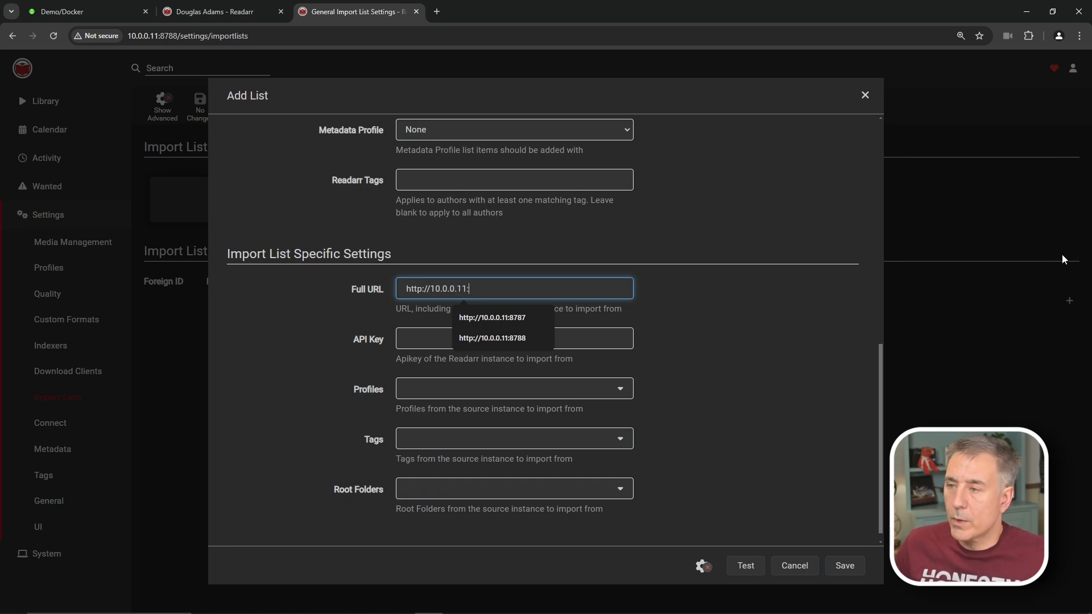
{"action": "left_click", "coordinate": [491, 317]}
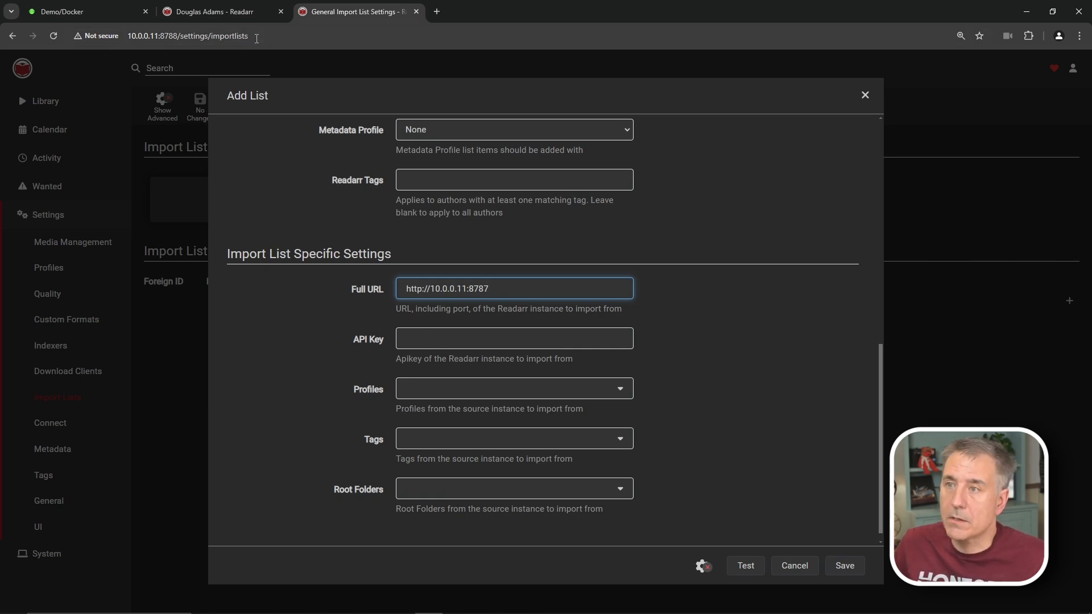
{"action": "left_click", "coordinate": [216, 12]}
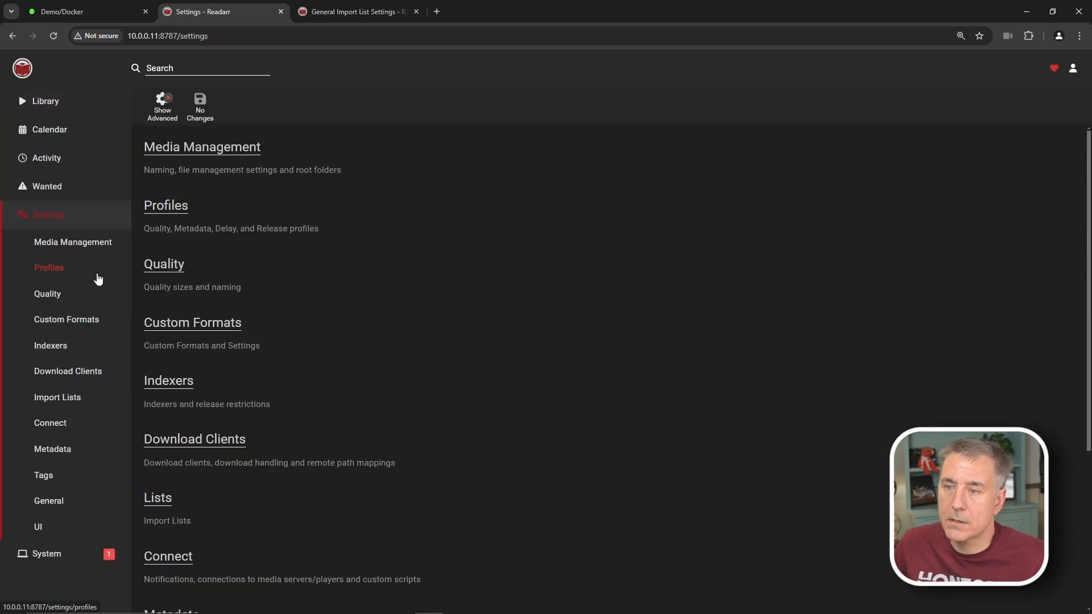
Copy the API key from the source instance's General settings for the import list's API Key.
{"action": "left_click", "coordinate": [48, 500]}
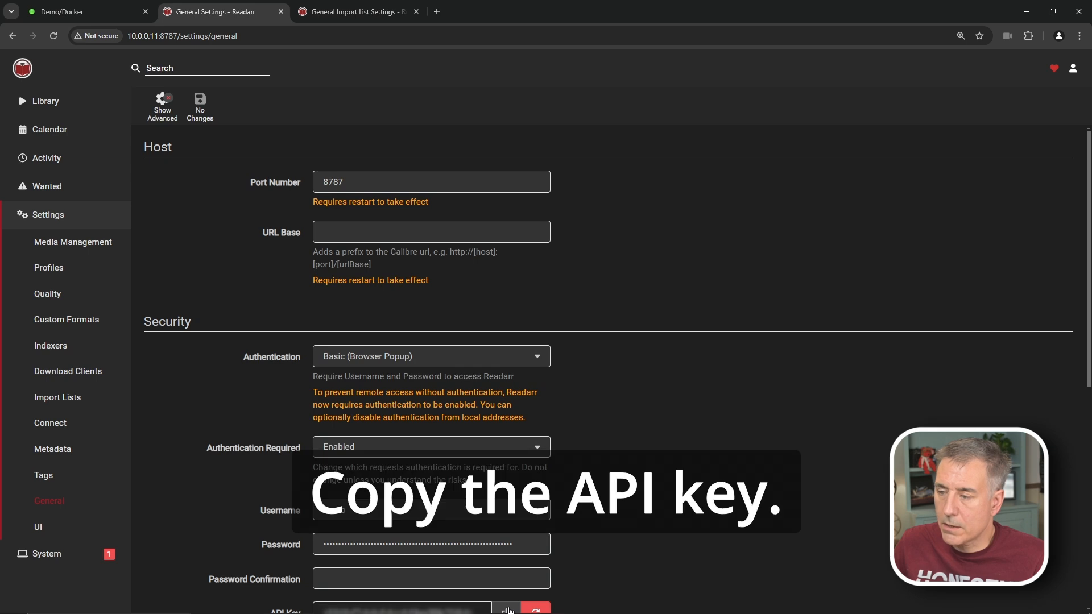
{"action": "left_click", "coordinate": [355, 12]}
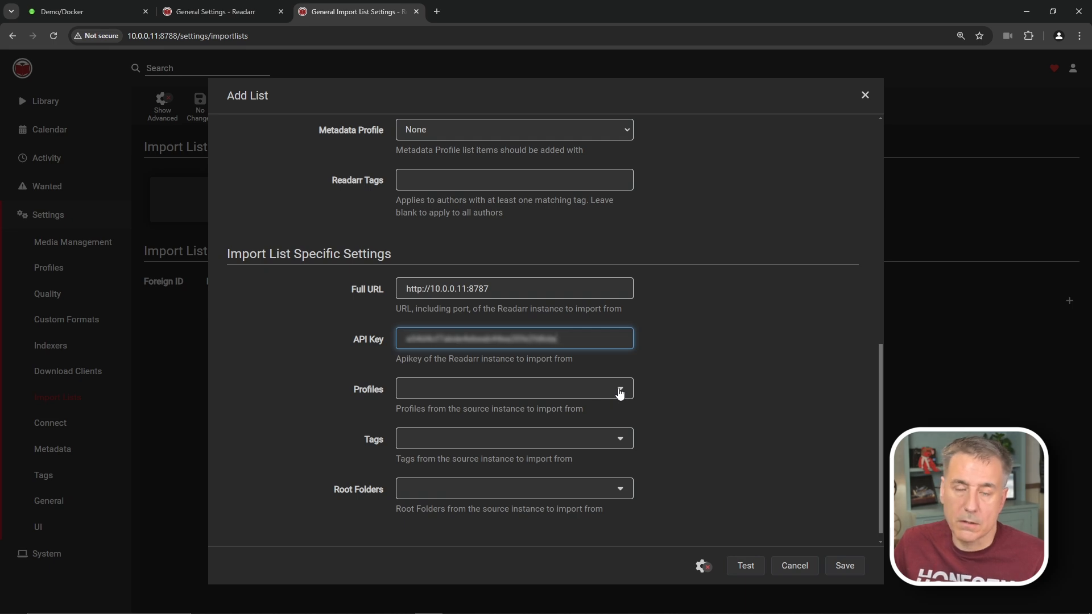
Pick the eBook - Clone profile, speakarr tag and /data/media/ebooks/ root folder from the source.
{"action": "left_click", "coordinate": [512, 389]}
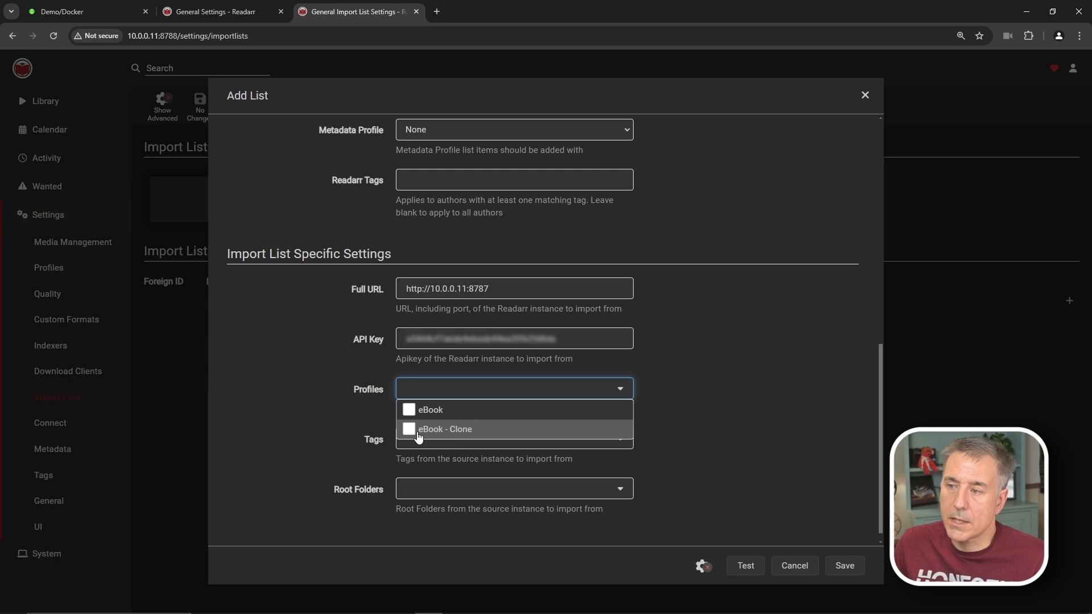
{"action": "mouse_move", "coordinate": [437, 437]}
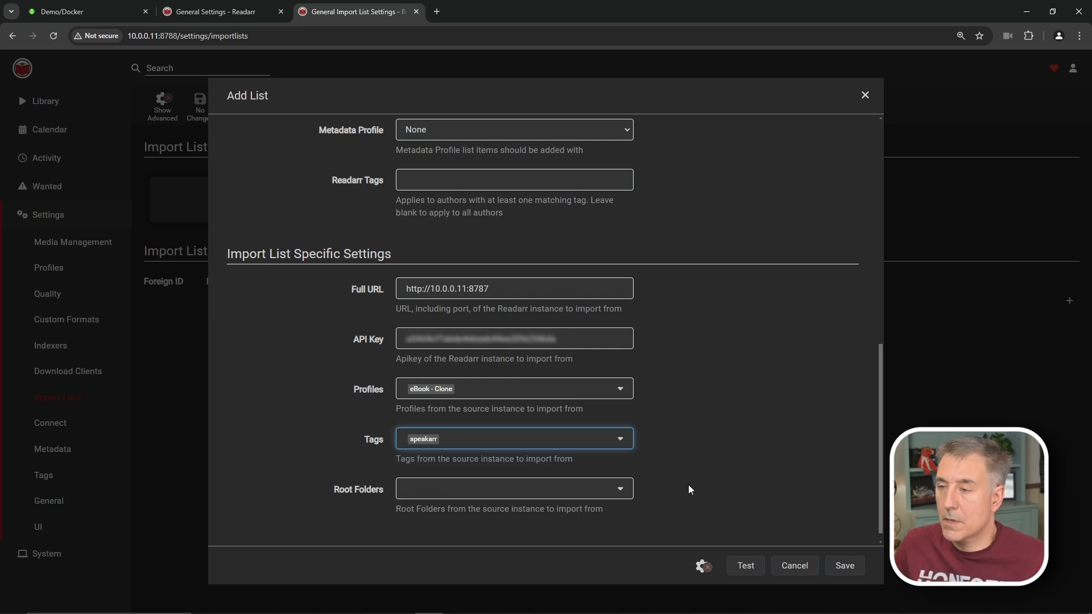
{"action": "left_click", "coordinate": [513, 488]}
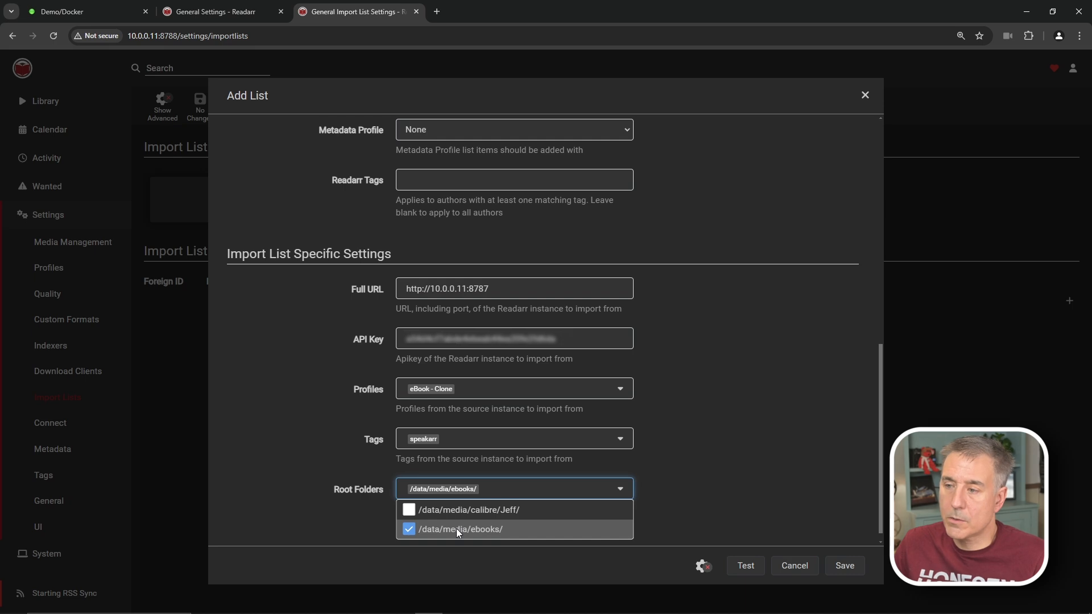
{"action": "left_click", "coordinate": [459, 529]}
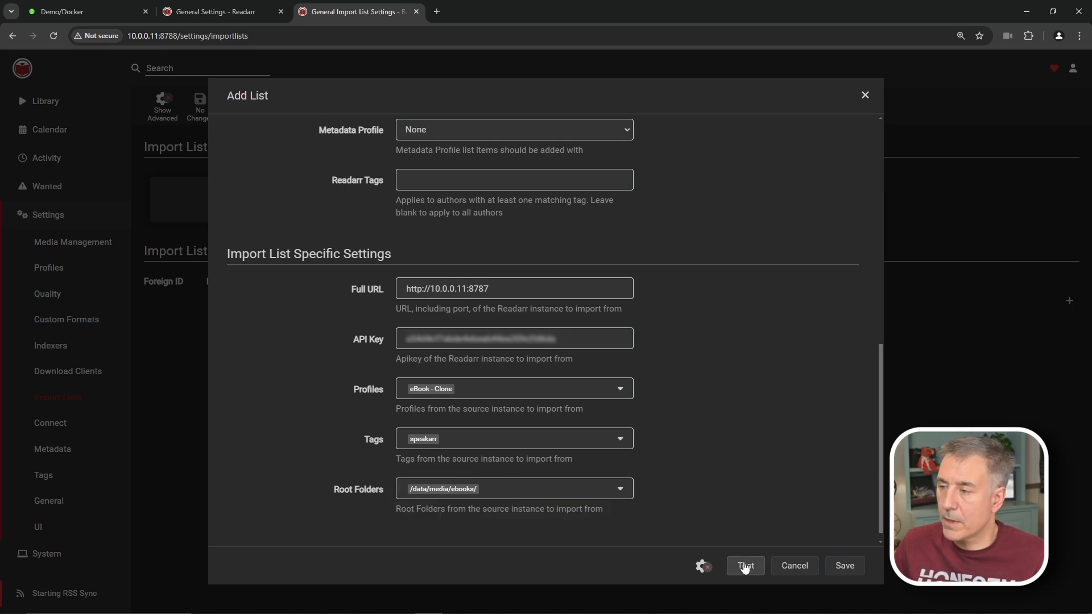
Test the connection to the source instance and save the Readarr Import list.
{"action": "left_click", "coordinate": [743, 566]}
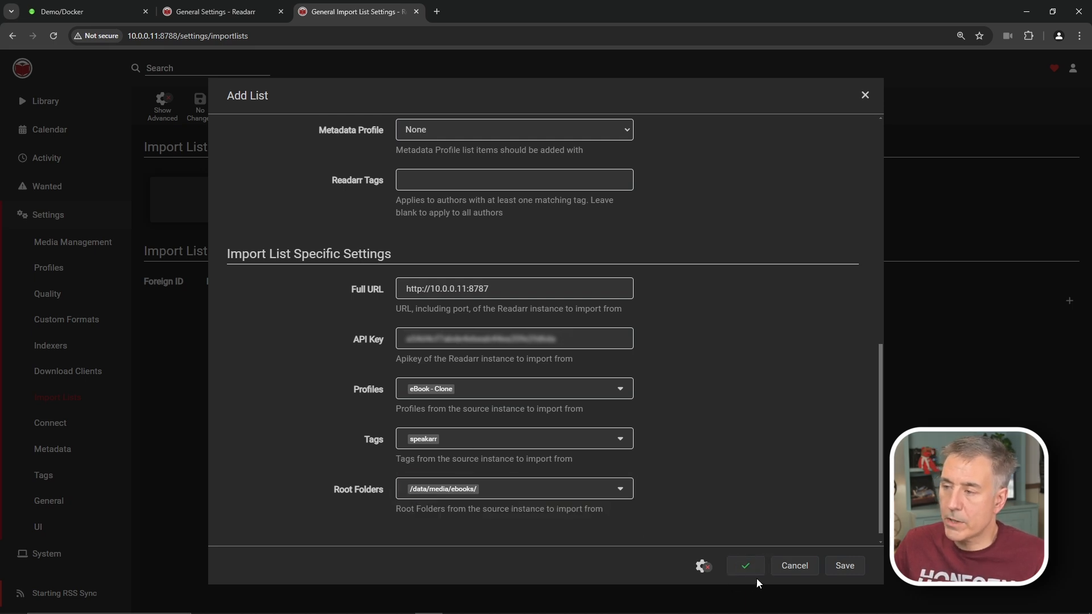
{"action": "left_click", "coordinate": [842, 565]}
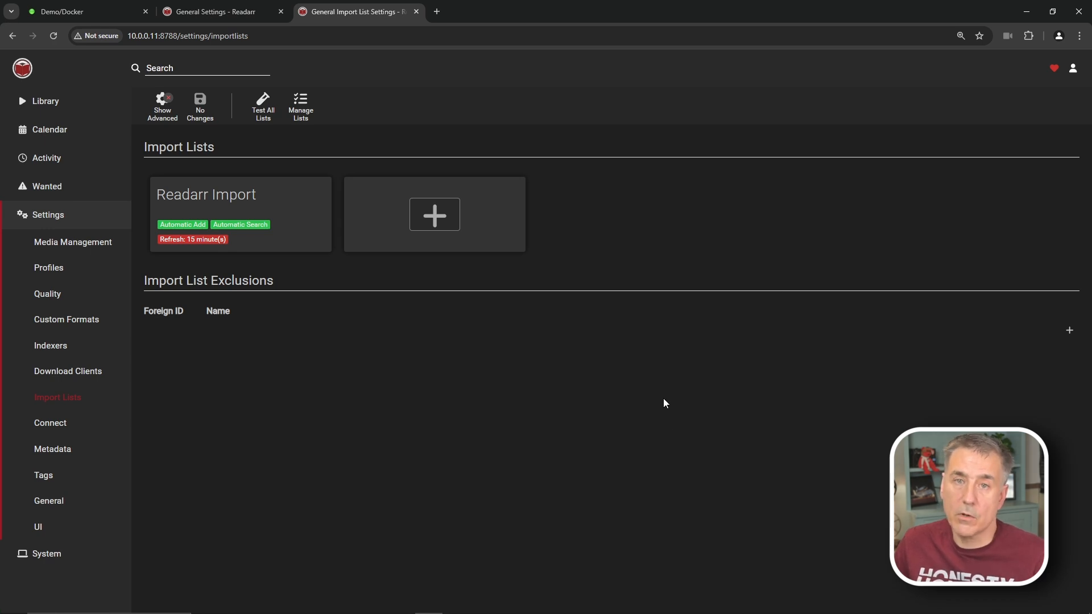
Search 'betty white' in the source instance's Add New to find If You Ask Me.
{"action": "left_click", "coordinate": [219, 11]}
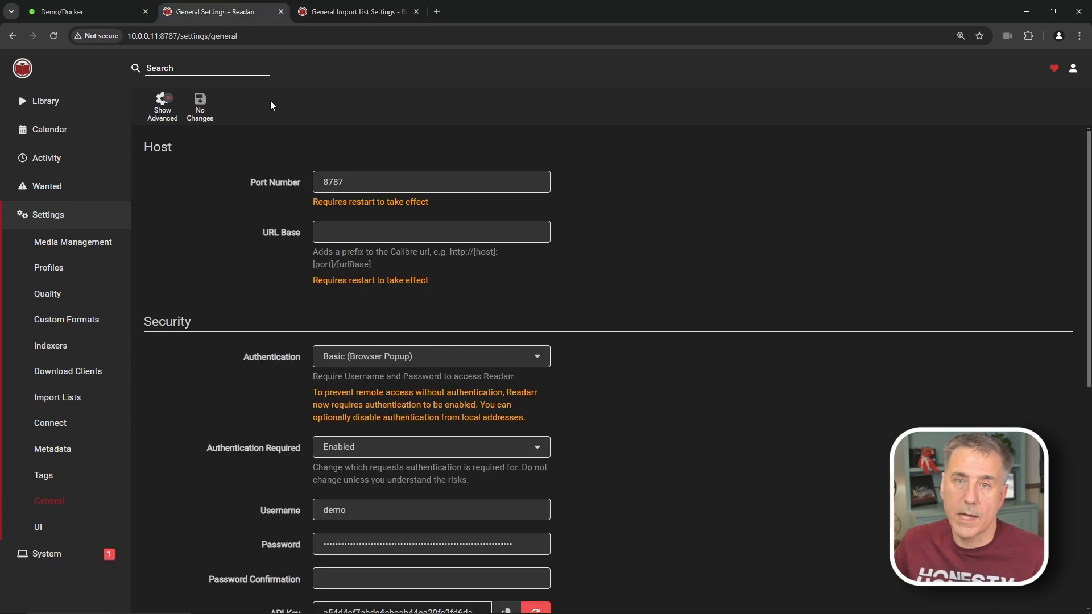
{"action": "type", "text": "betty white"}
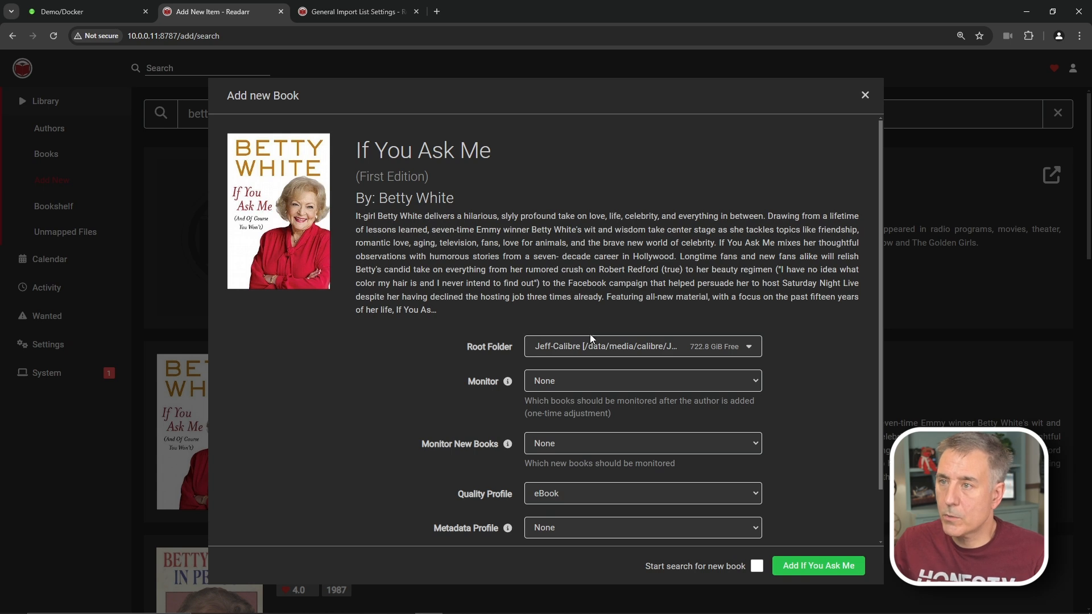
Set the Quality Profile to eBook - Clone, enable Start search for new book, and add If You Ask Me.
{"action": "scroll", "scroll_direction": "down", "scroll_amount": 3}
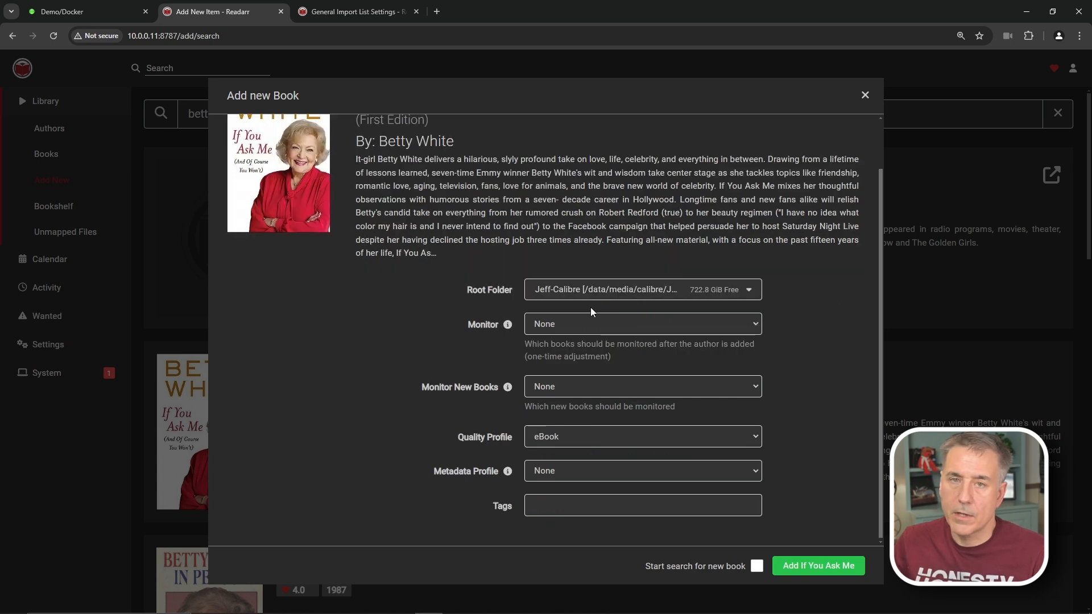
{"action": "mouse_move", "coordinate": [639, 295]}
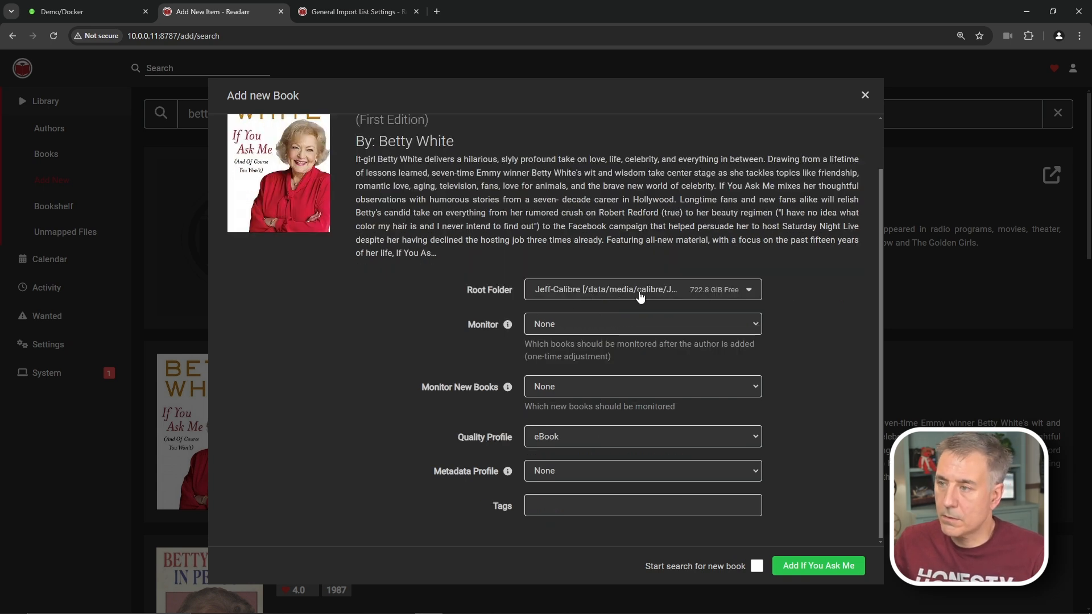
{"action": "left_click", "coordinate": [641, 324]}
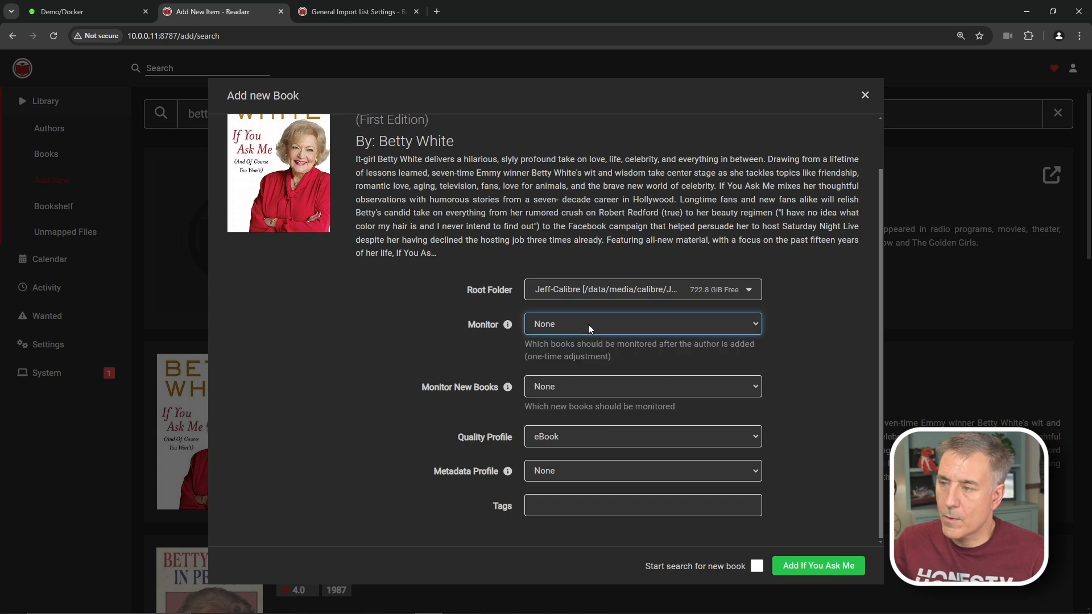
{"action": "mouse_move", "coordinate": [585, 394]}
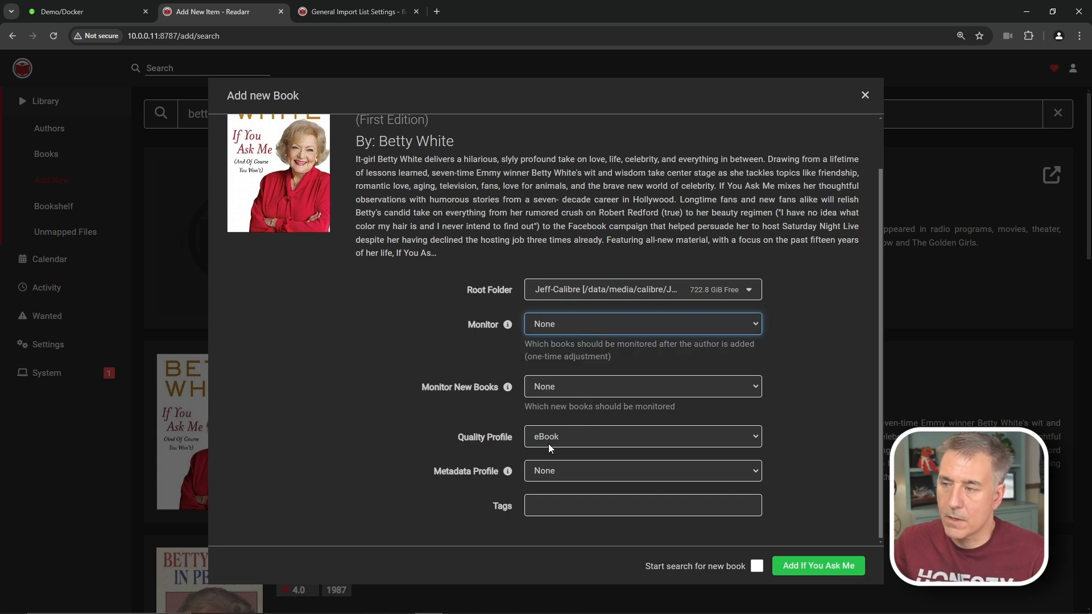
{"action": "mouse_move", "coordinate": [558, 432]}
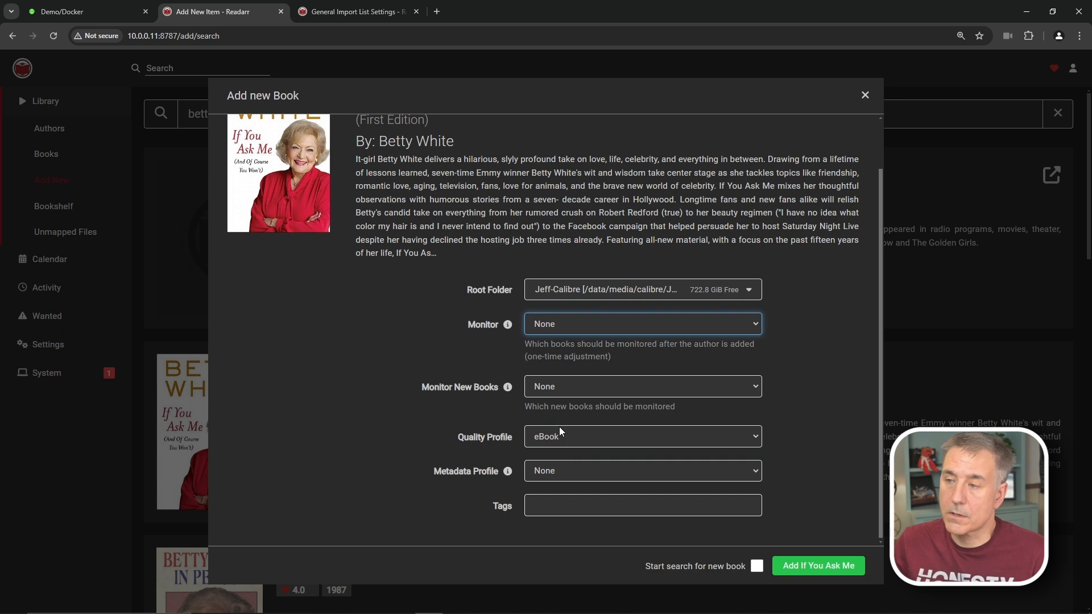
{"action": "left_click", "coordinate": [641, 436]}
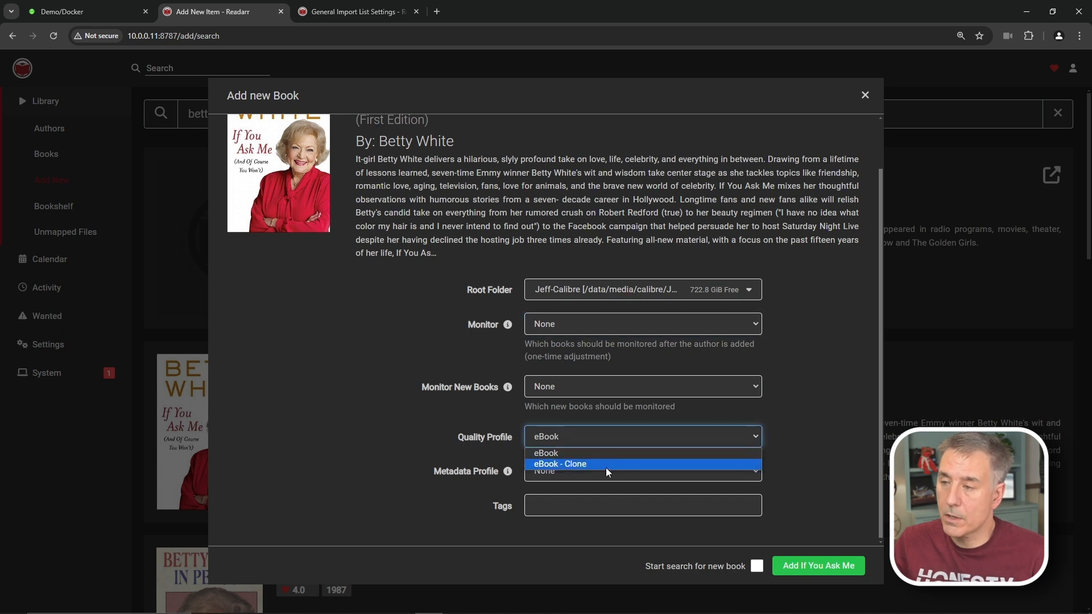
{"action": "left_click", "coordinate": [559, 464]}
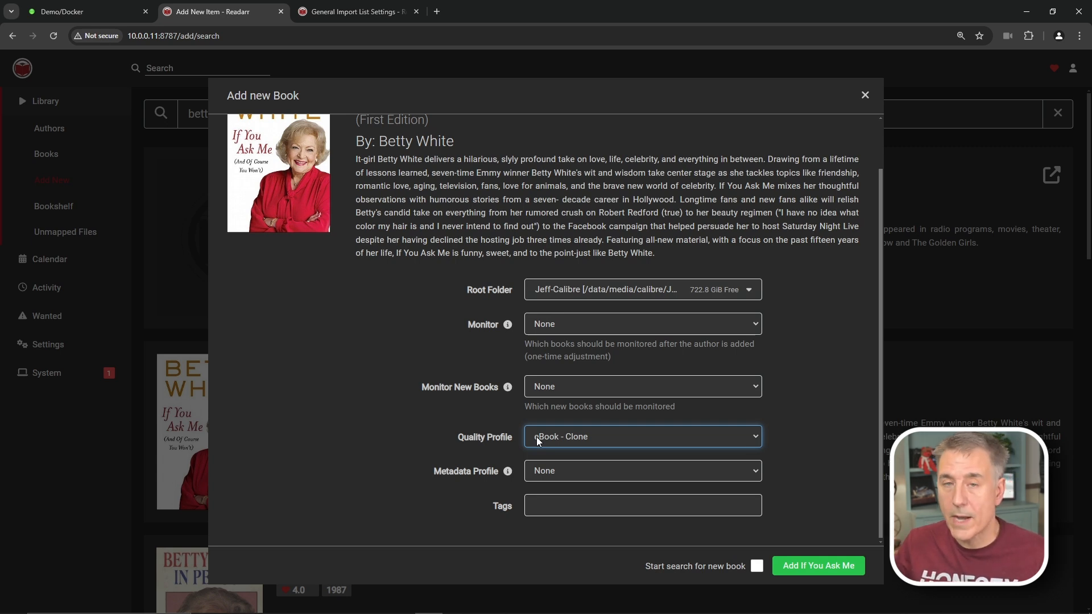
{"action": "left_click", "coordinate": [641, 436]}
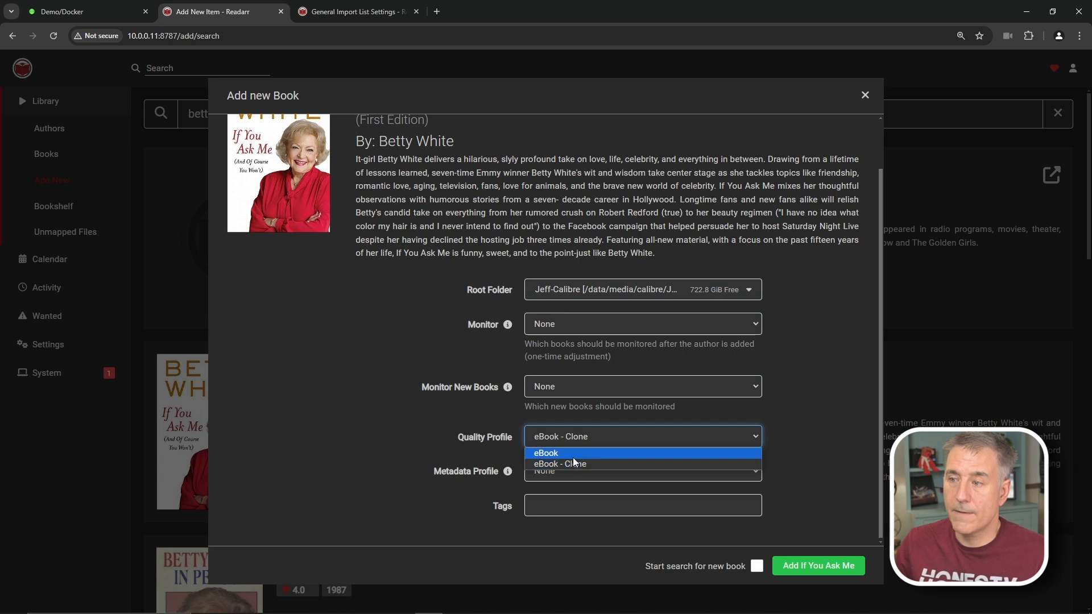
{"action": "left_click", "coordinate": [546, 453]}
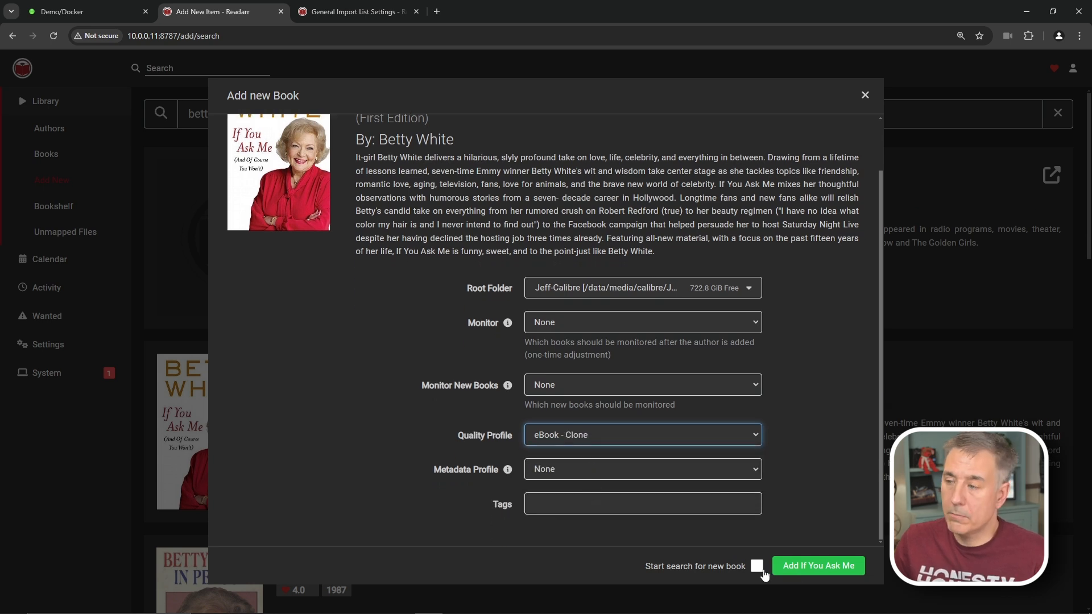
{"action": "left_click", "coordinate": [756, 566]}
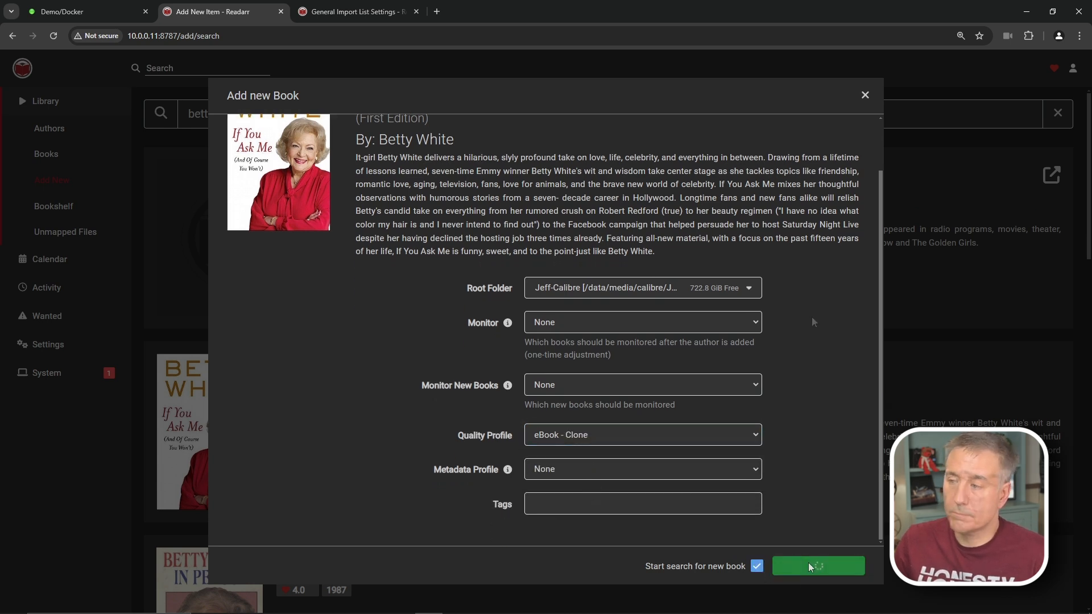